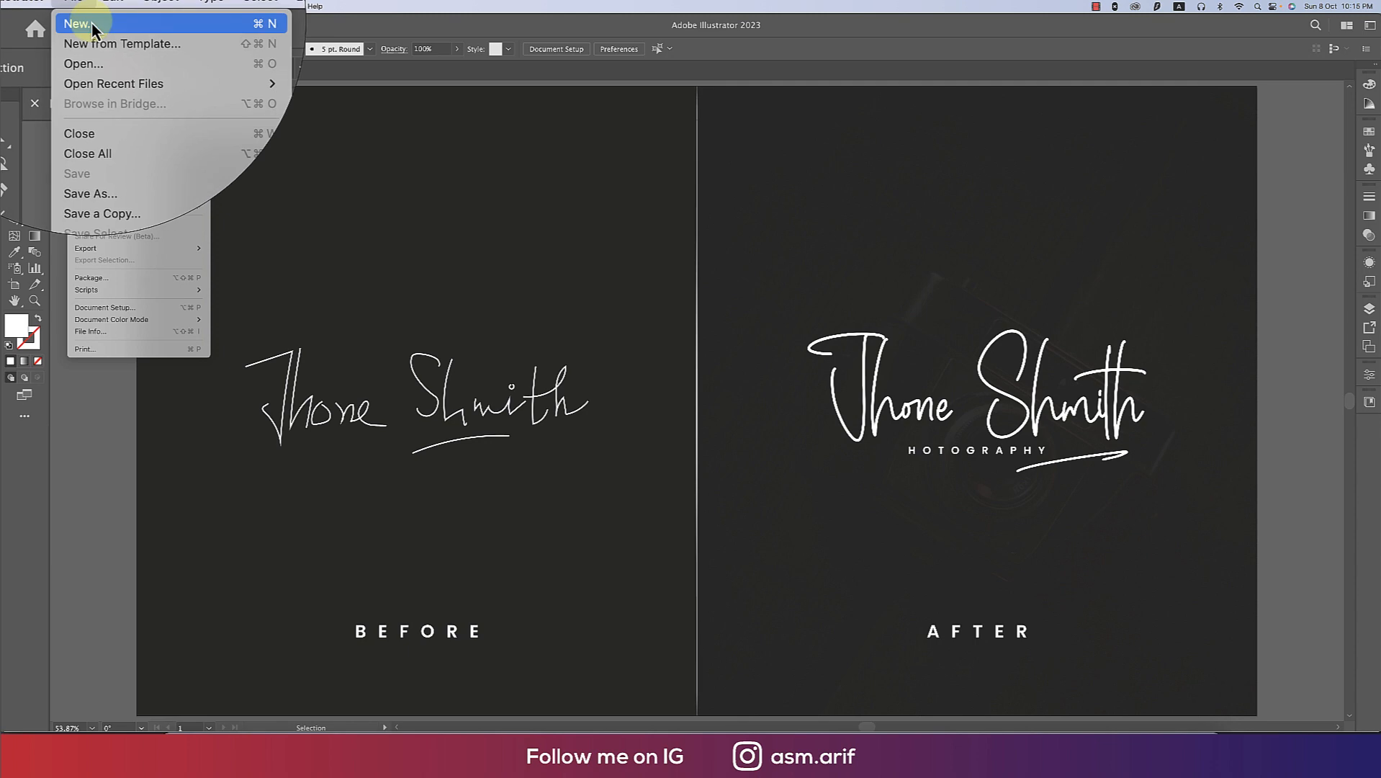
- Create a new 2000×2000 px document named 'logo sign' in CMYK Color mode
click(75, 24)
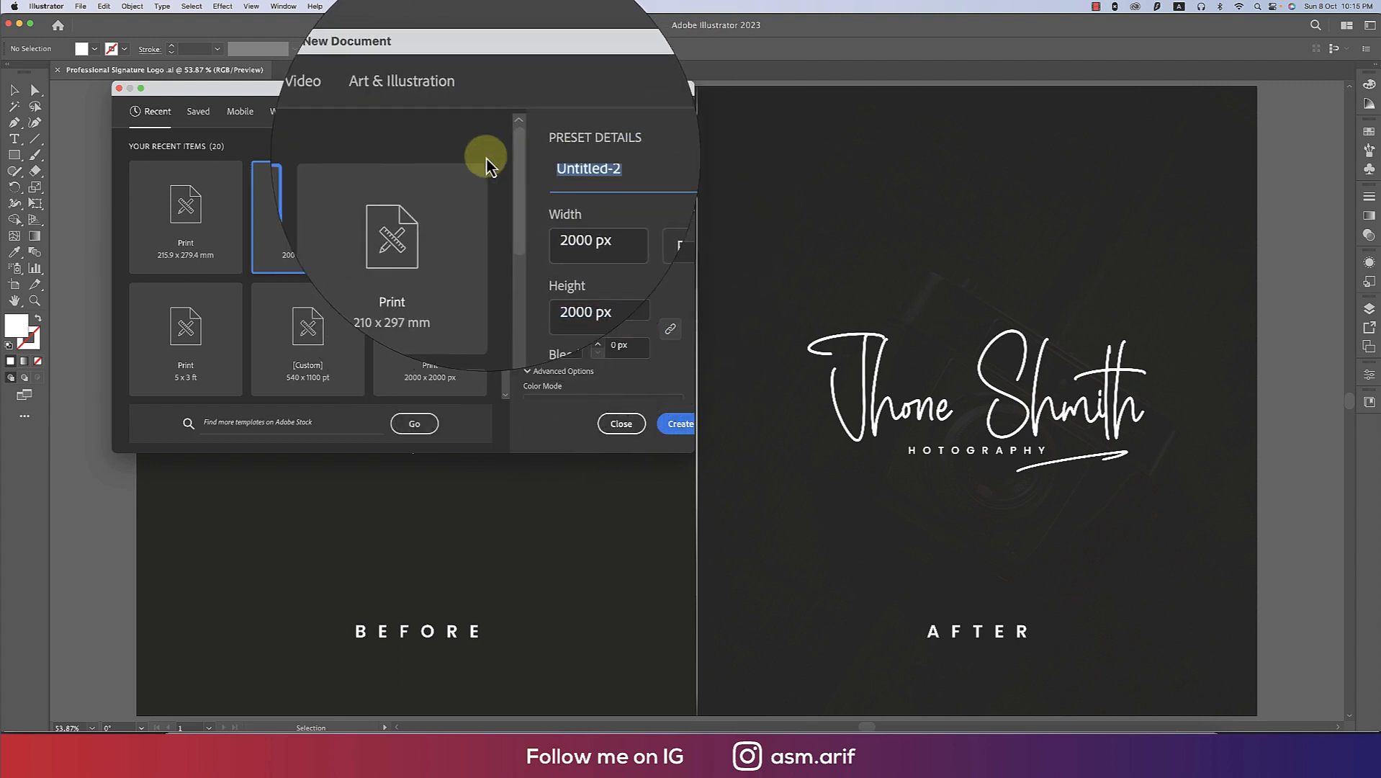
text(logo)
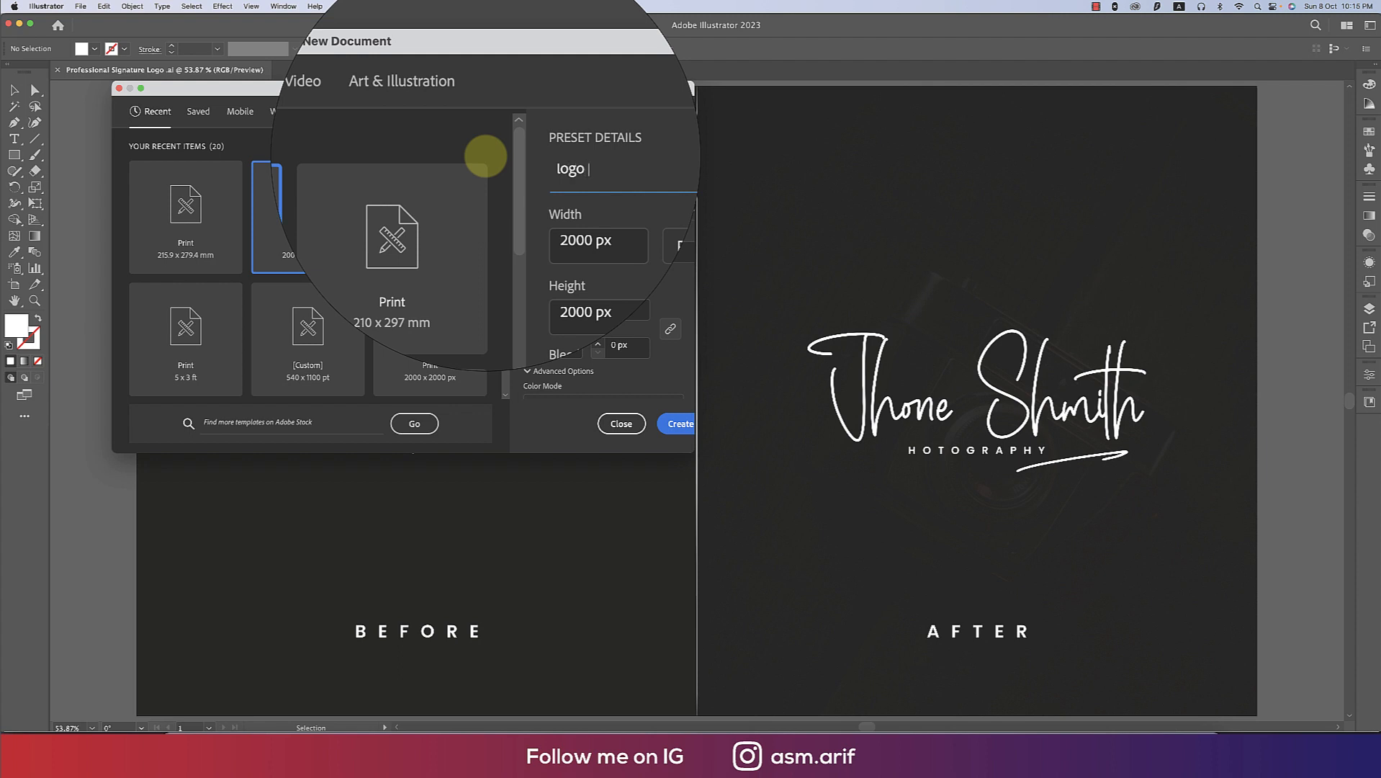
text(sign)
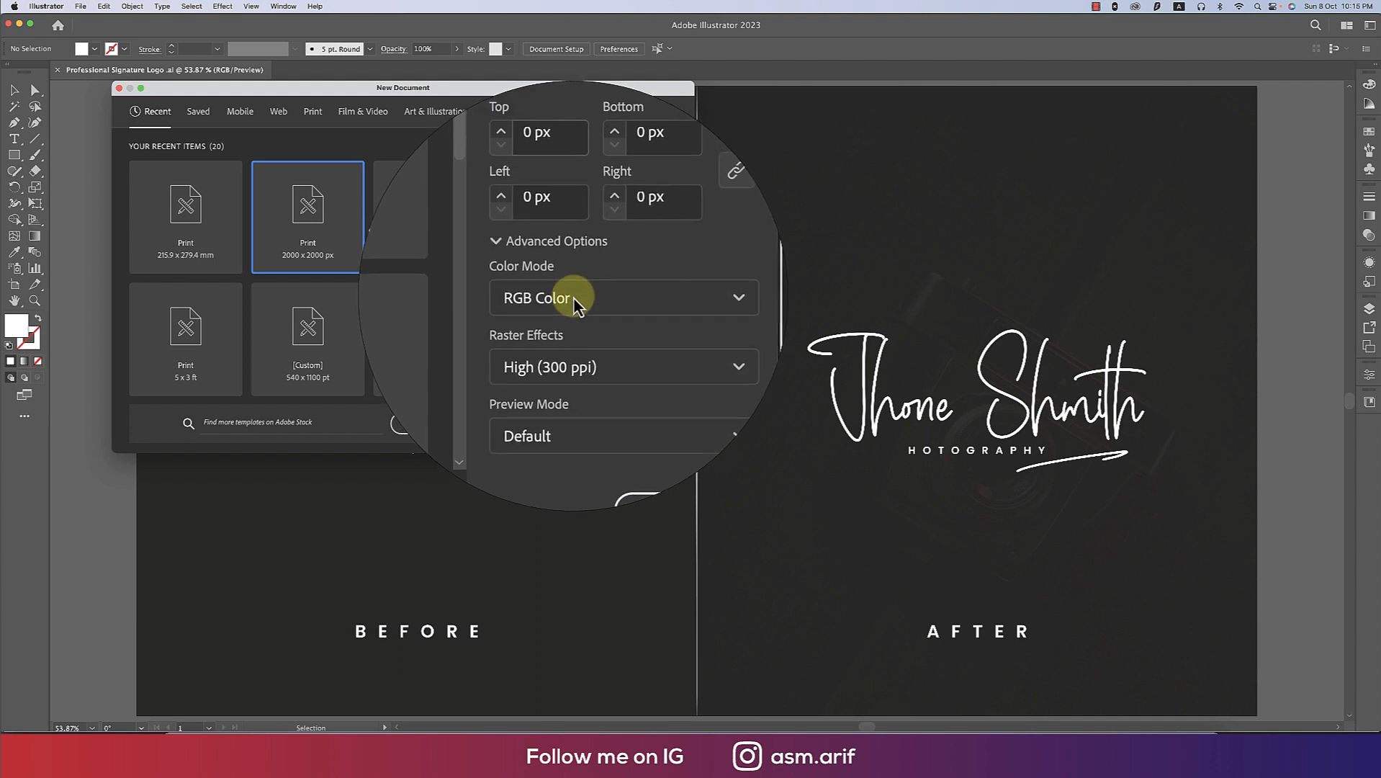
click(623, 298)
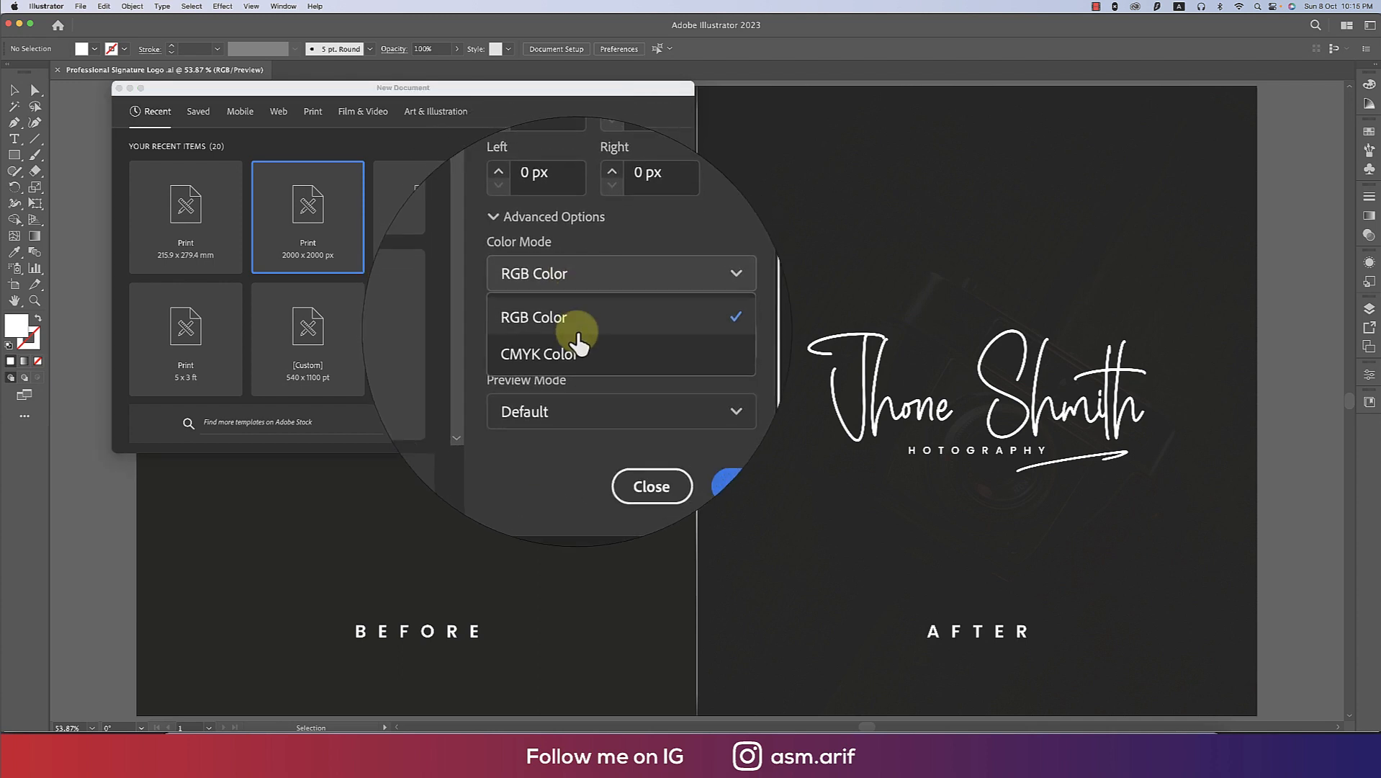
click(540, 354)
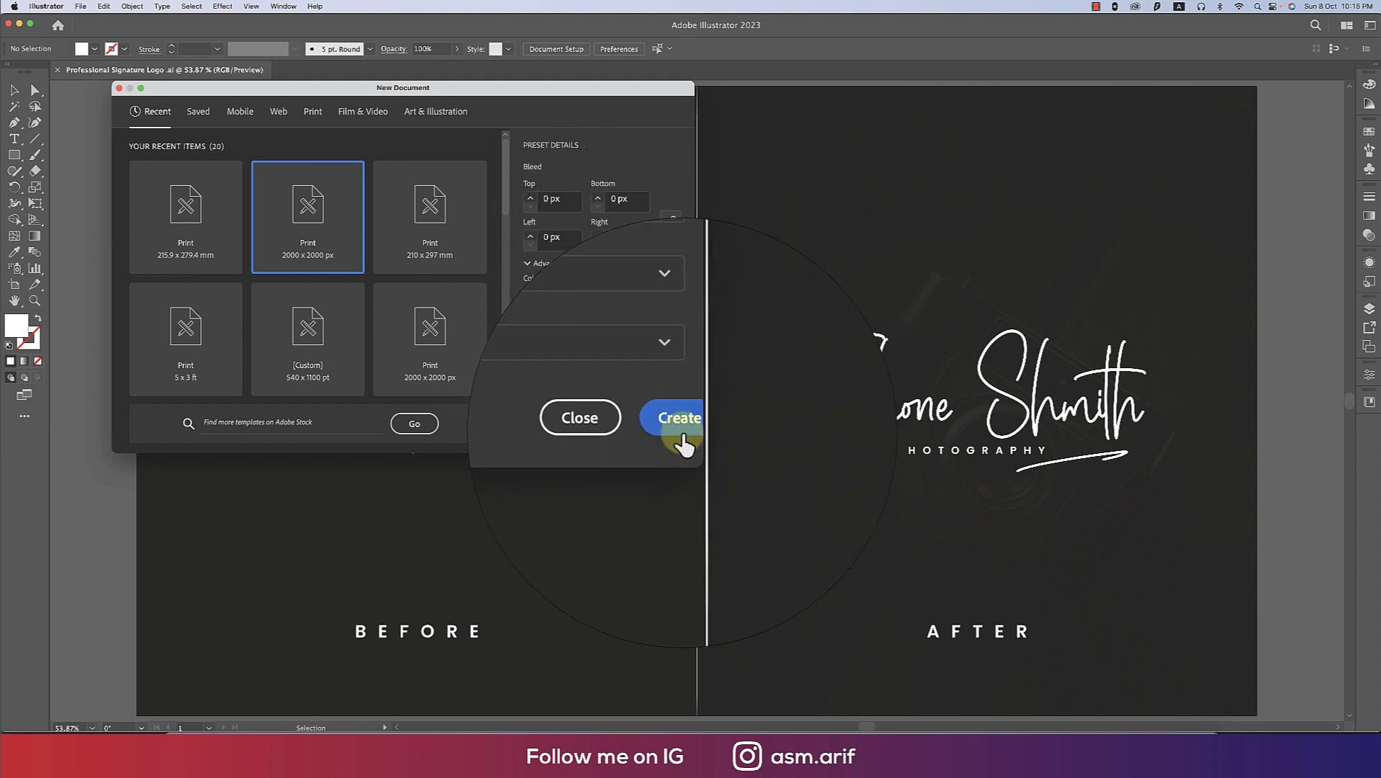
click(676, 418)
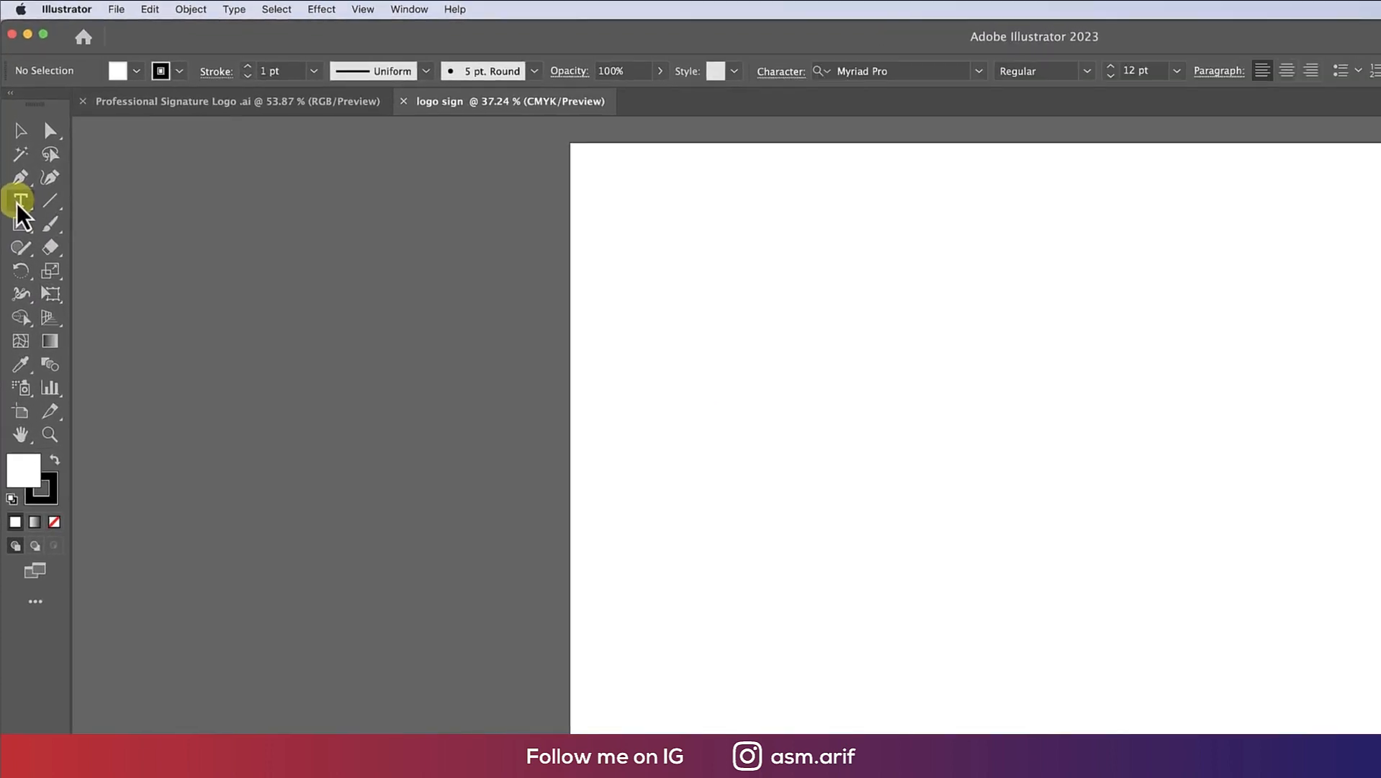
- Place placeholder text on the artboard and enlarge it to 200 pt
click(590, 403)
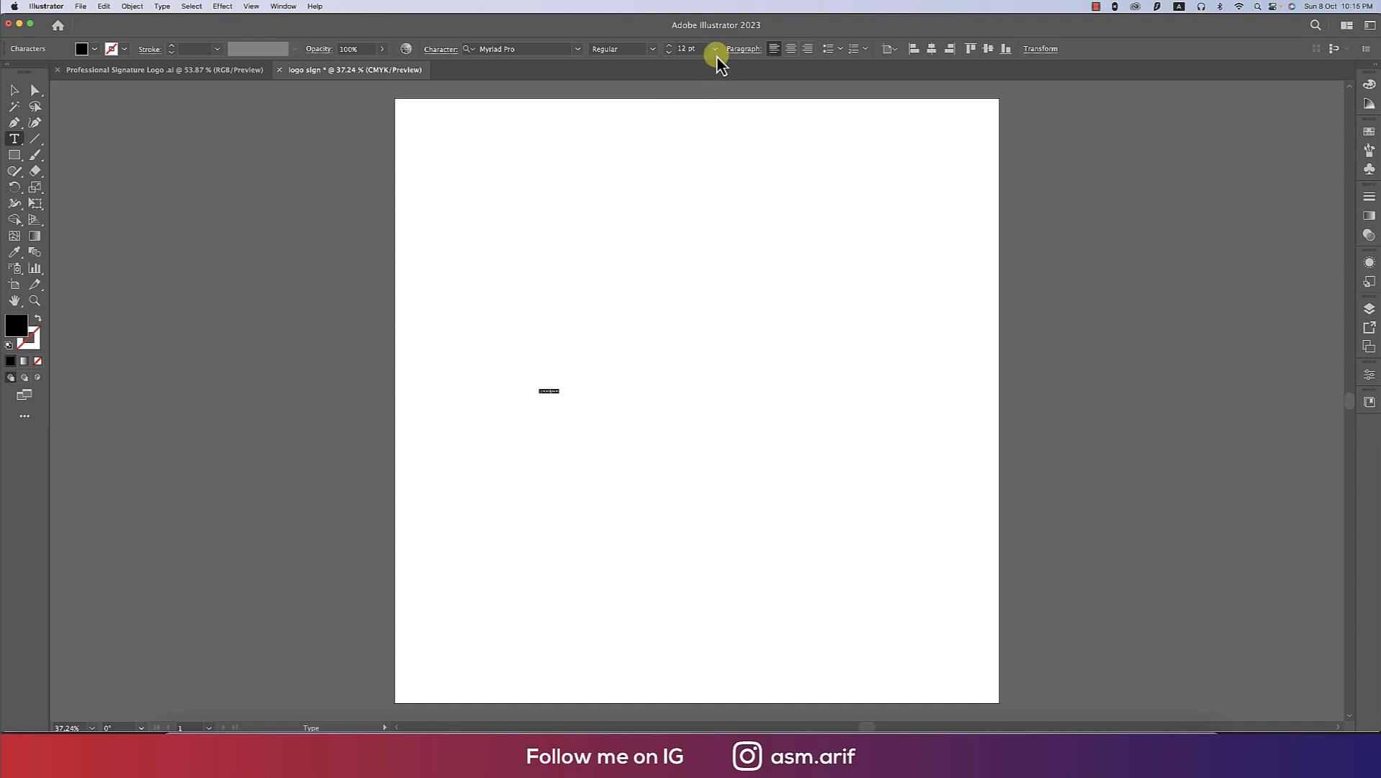
click(715, 49)
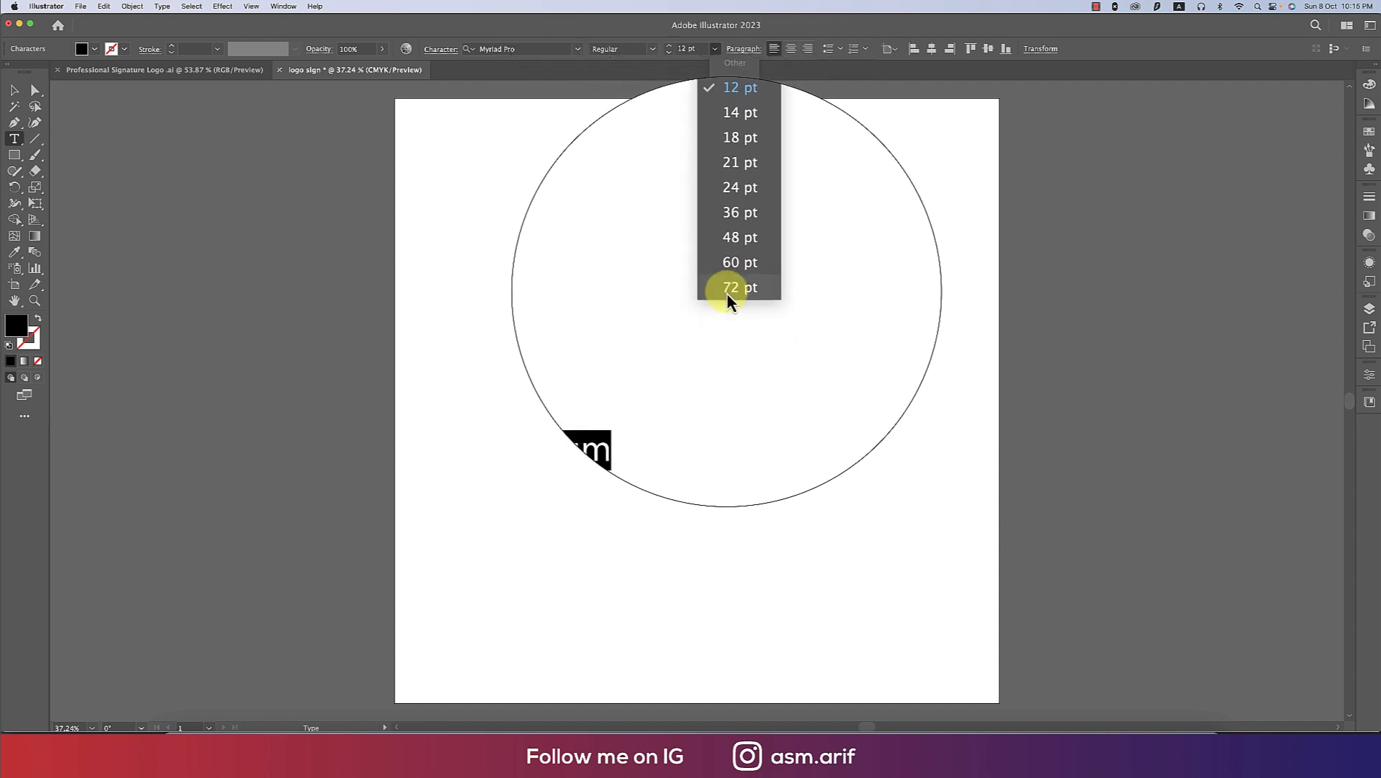
click(740, 288)
text(200)
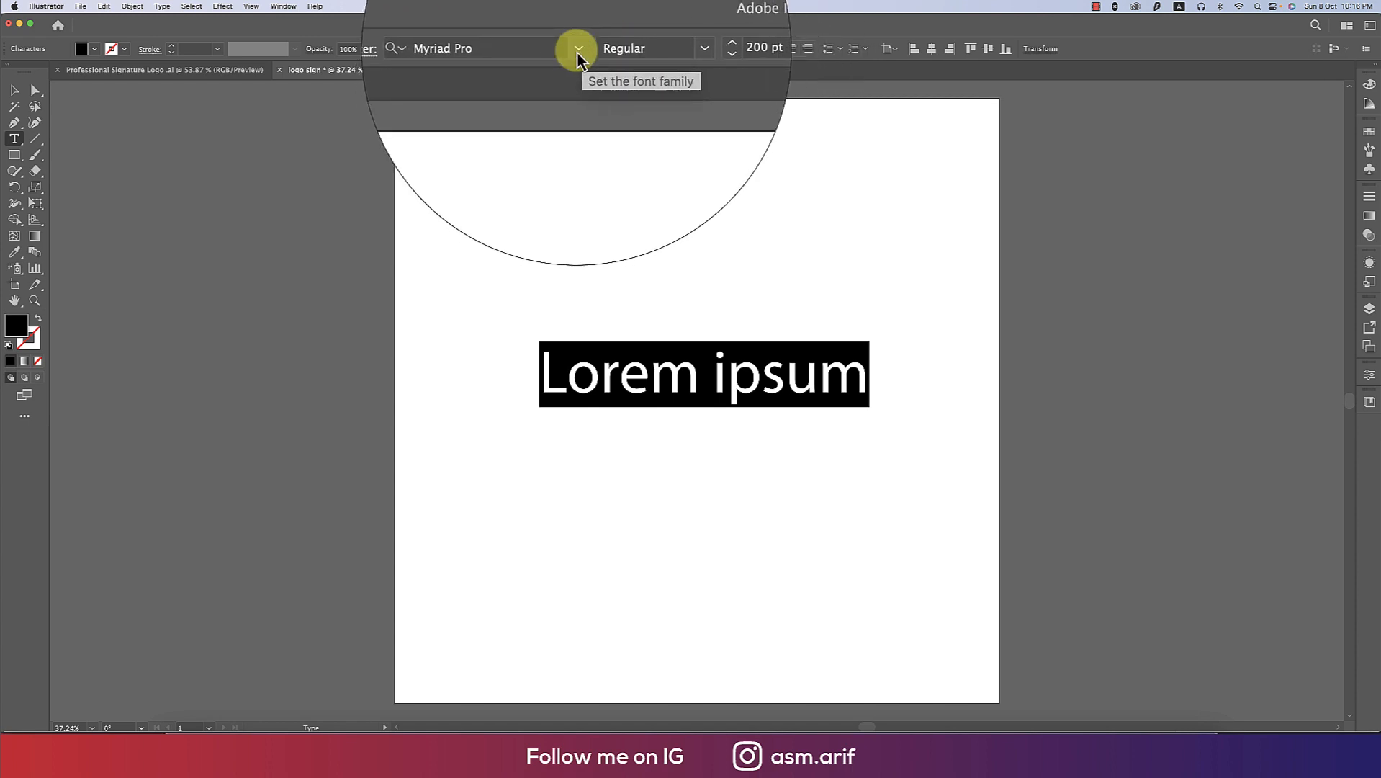
- Set the text in the Kathilorysa signature-style script font
click(574, 48)
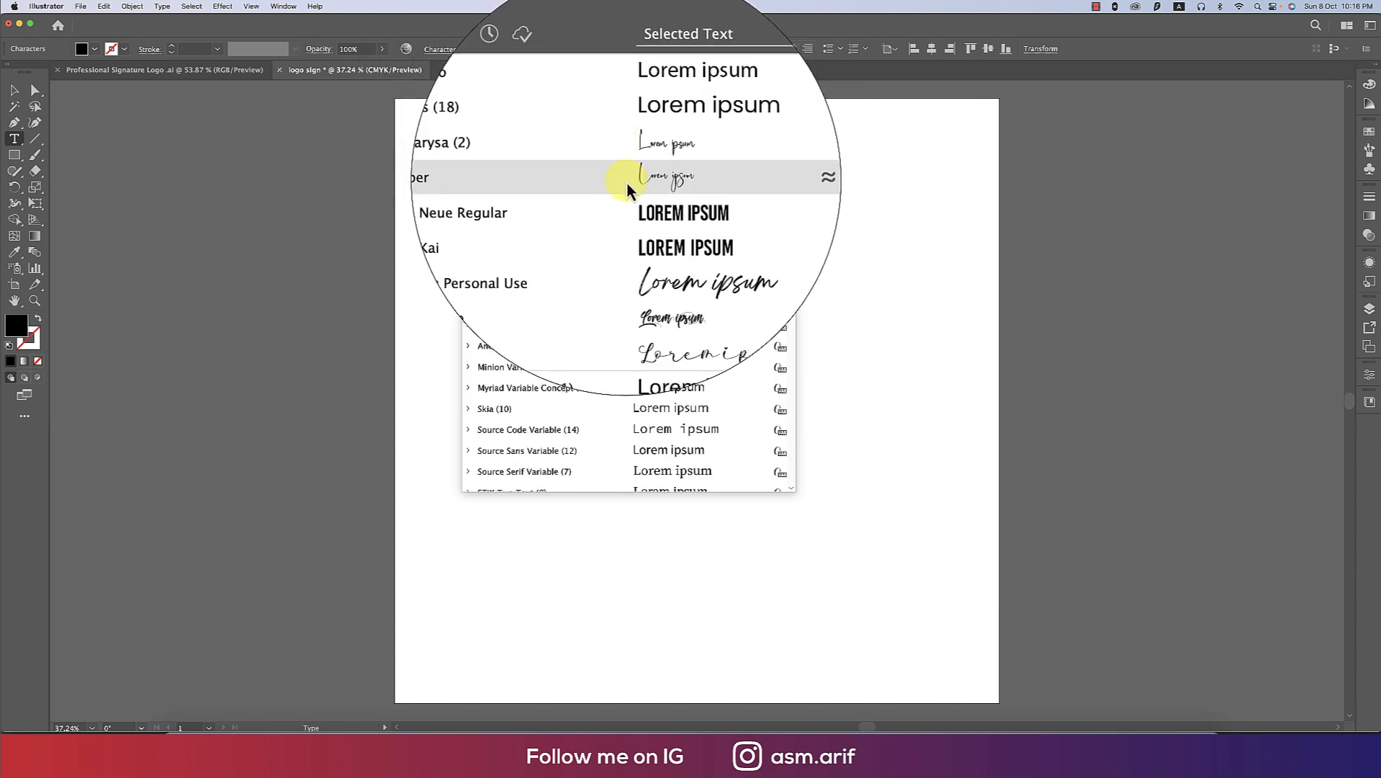
click(630, 178)
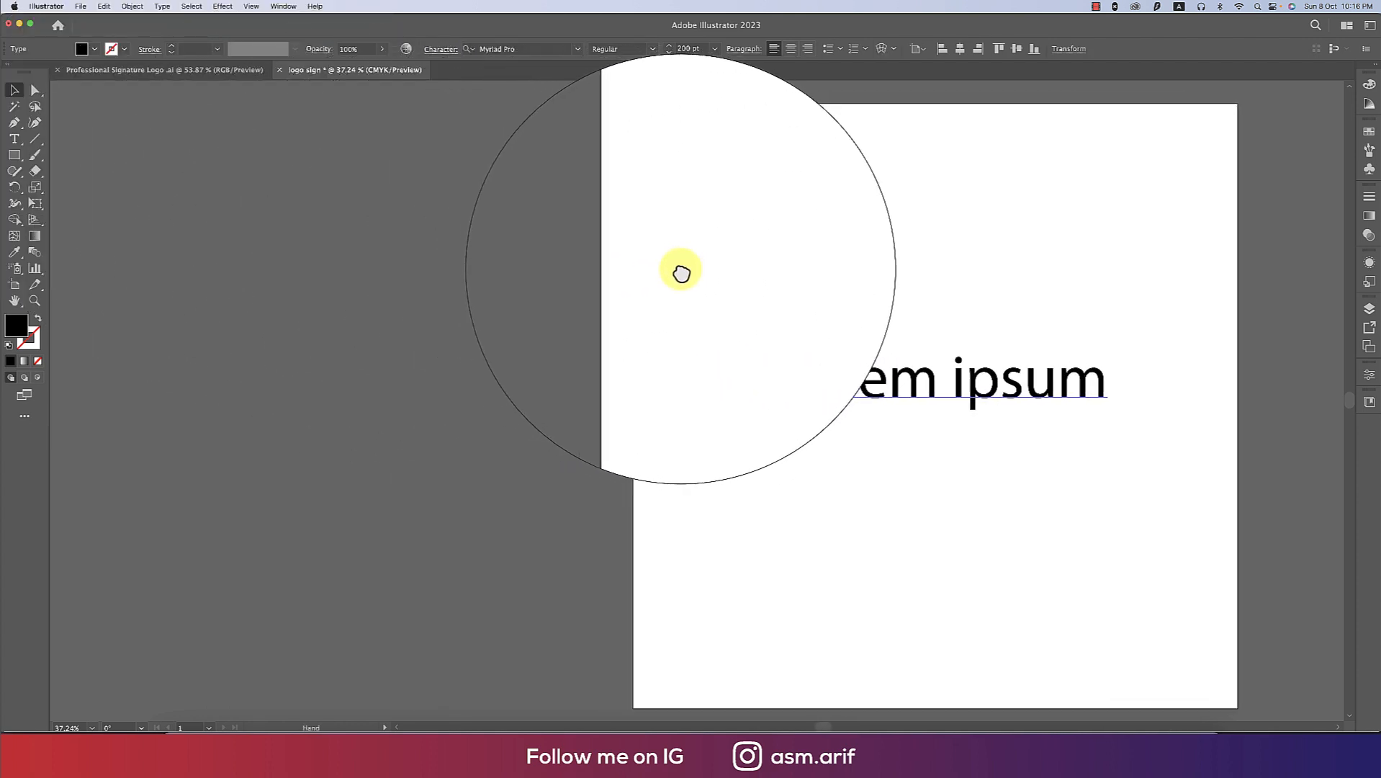
drag(680, 271, 759, 253)
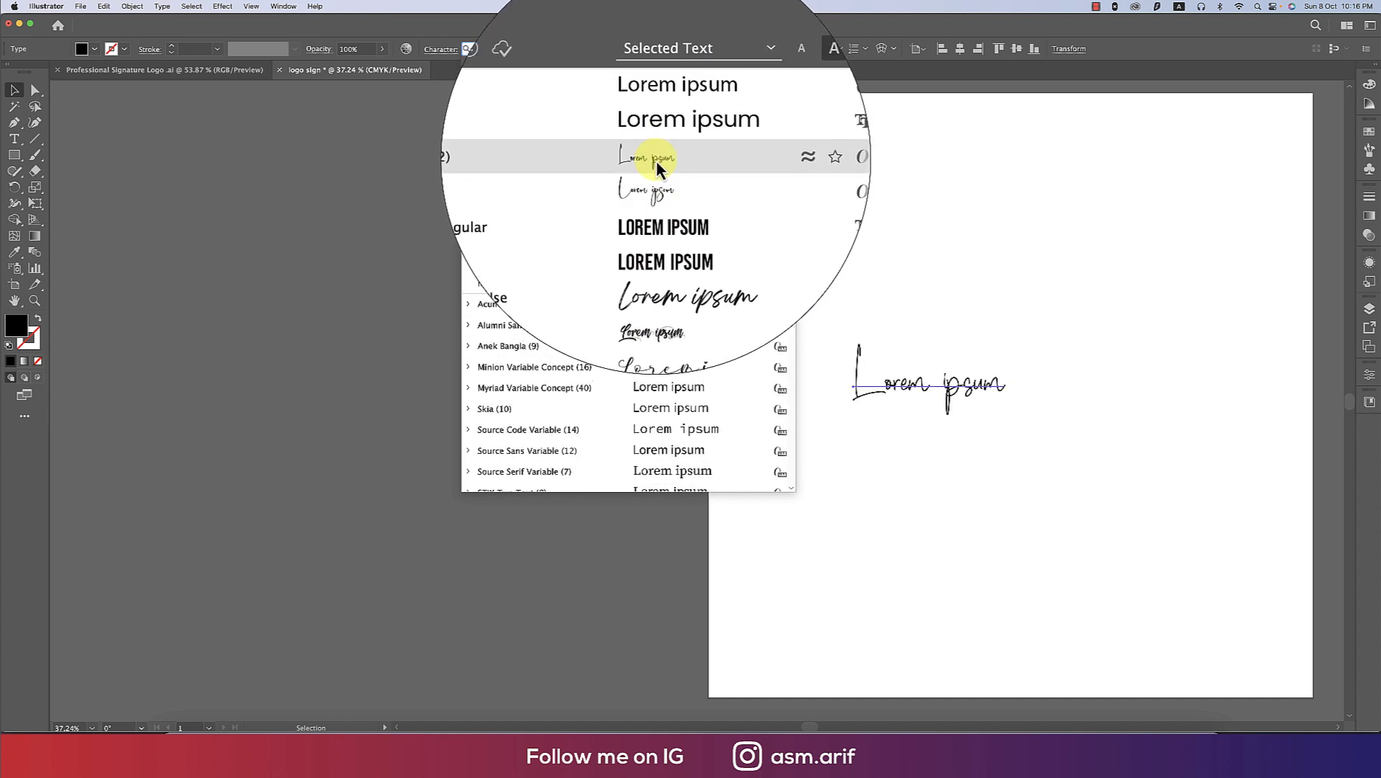
click(648, 157)
text(J)
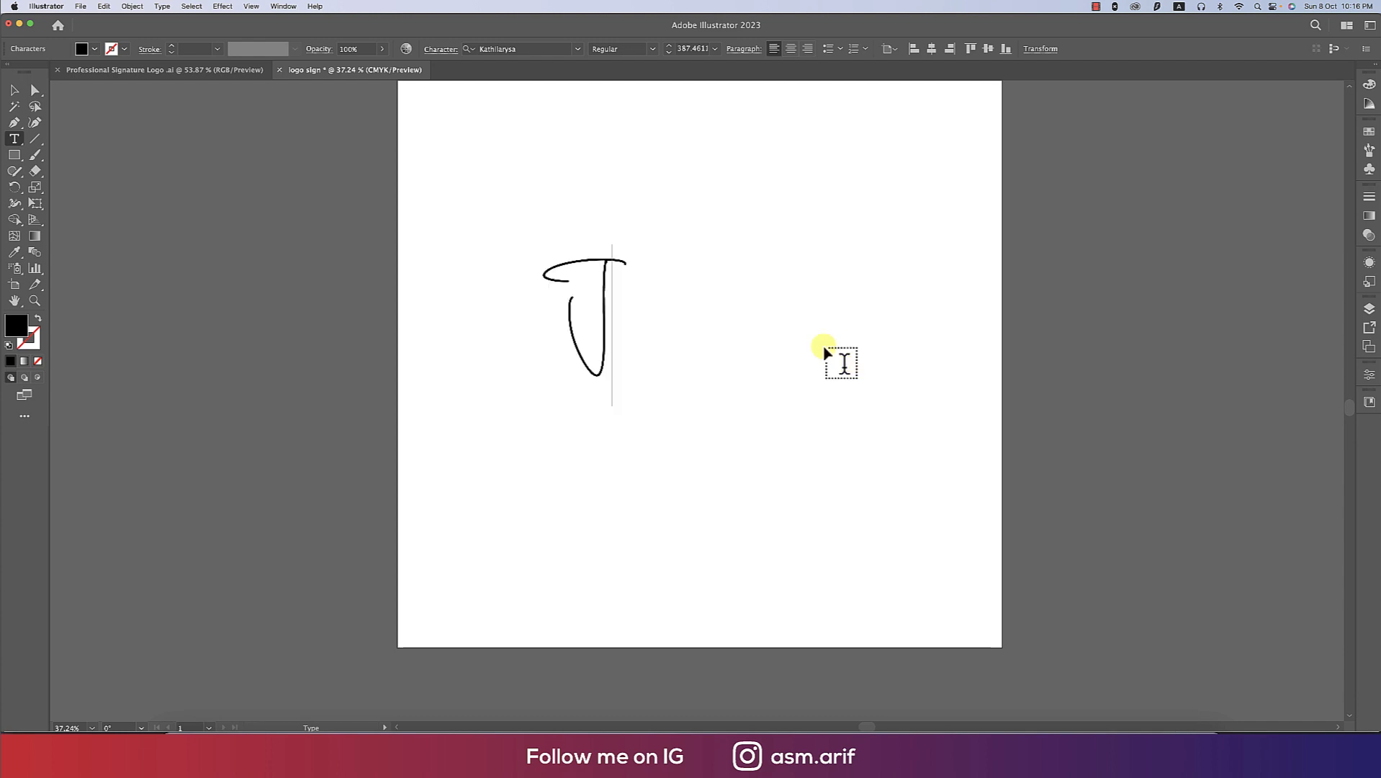
- Type 'Jhone Smith' and select the finished name text
text(hone)
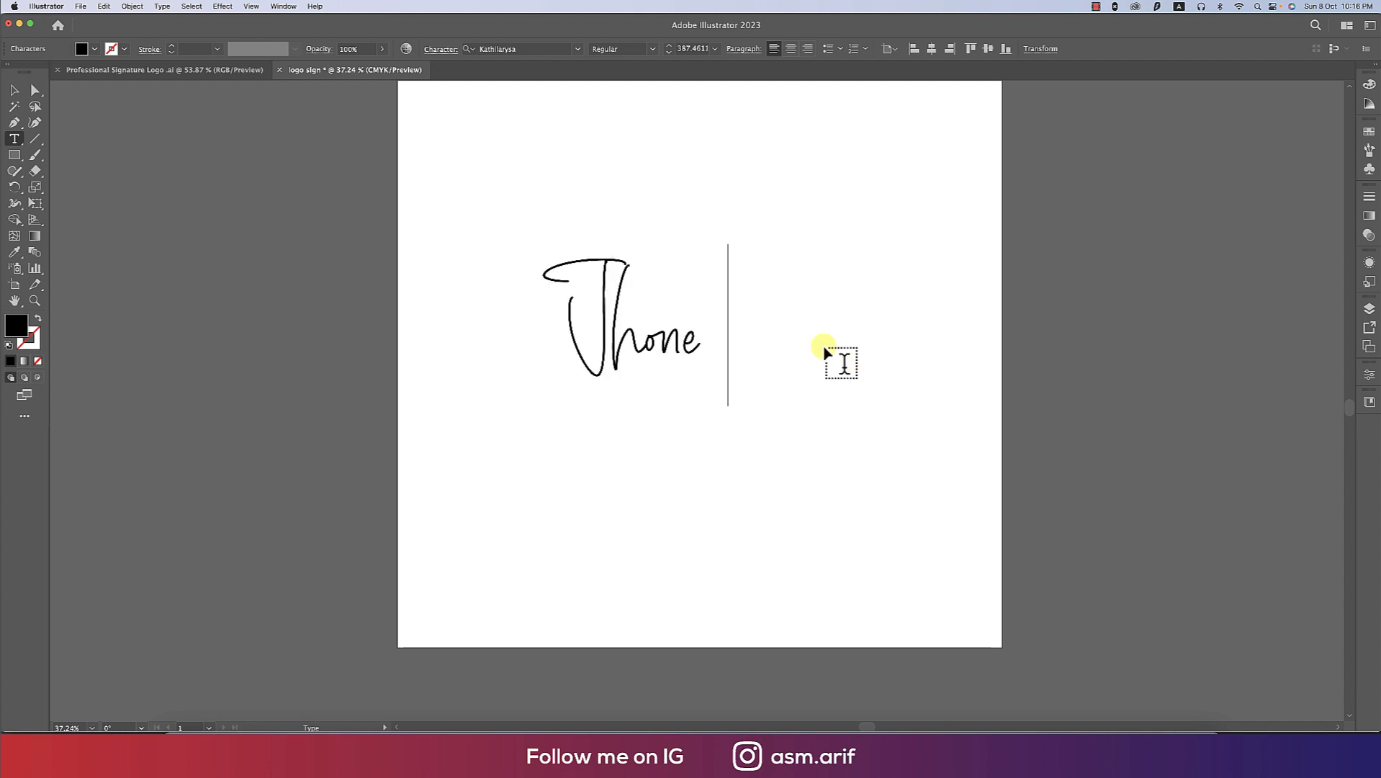
text(Smith)
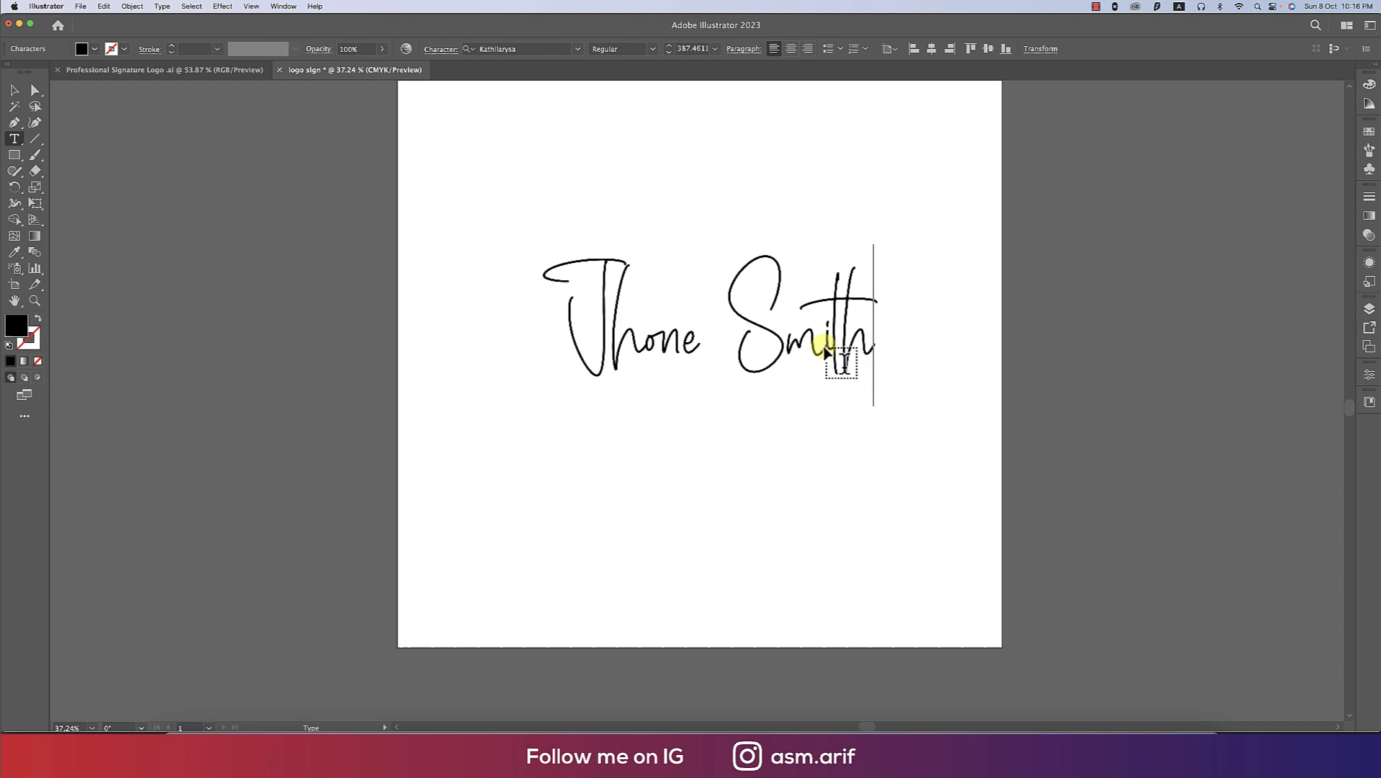
click(13, 91)
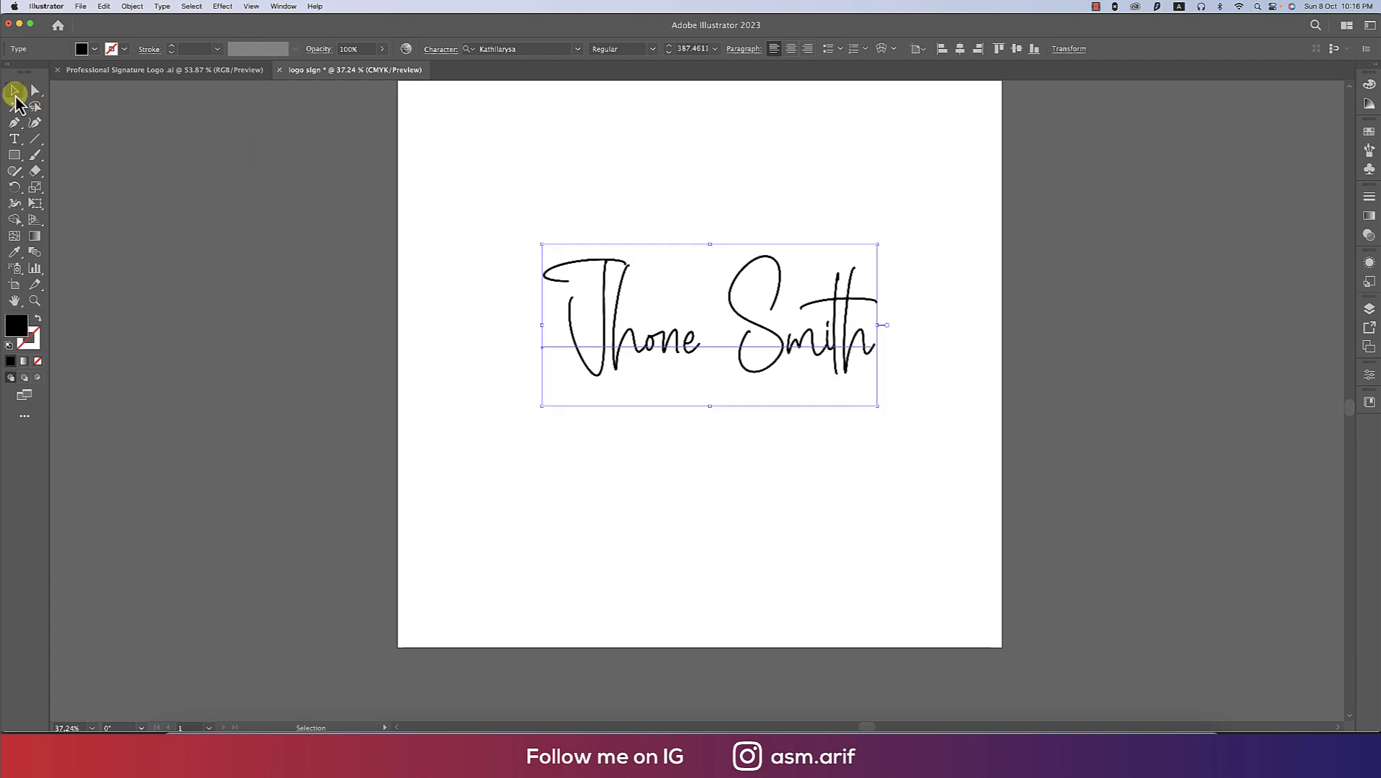
- Give the signature letters a black 4 pt stroke
right_click(758, 335)
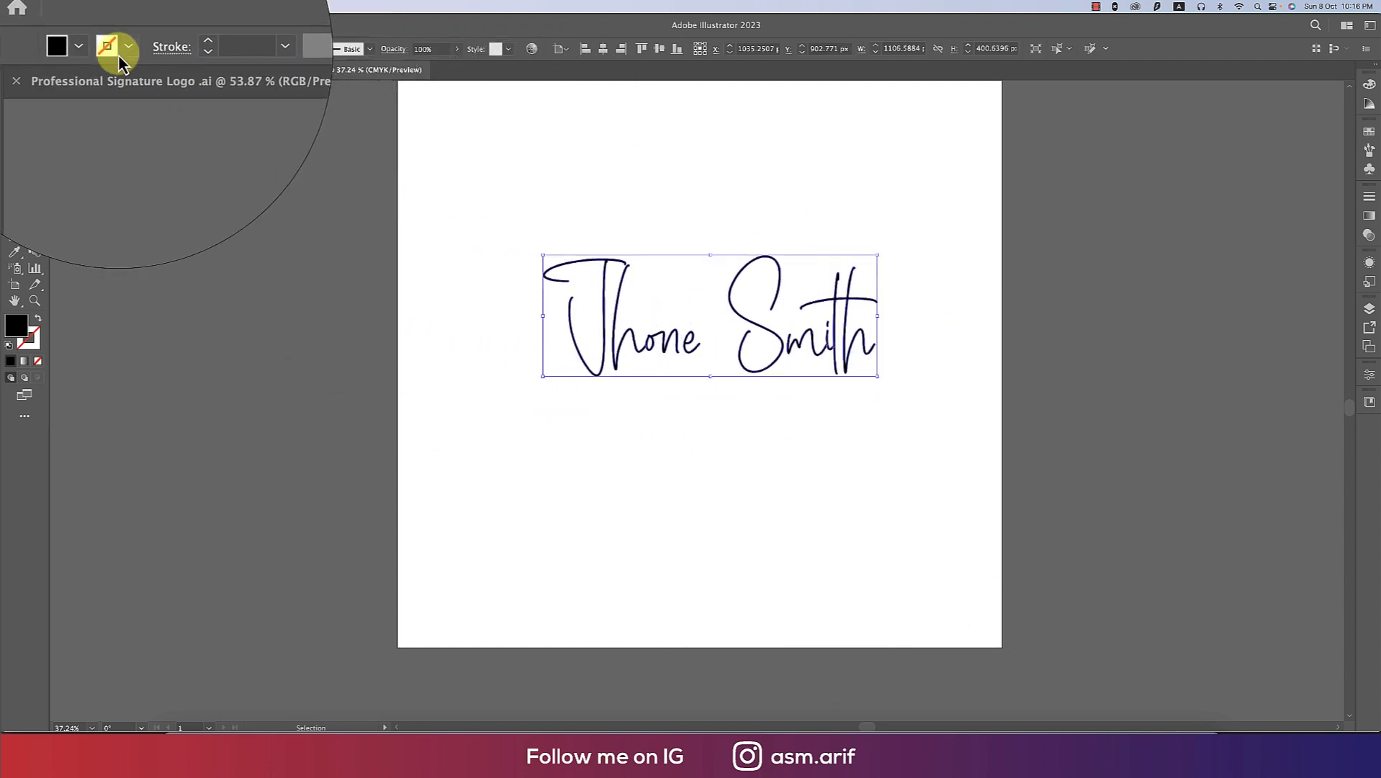
click(126, 46)
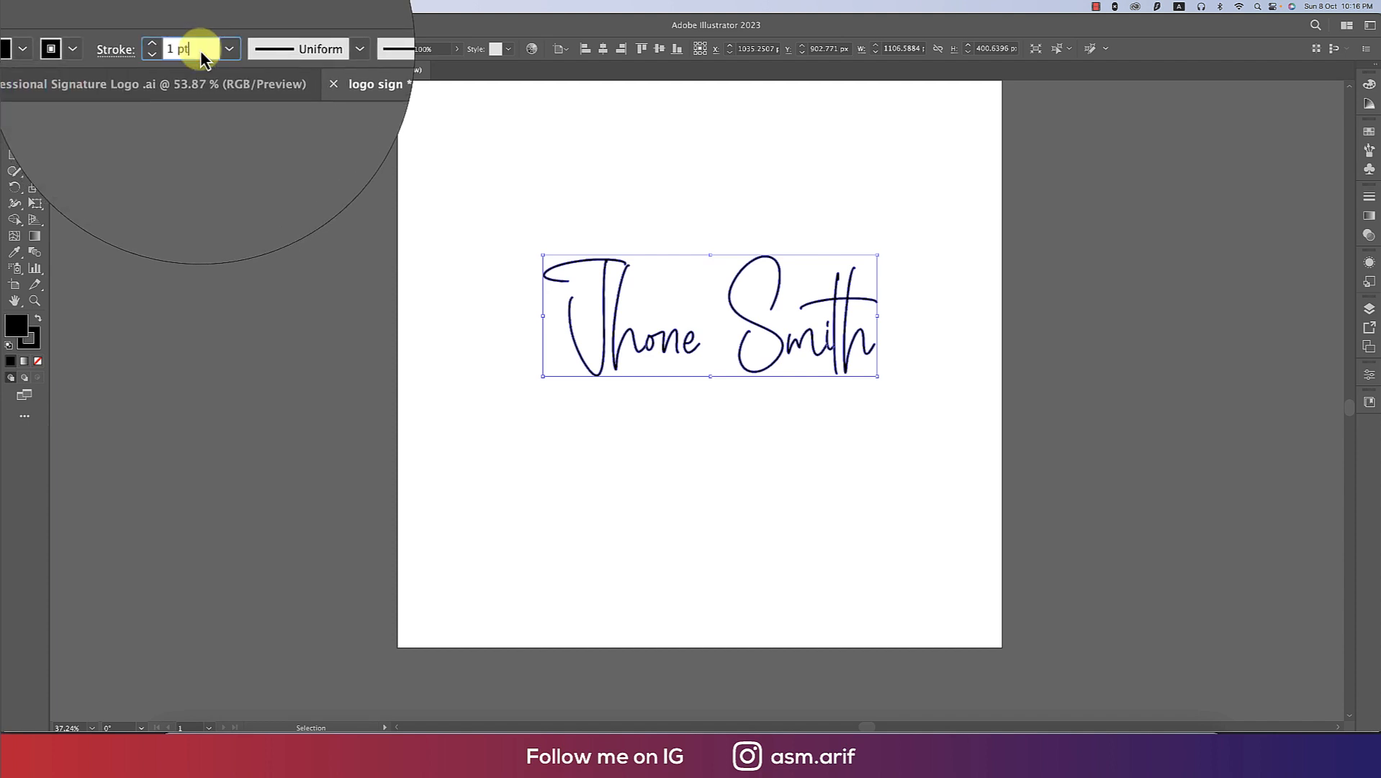
text(4)
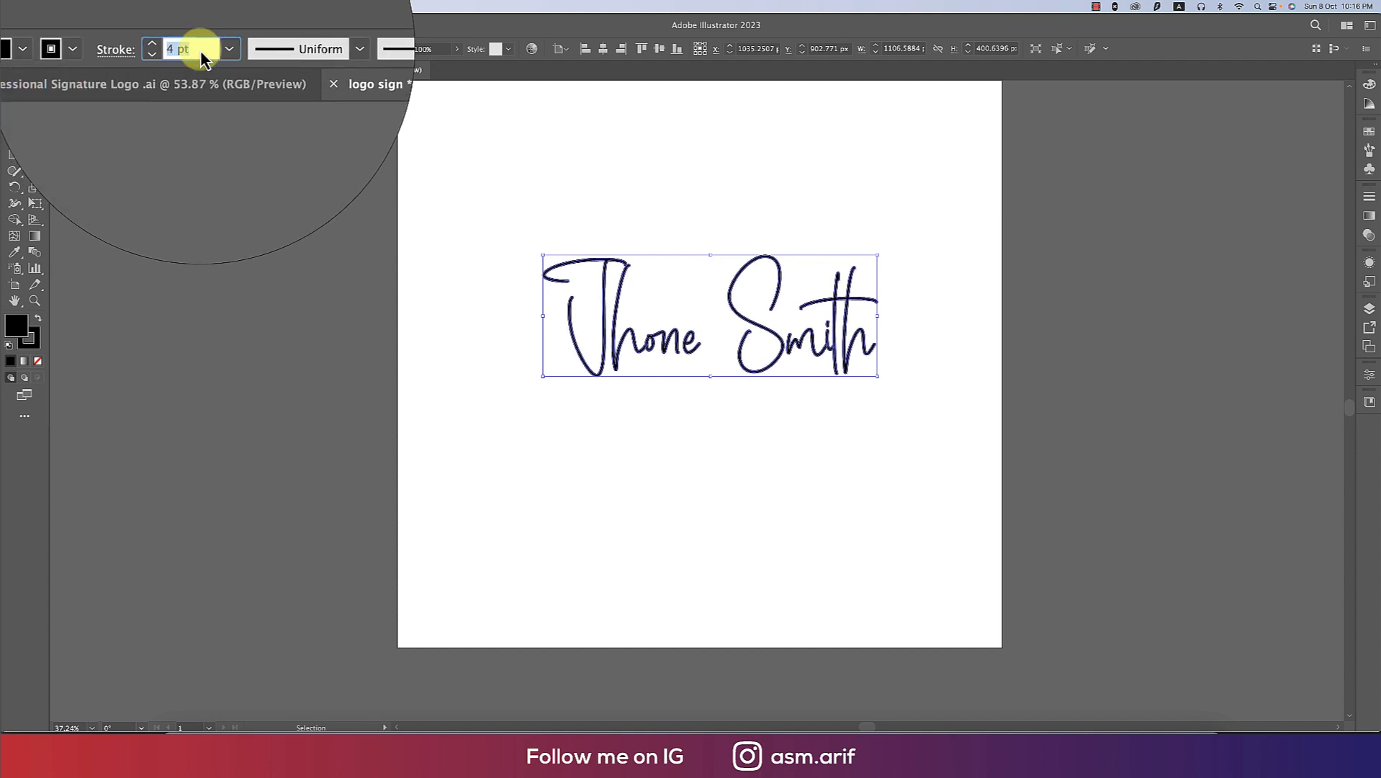
click(156, 43)
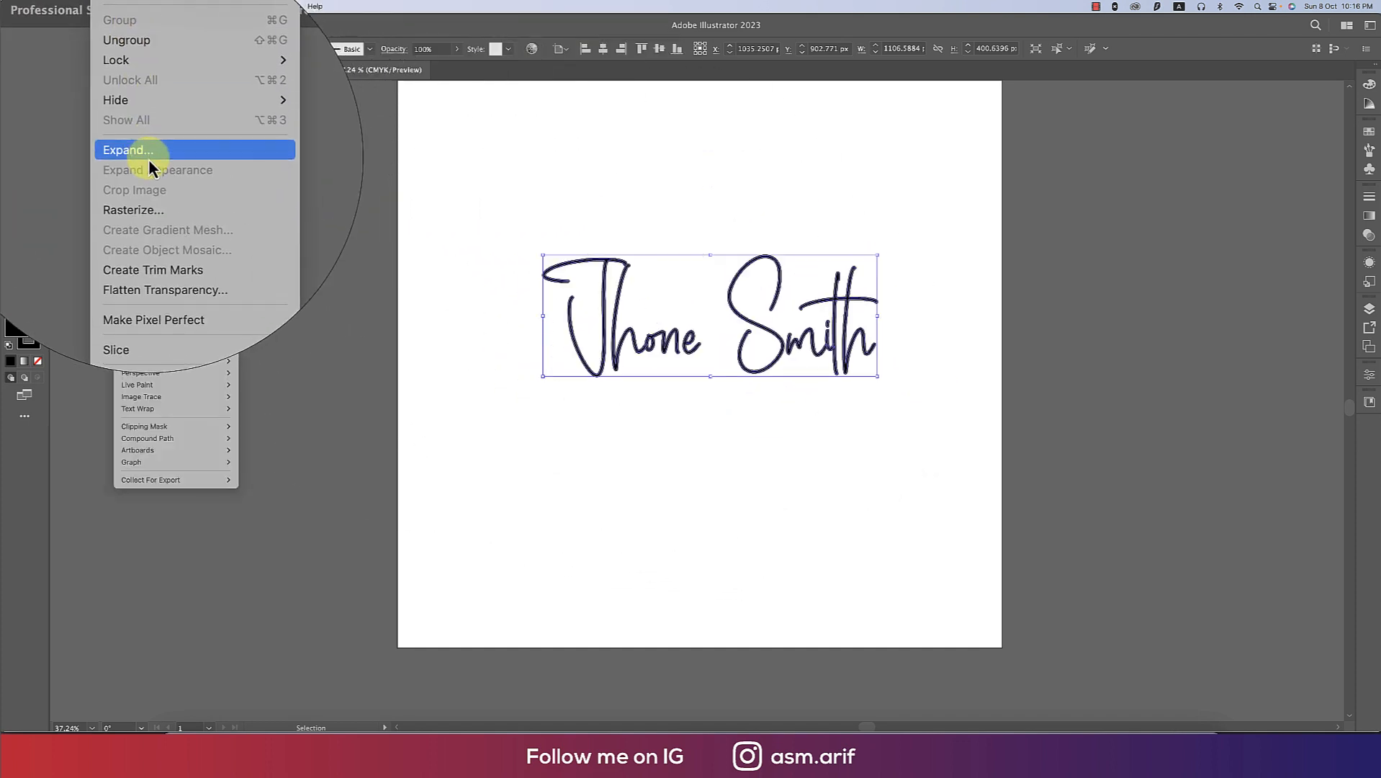
- Select the Jhone Smith lettering and apply Pathfinder Unite to combine it
click(127, 150)
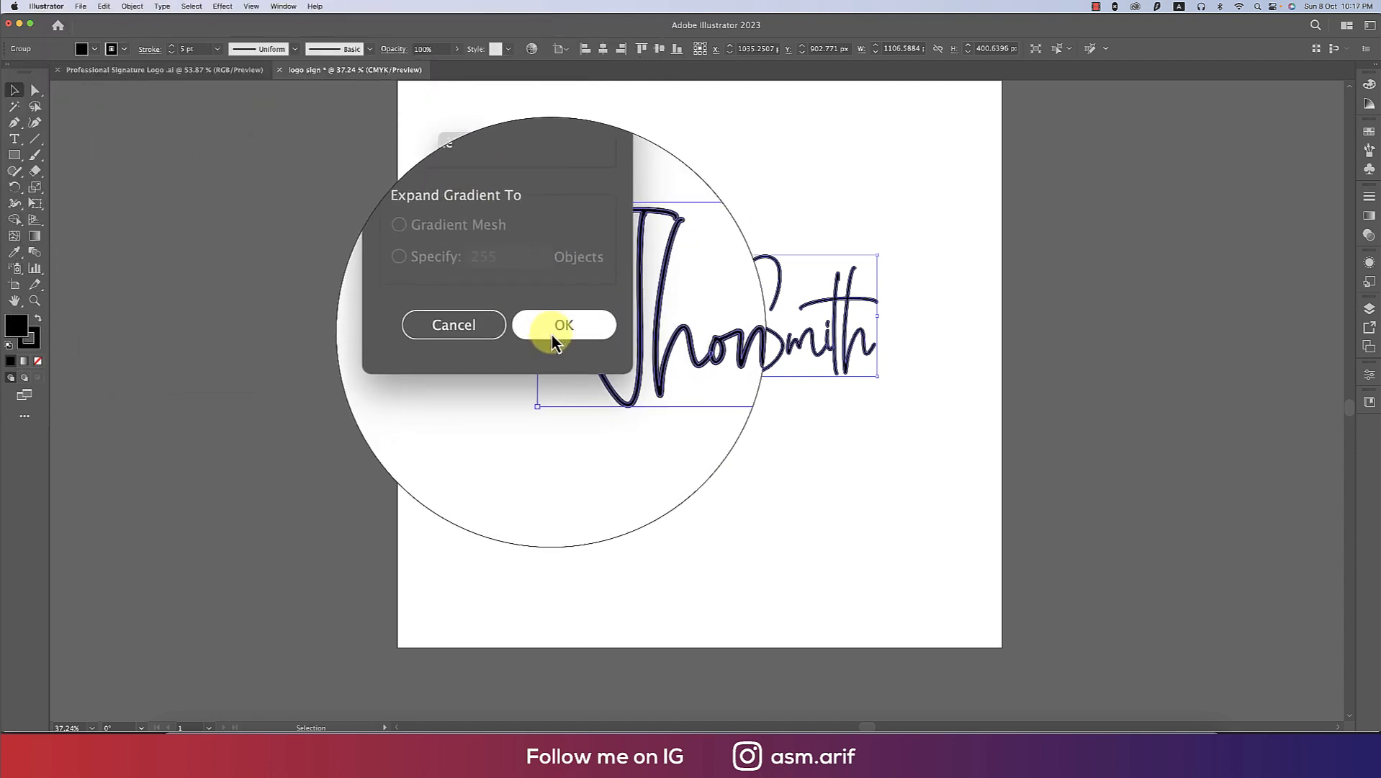
click(563, 325)
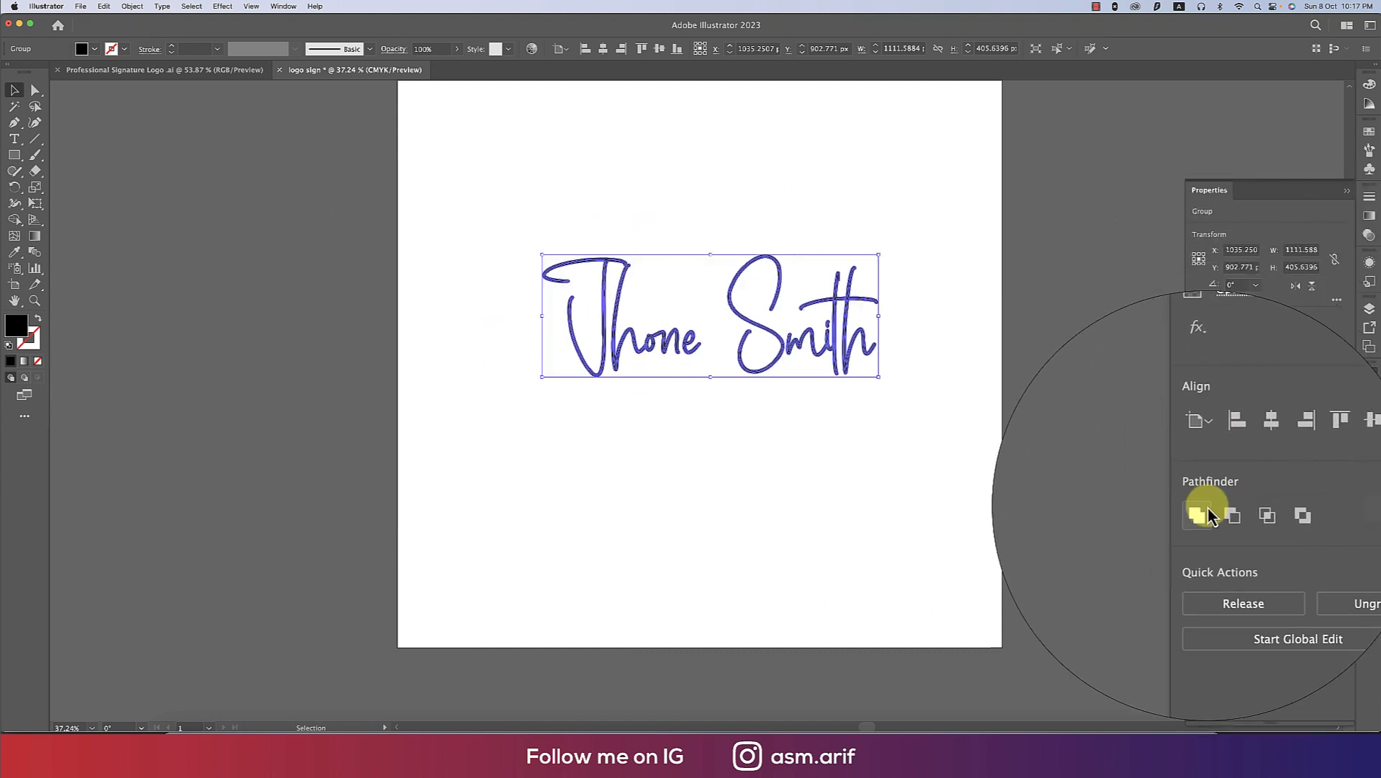
mouse_move(1201, 515)
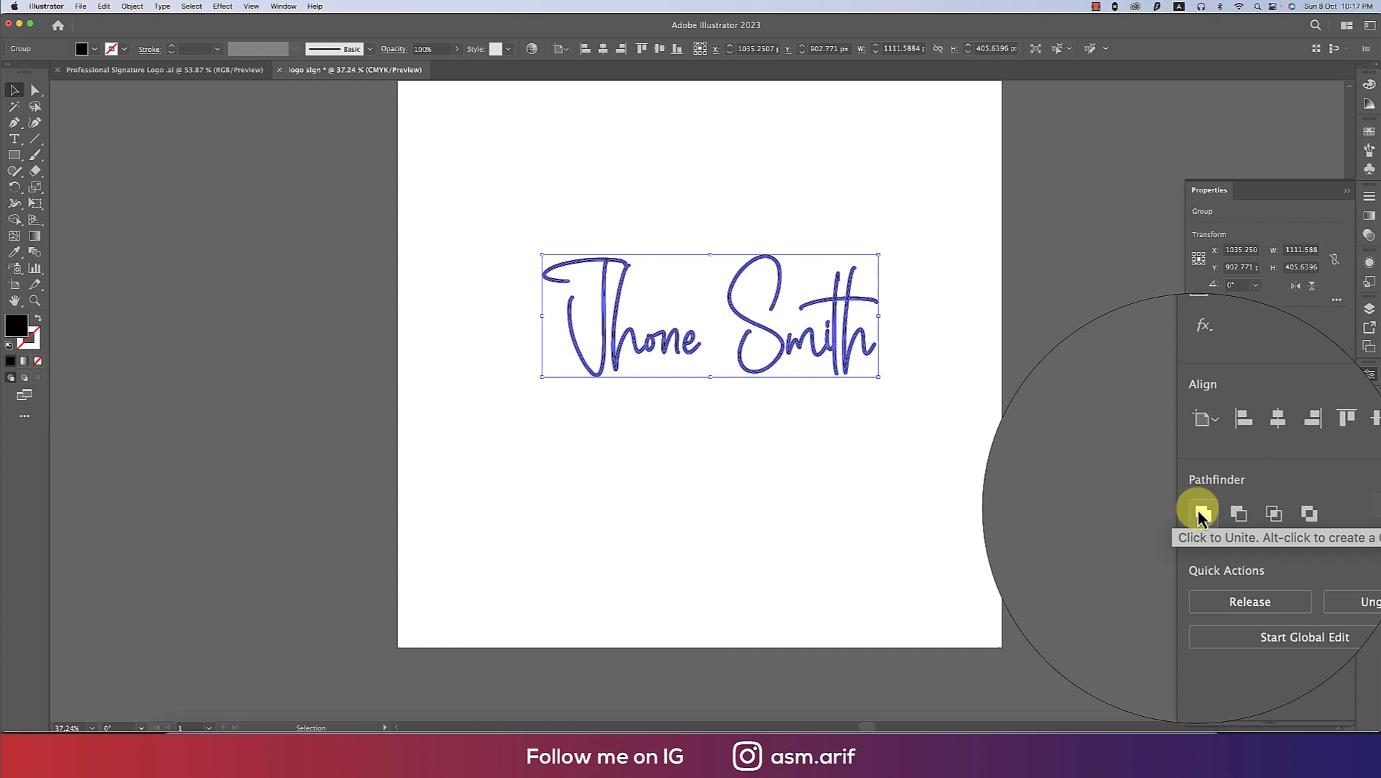
click(1203, 513)
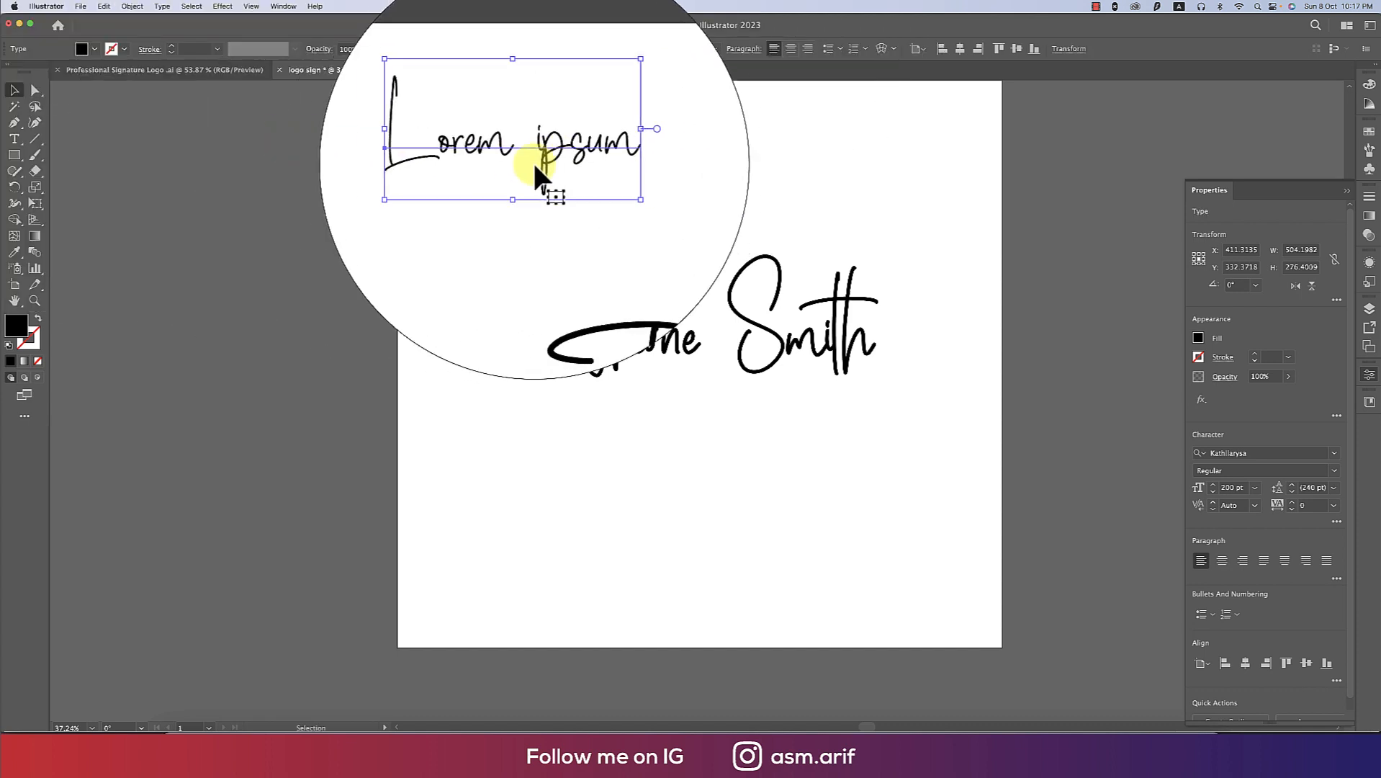
- Convert the Lorem ipsum script text to outlines with a 5 pt stroke
right_click(538, 166)
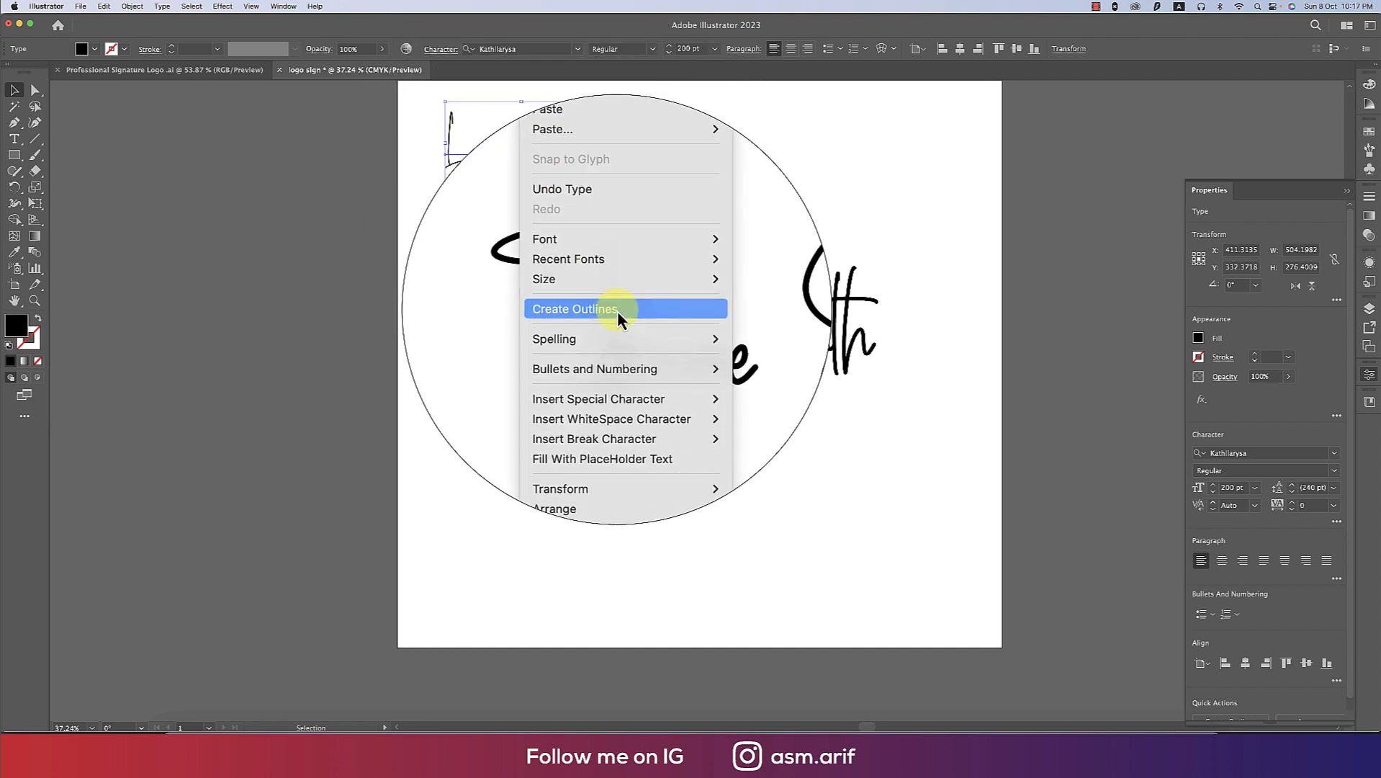
click(574, 308)
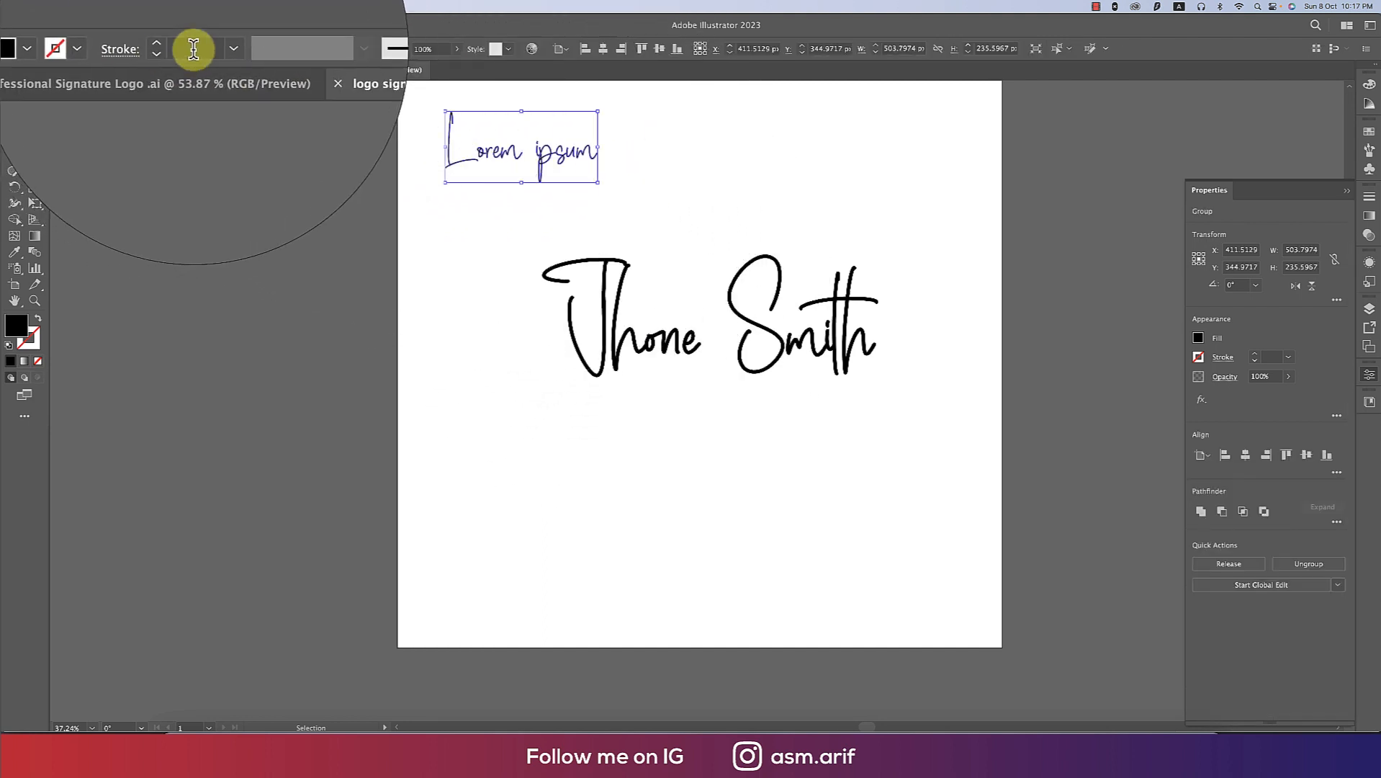
text(5 pt)
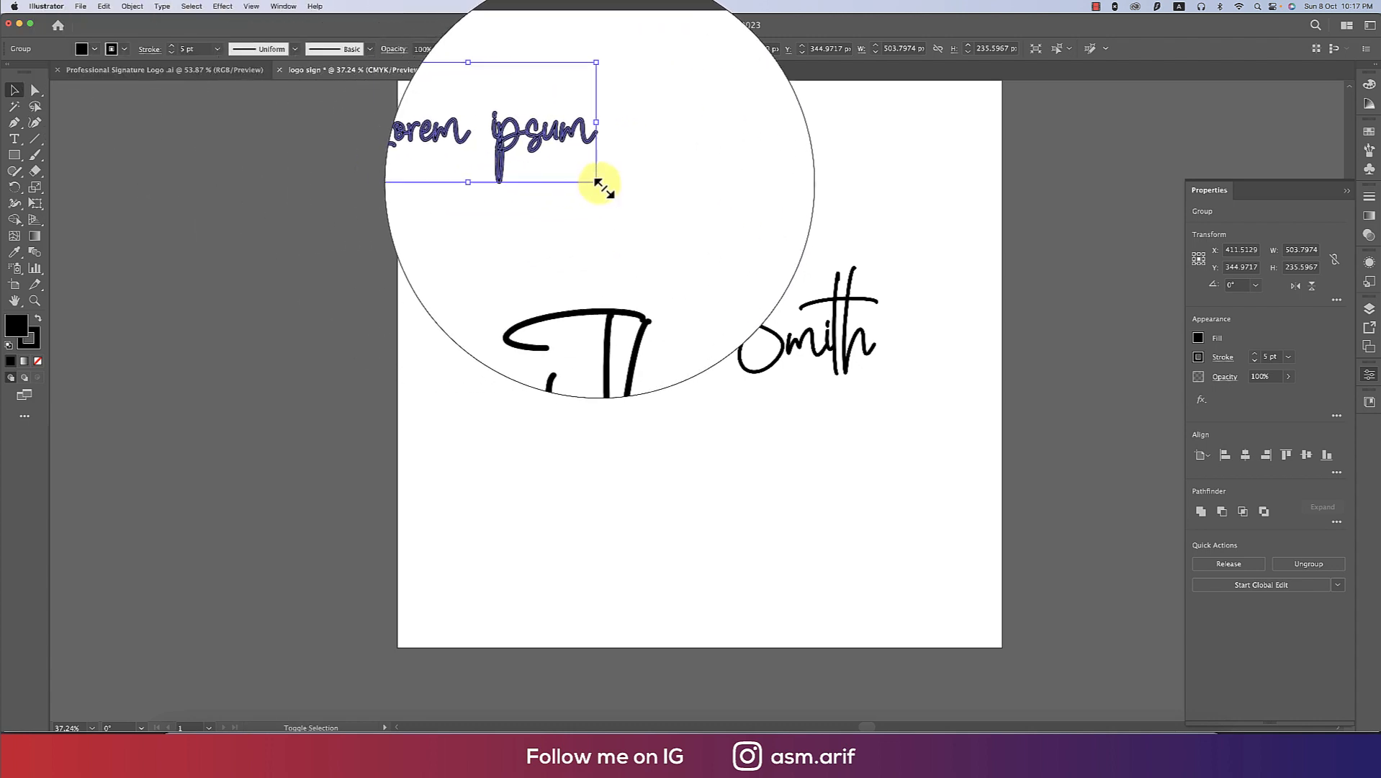
right_click(564, 195)
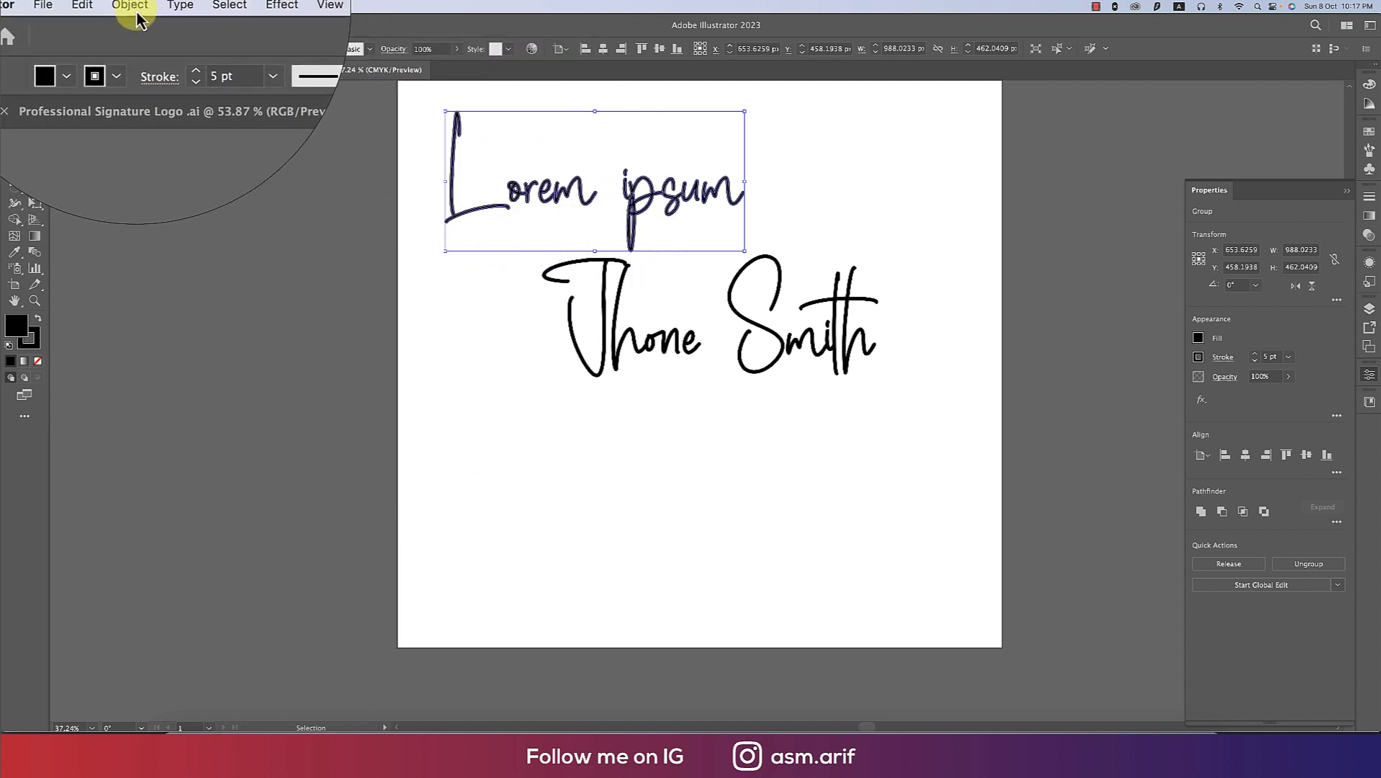
click(132, 7)
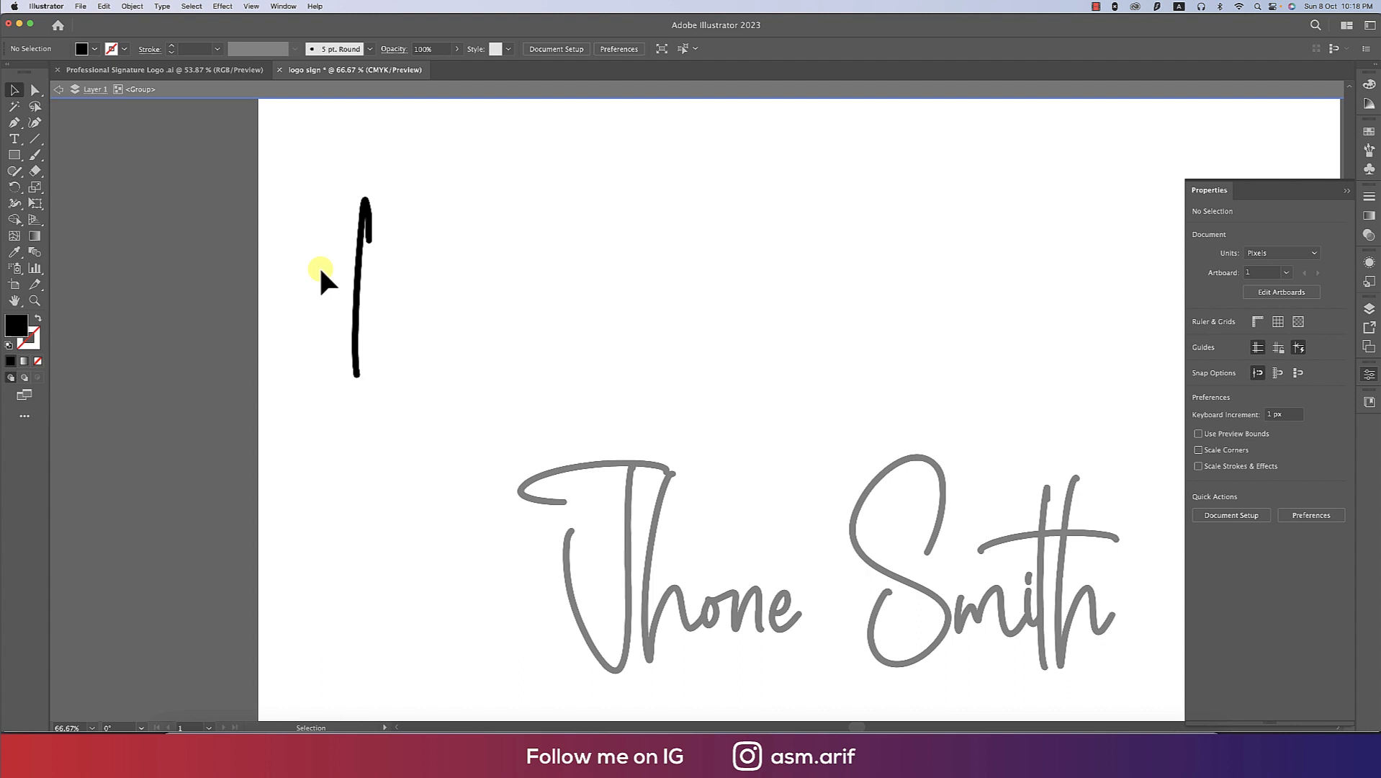
- Drag the brush stroke under Smith to form the swoosh
click(361, 282)
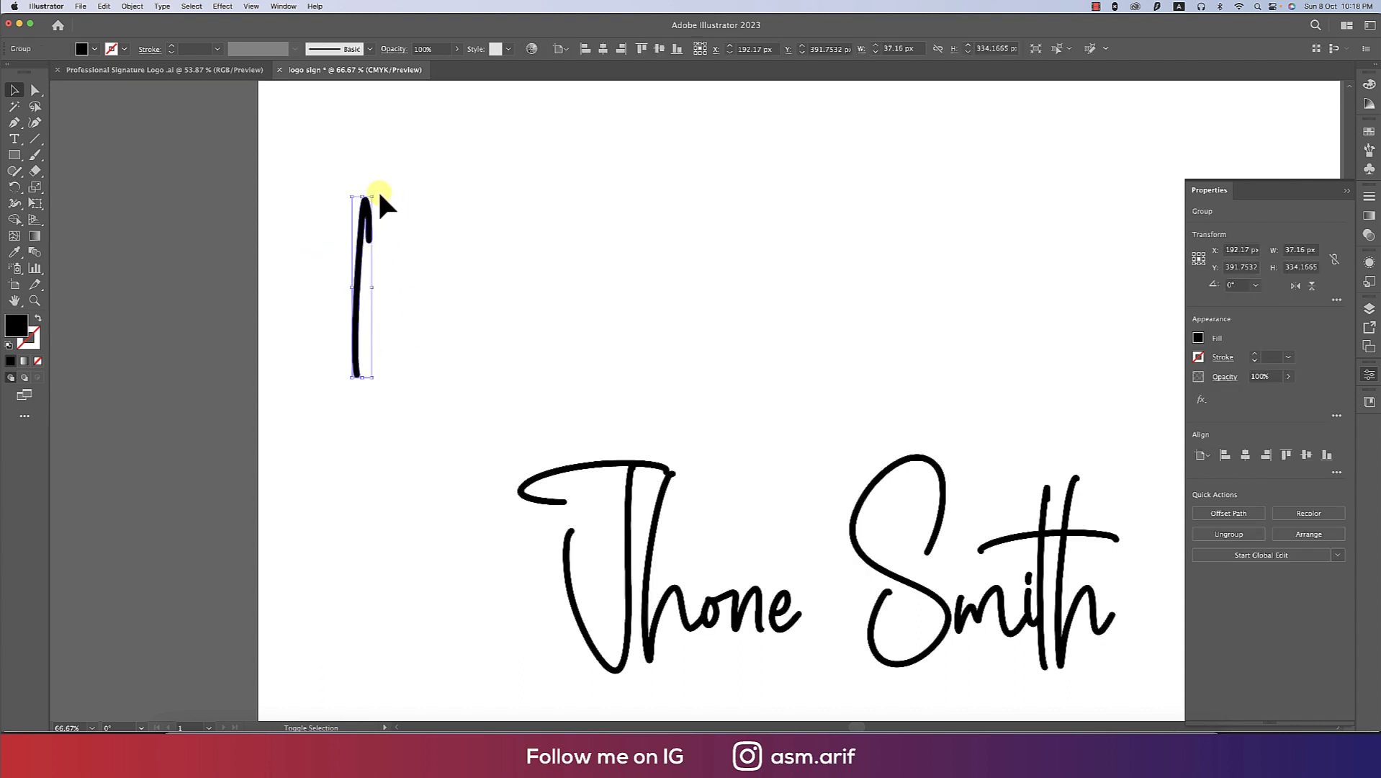
drag(379, 194, 445, 291)
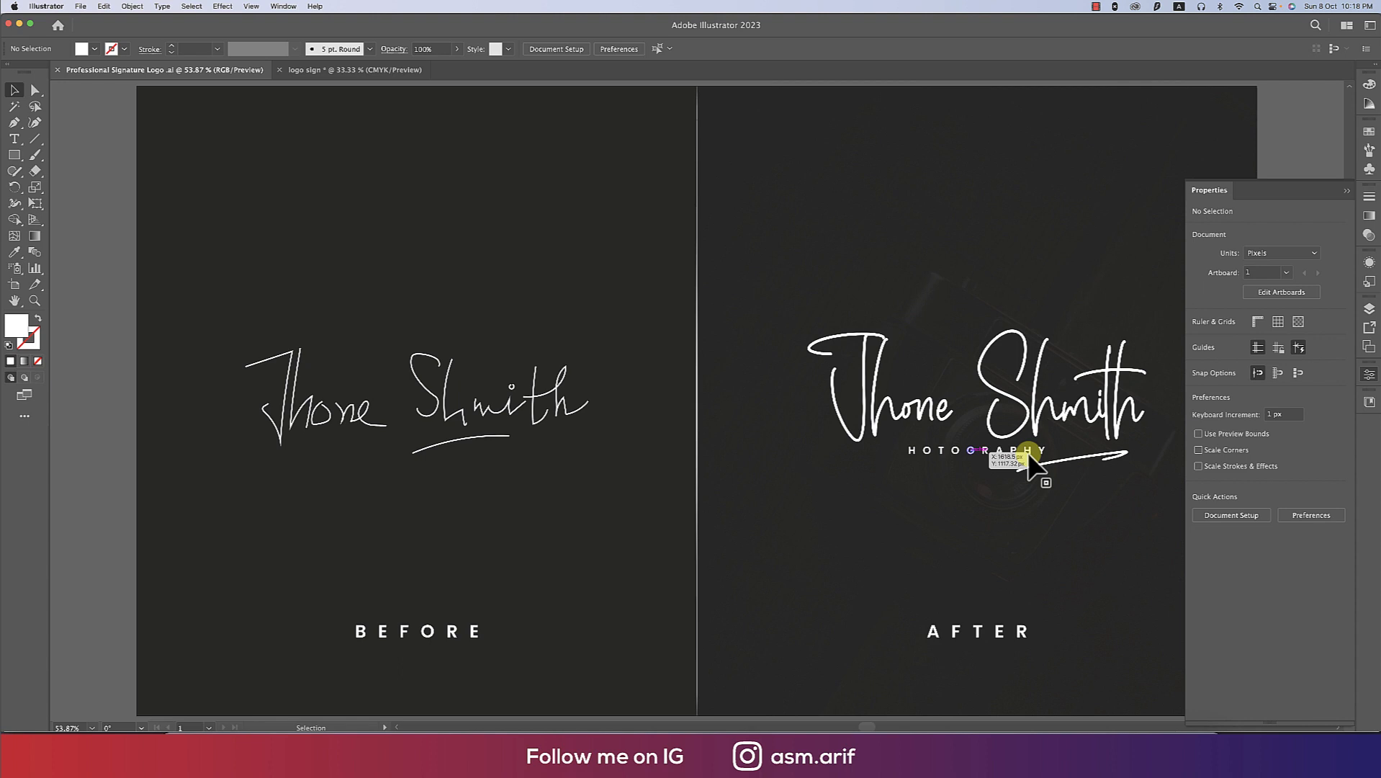
click(343, 70)
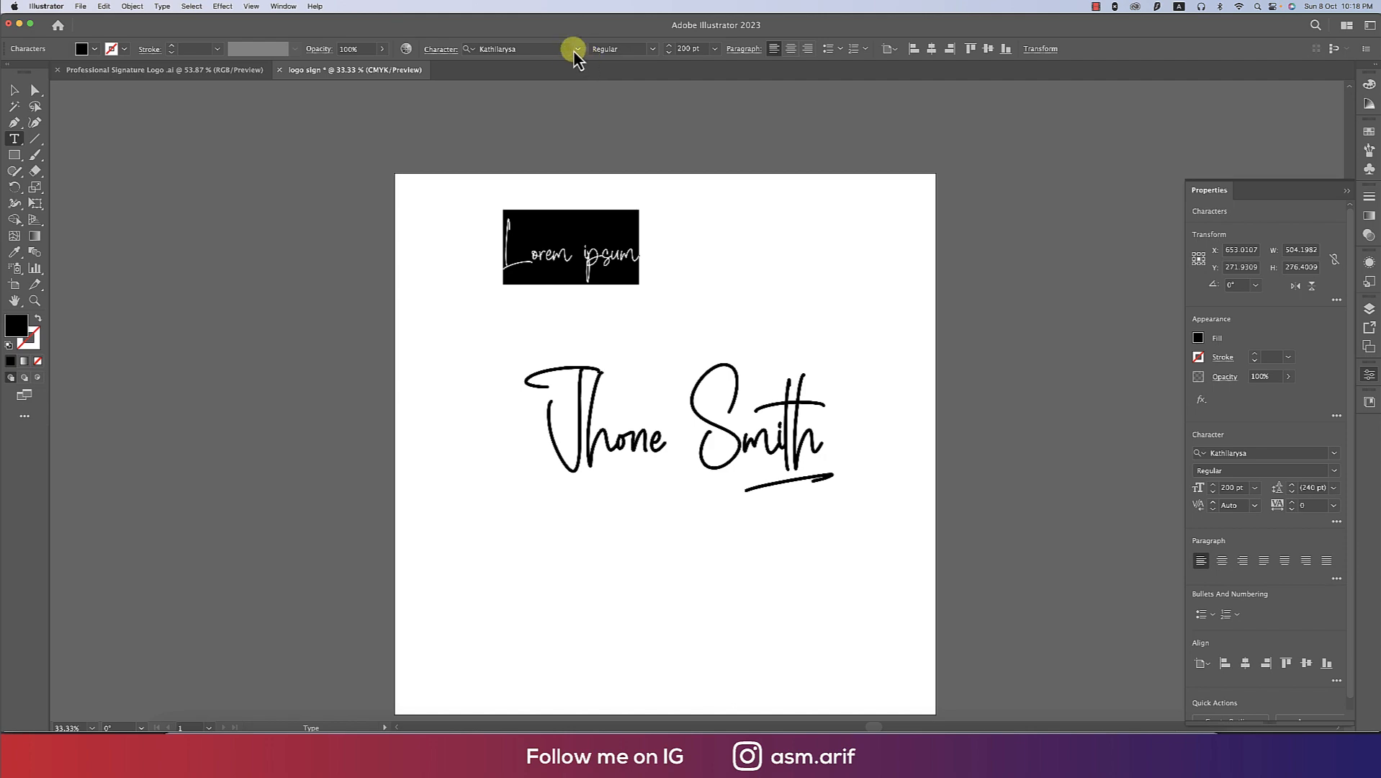
- Style PHOTOGRAPHY in Poppins Medium at 48 pt with 300 tracking
click(574, 48)
text(PHOTOGRAPHY)
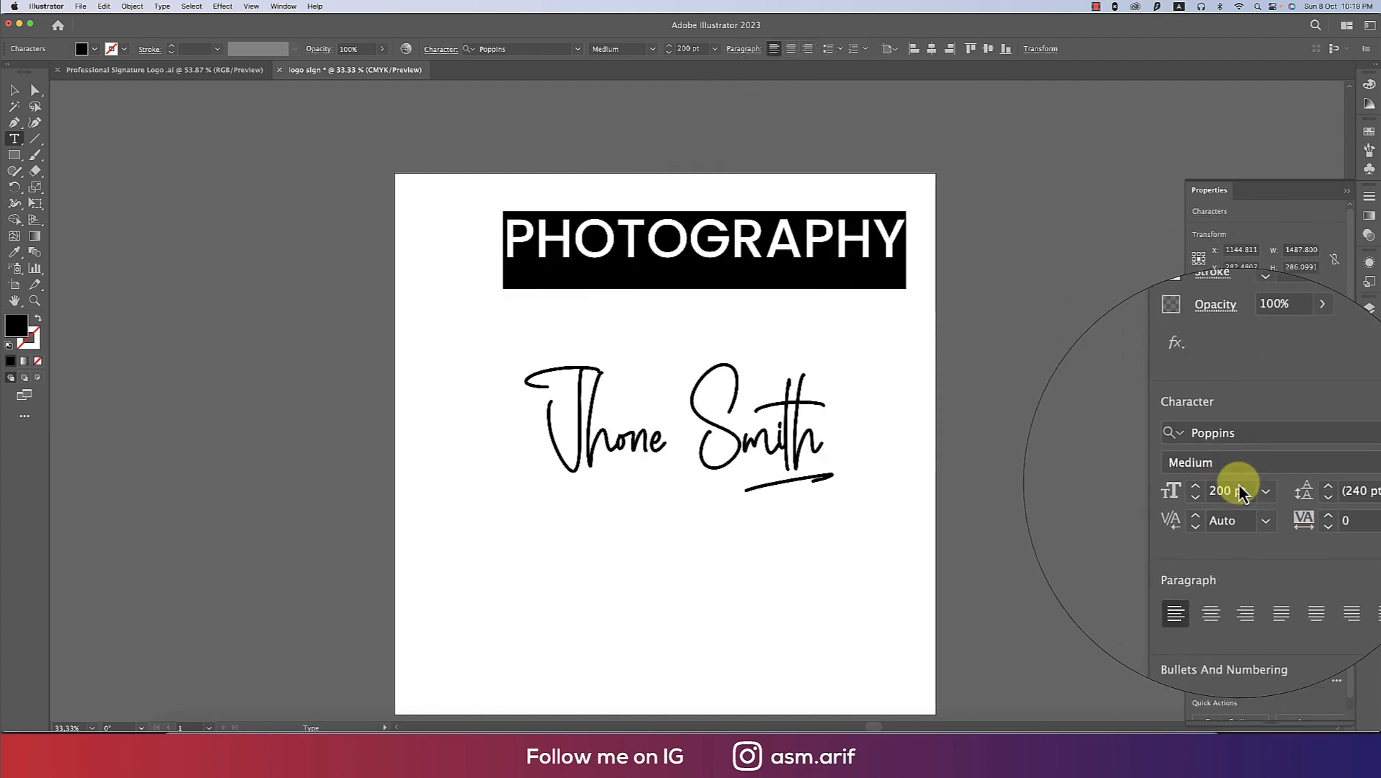
click(1266, 491)
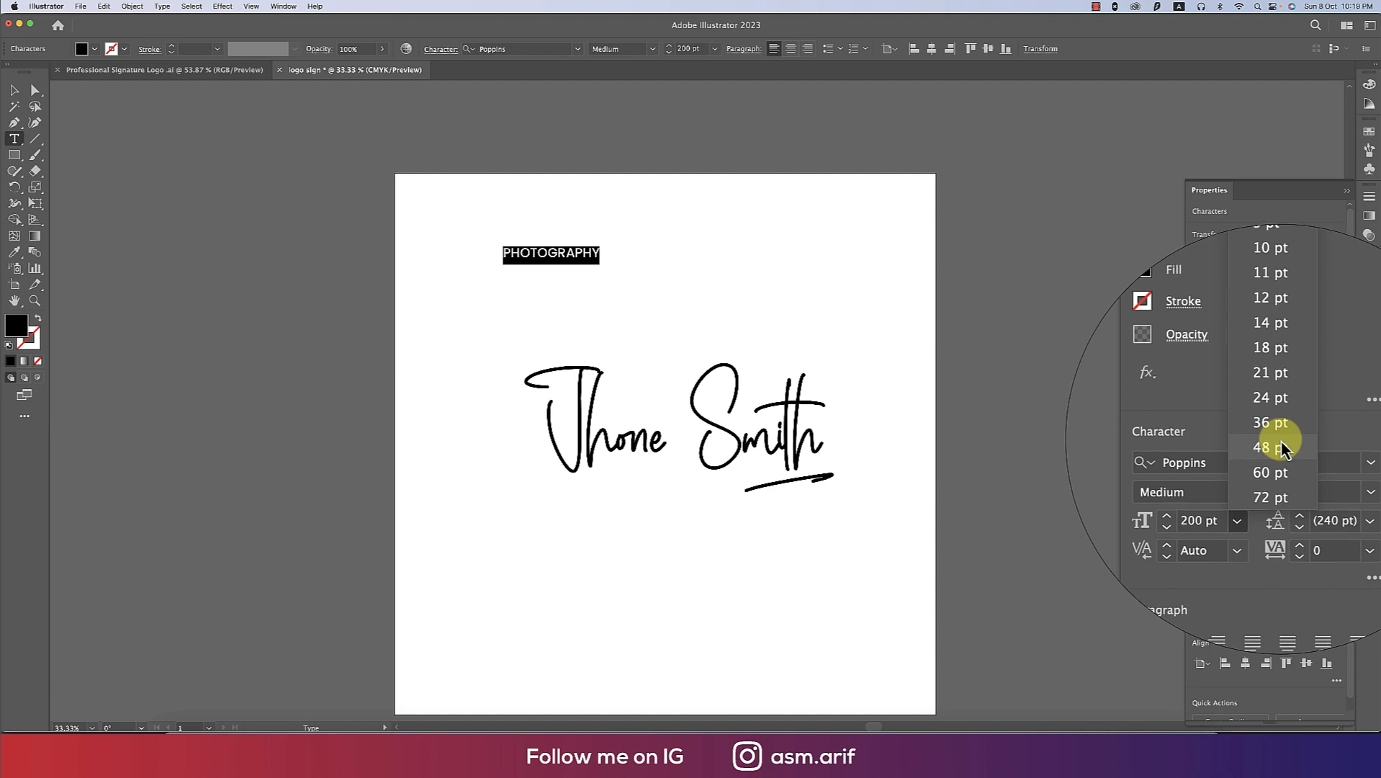
click(1268, 447)
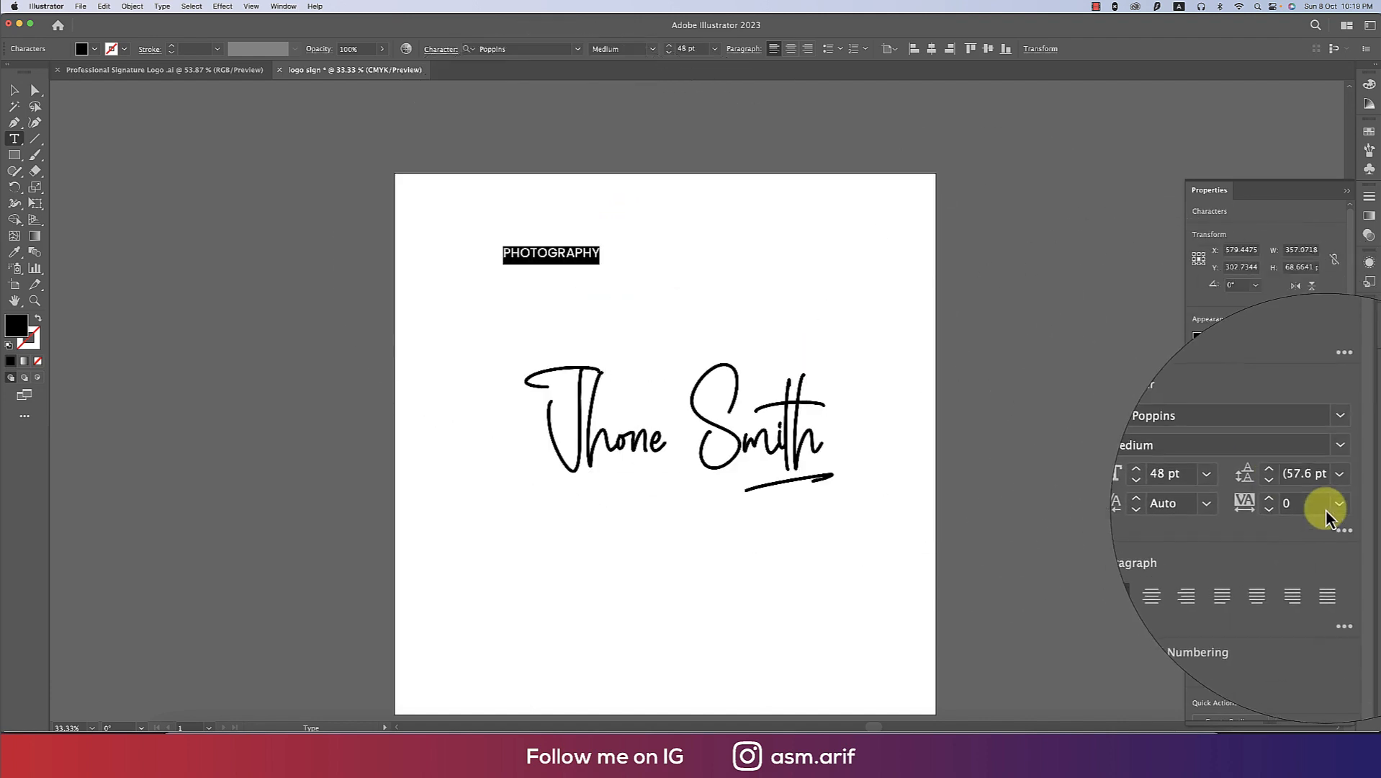
click(1312, 505)
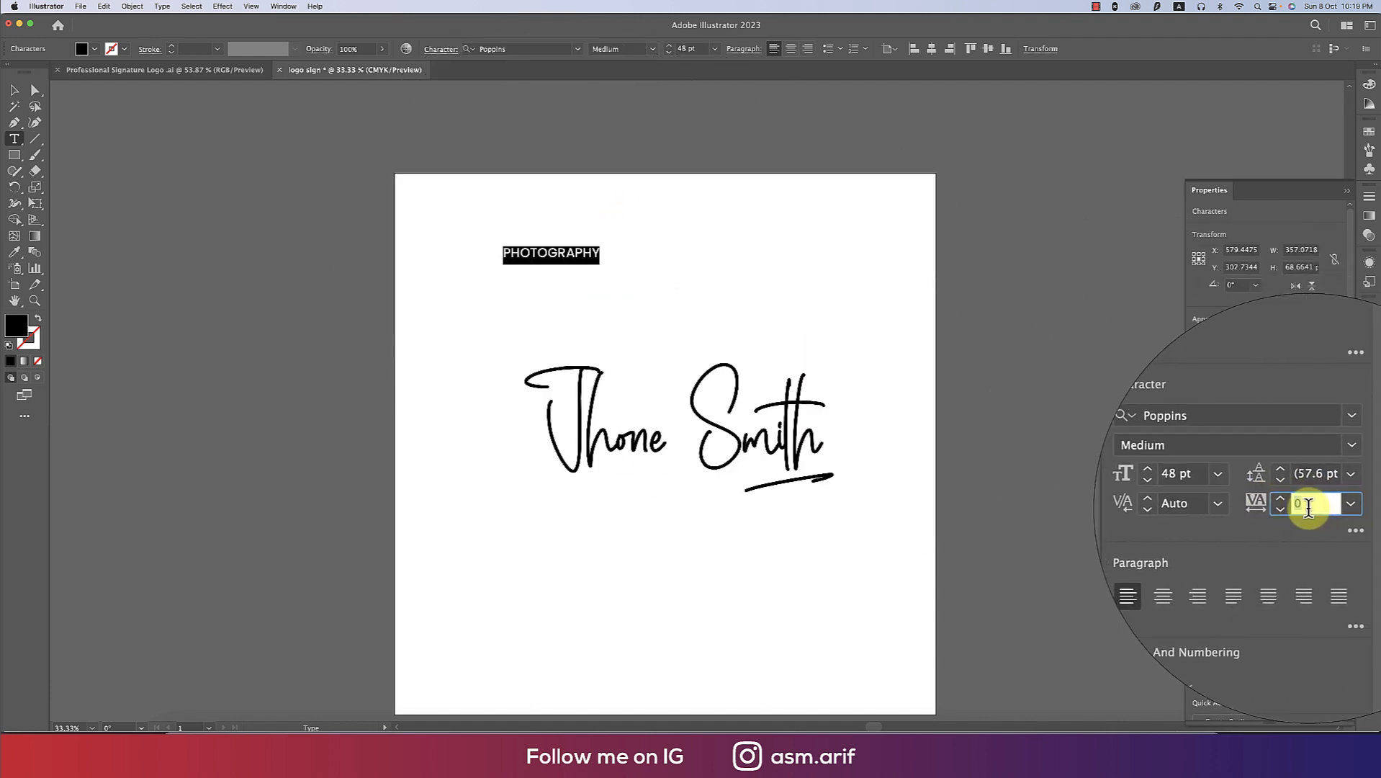
text(300)
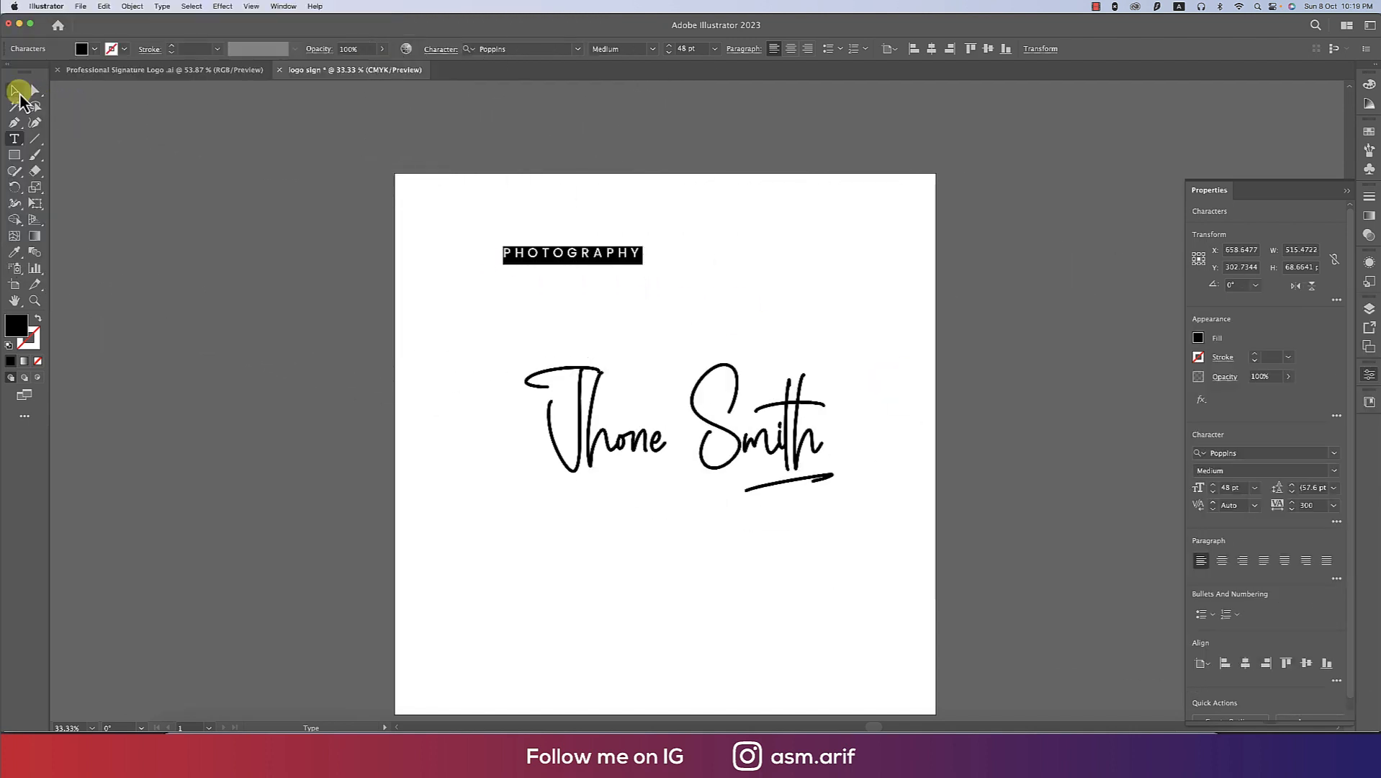
right_click(572, 255)
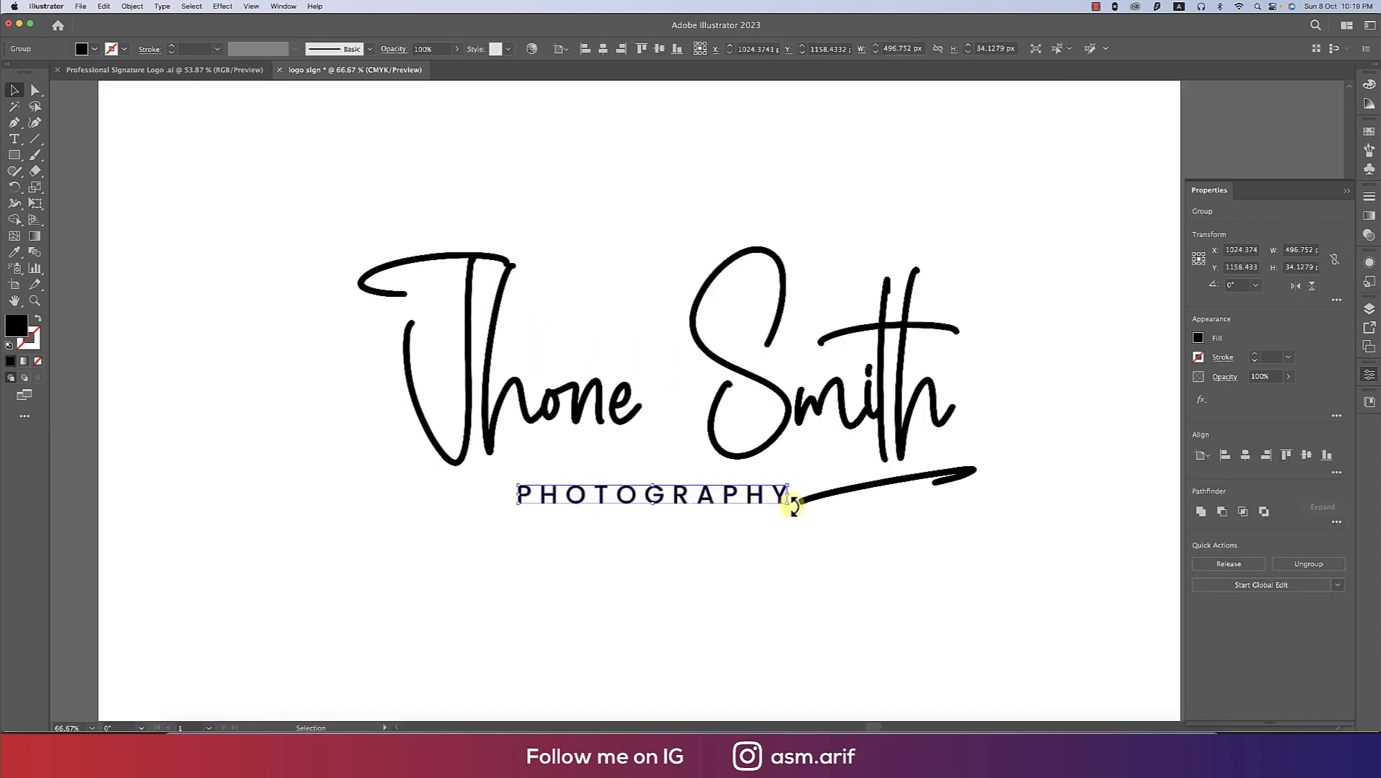
- Shrink PHOTOGRAPHY and move it into place beneath the signature
drag(793, 504, 766, 493)
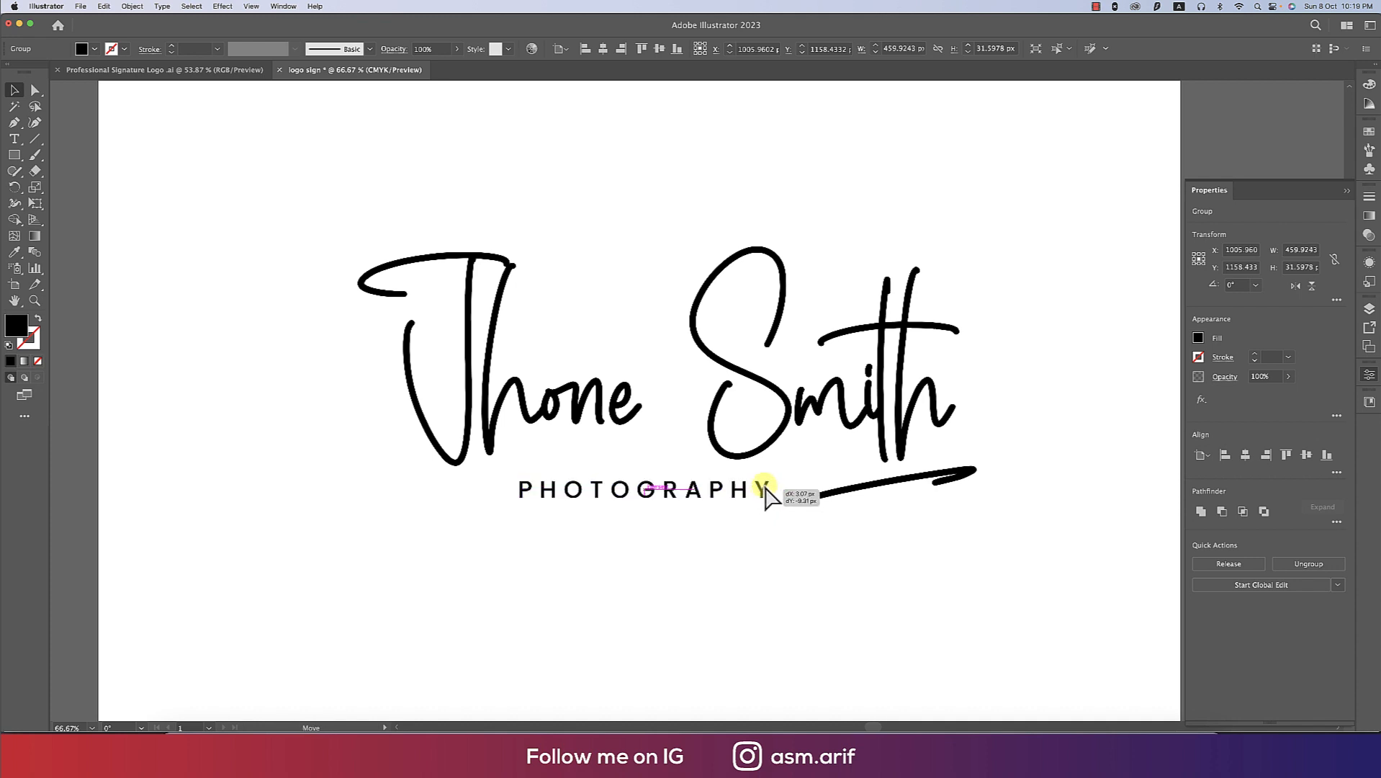
drag(766, 494, 765, 463)
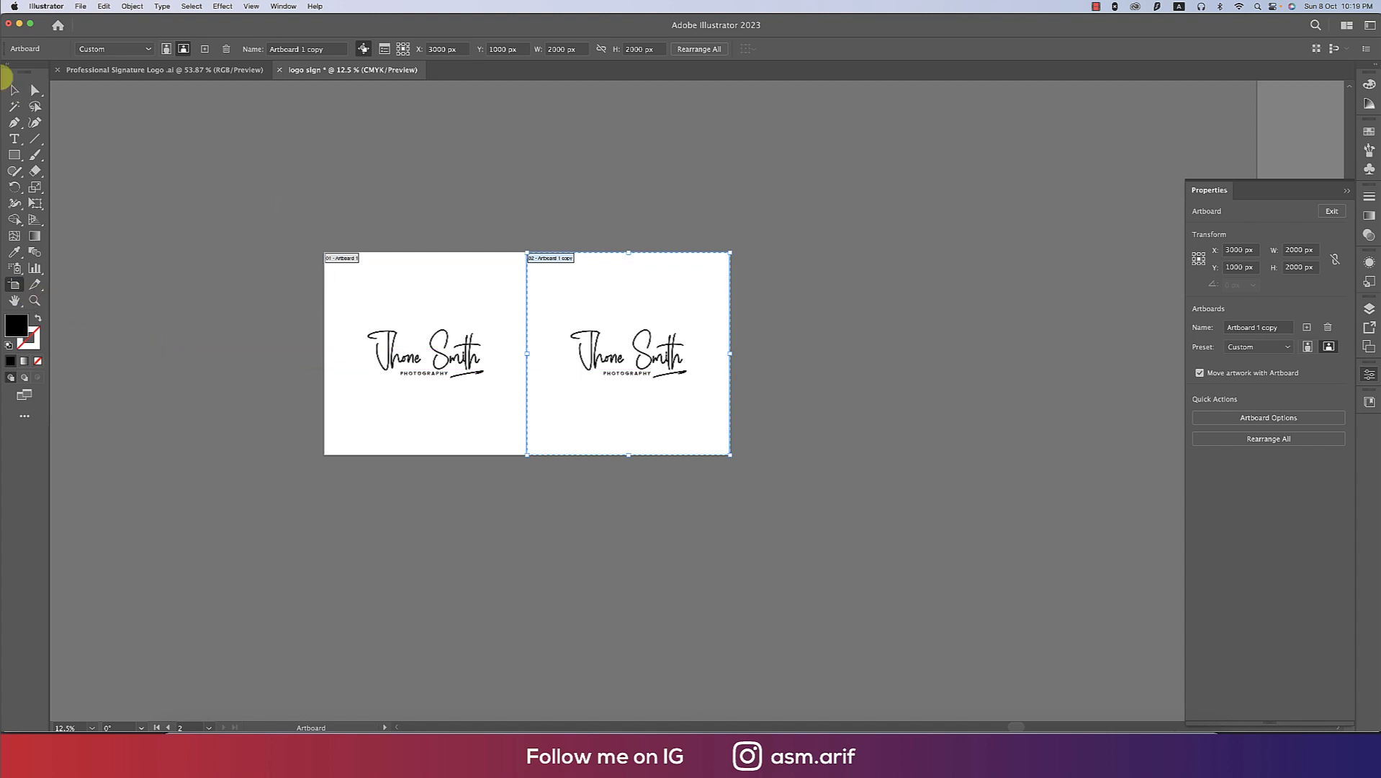
- Draw a black rectangle over the second artboard and send it to the back
click(13, 154)
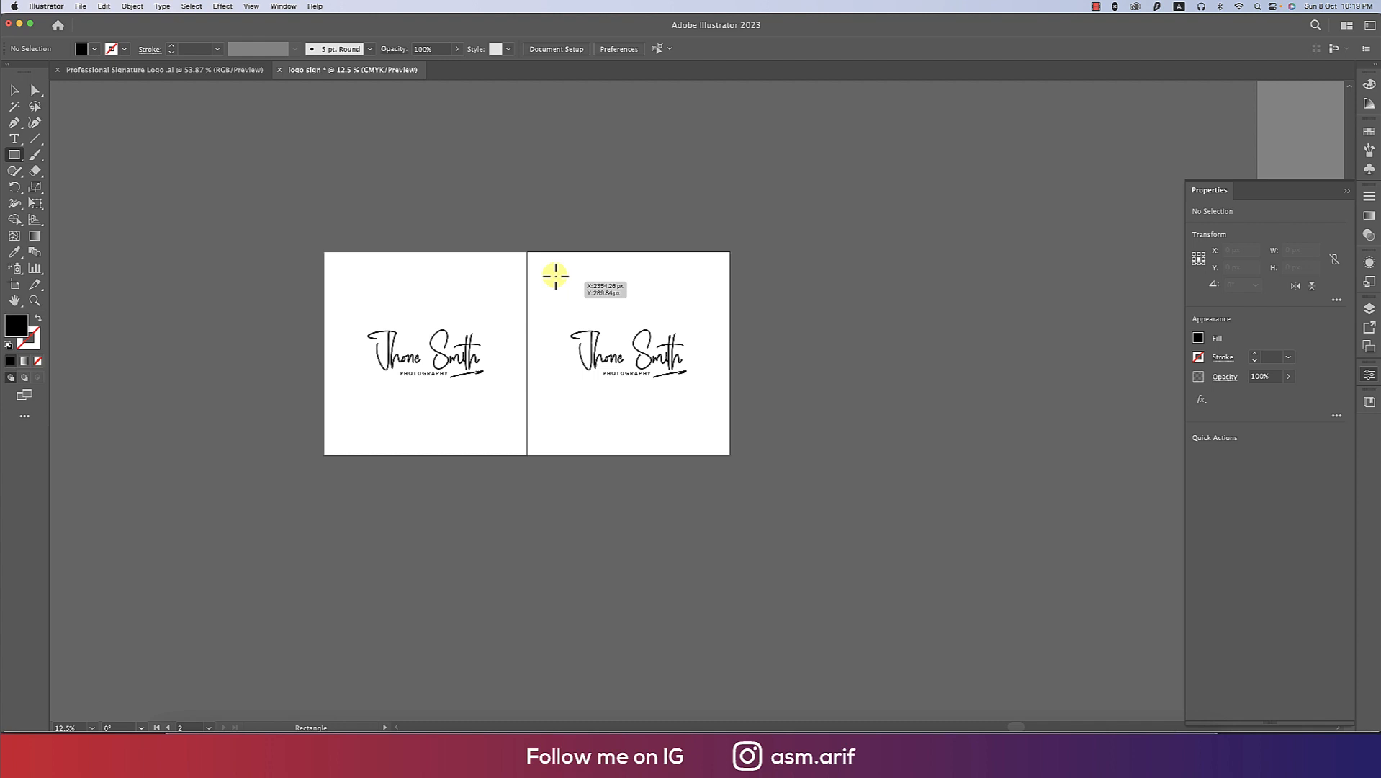
drag(554, 275, 700, 456)
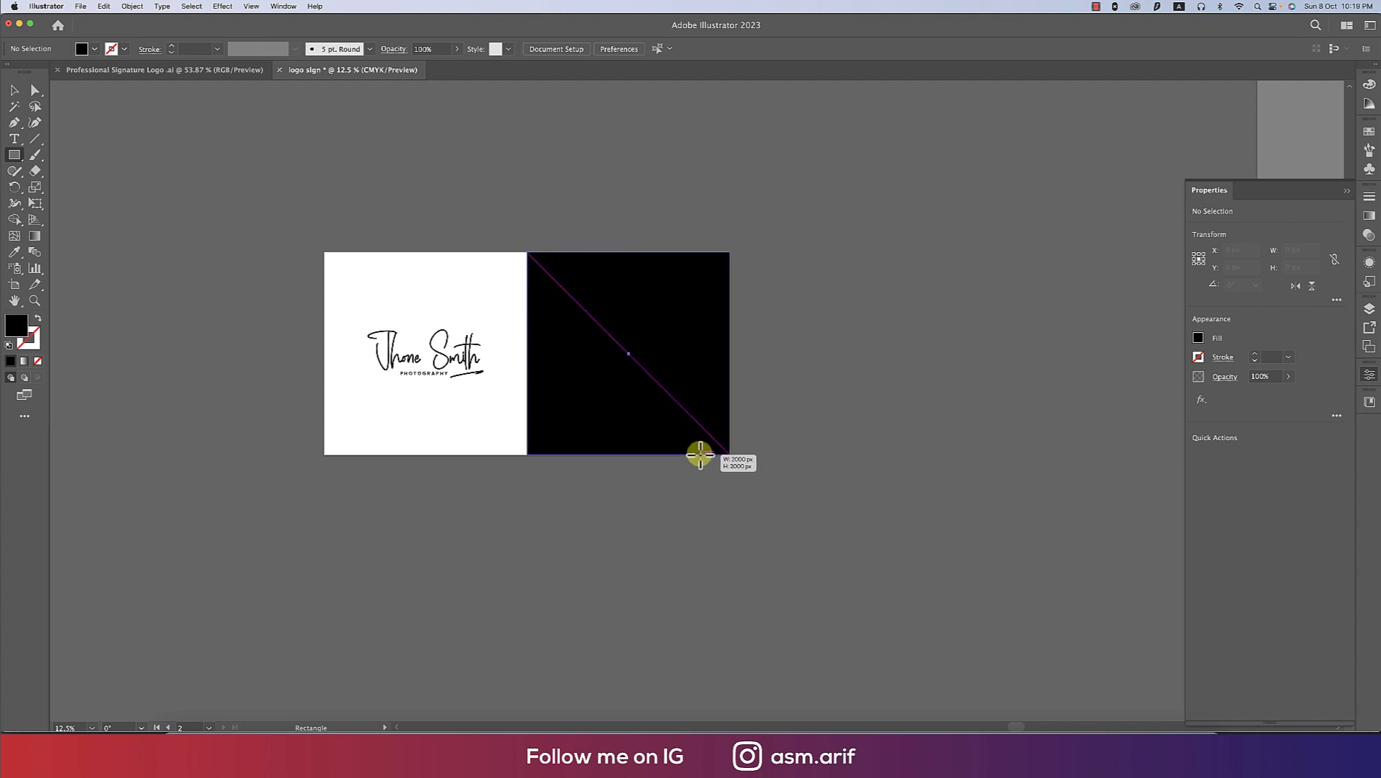
click(14, 90)
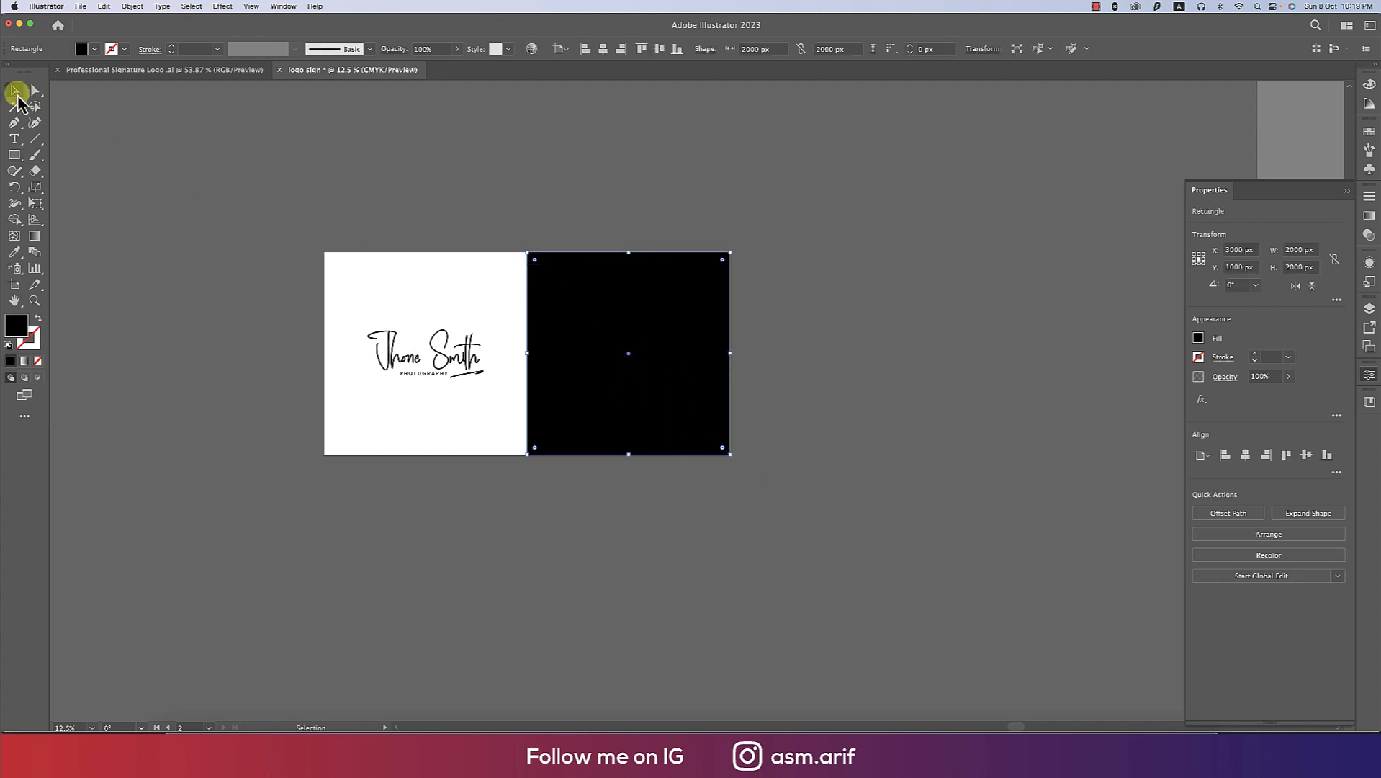
right_click(627, 353)
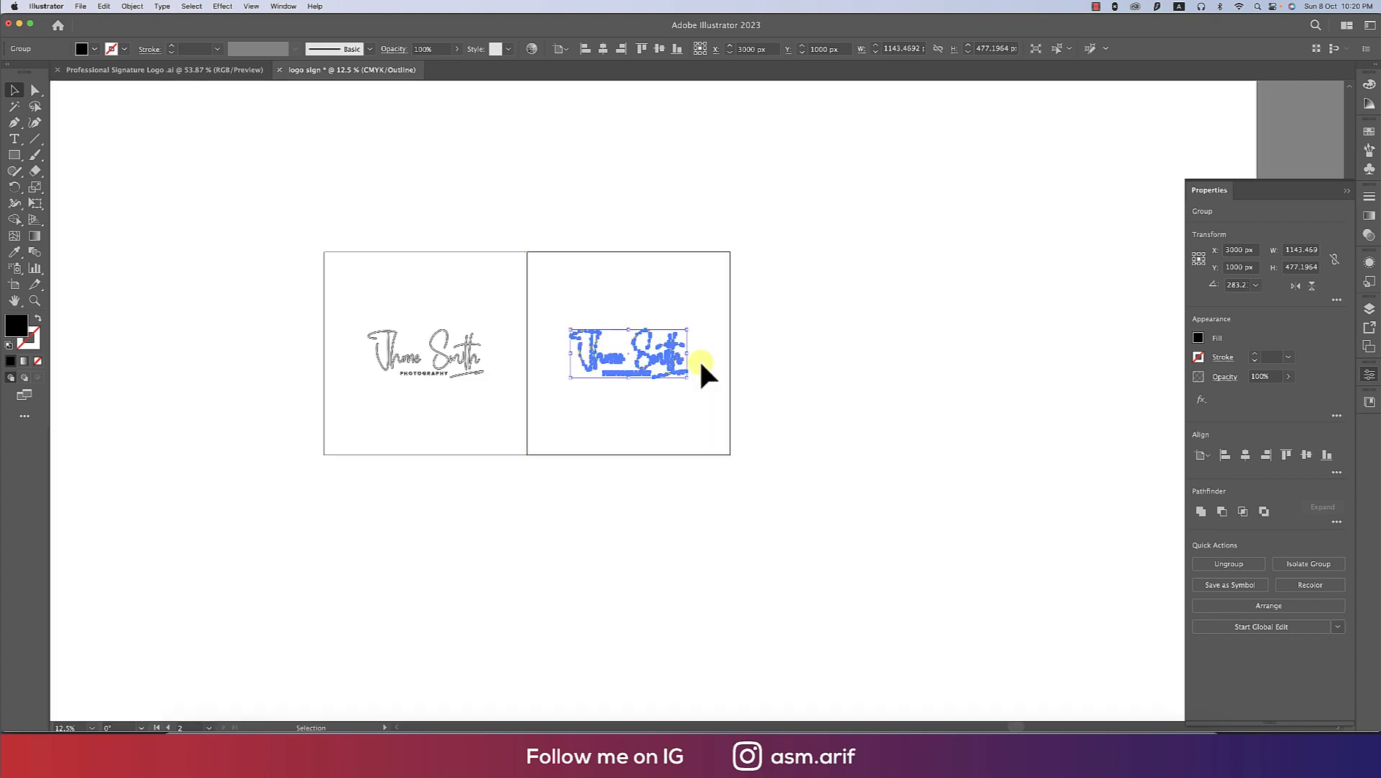
mouse_move(618, 407)
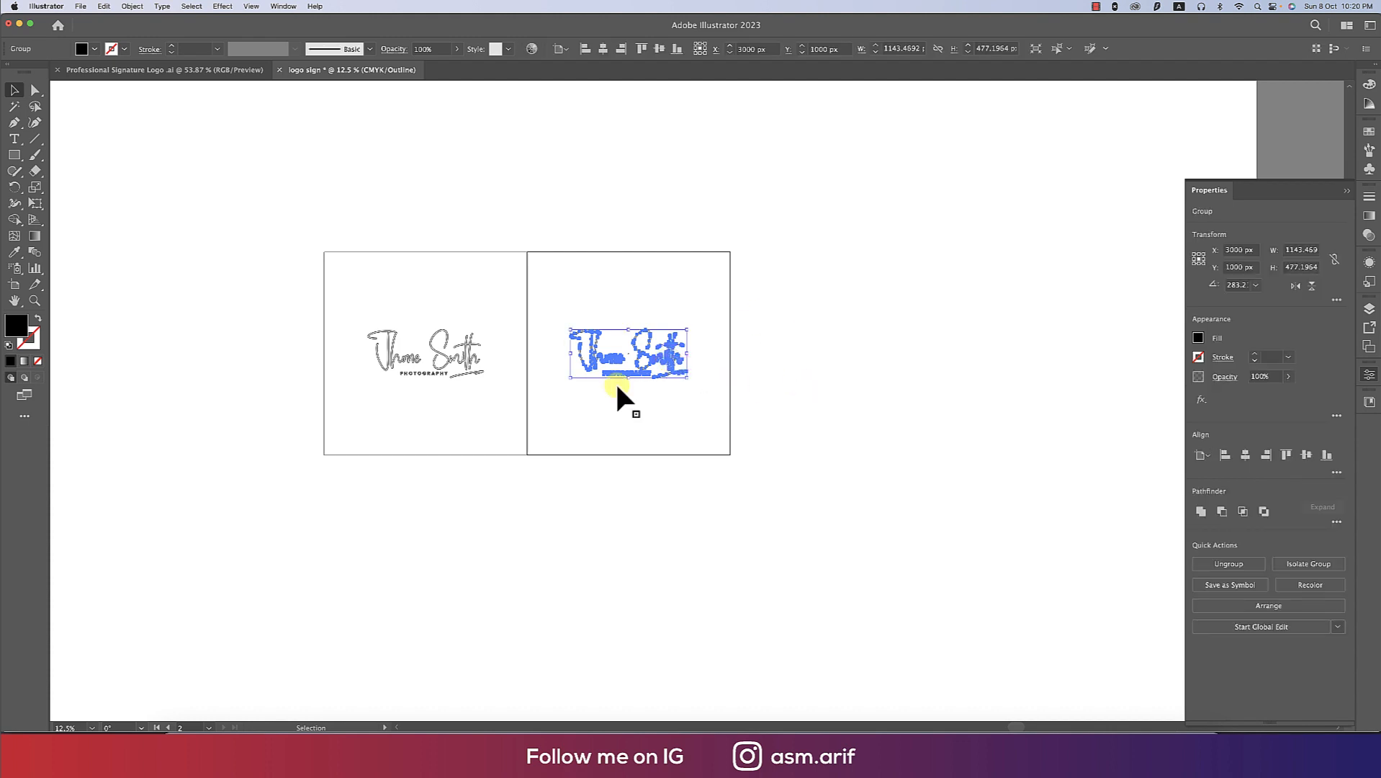
- Recolour the logo copy on the black artboard to white
click(83, 48)
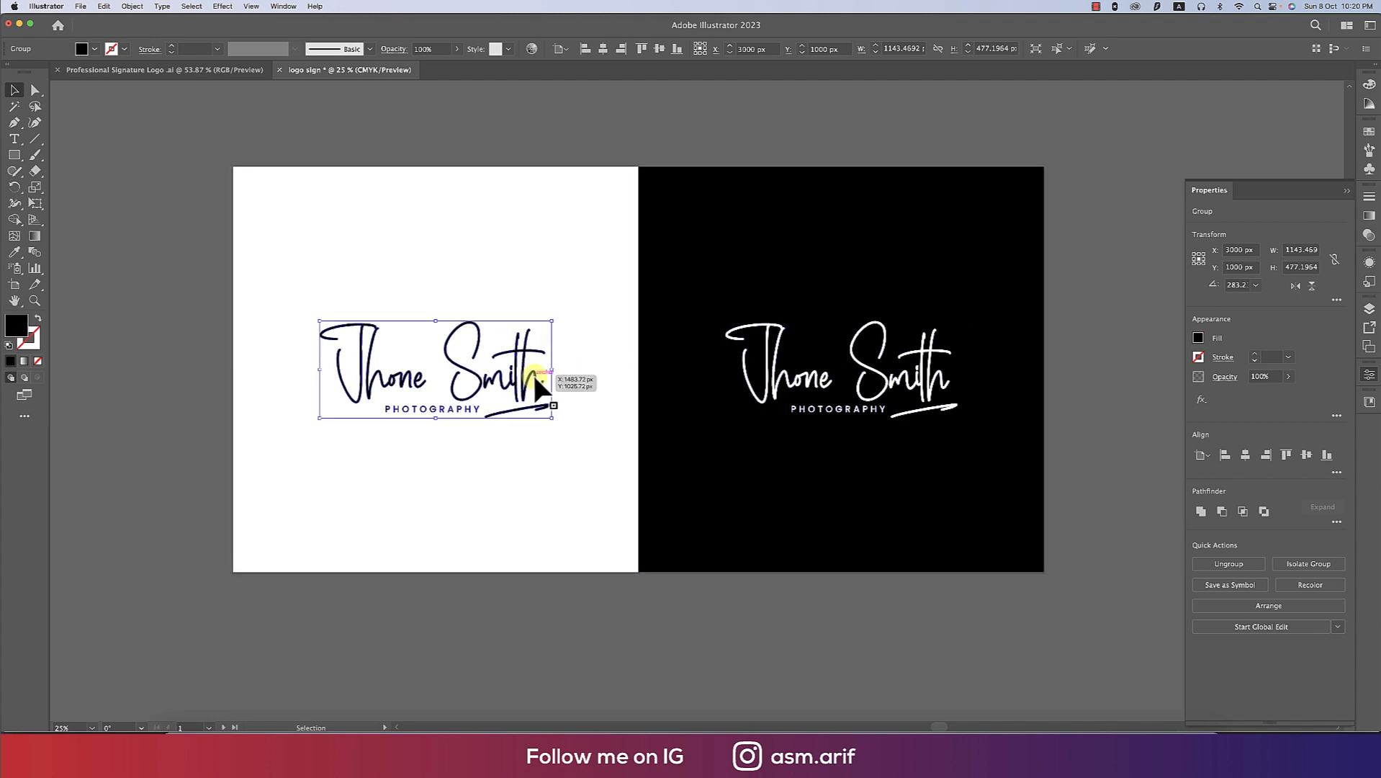
- Export the white logo via Export Selection as a 'sign logo' PNG at 300 ppi
right_click(844, 376)
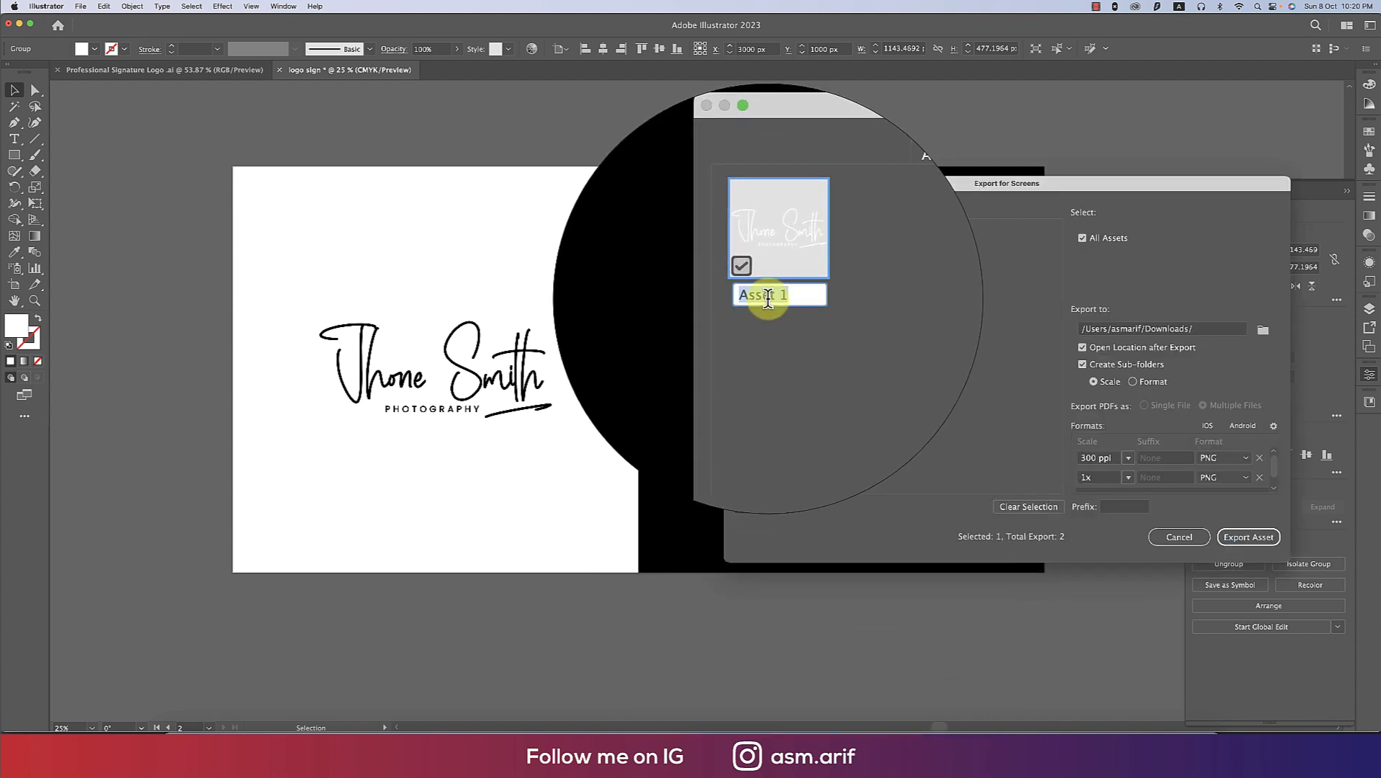
text(sigh)
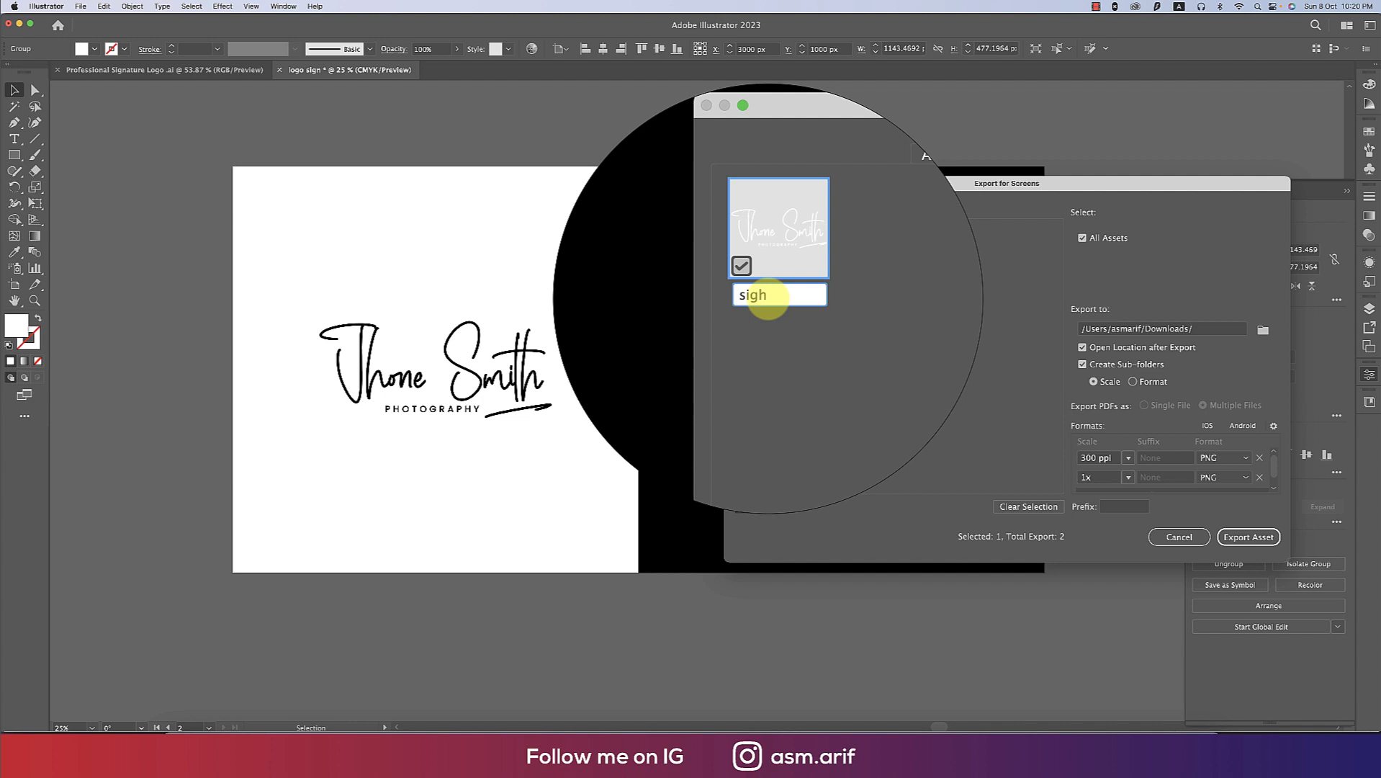
text(sign logo)
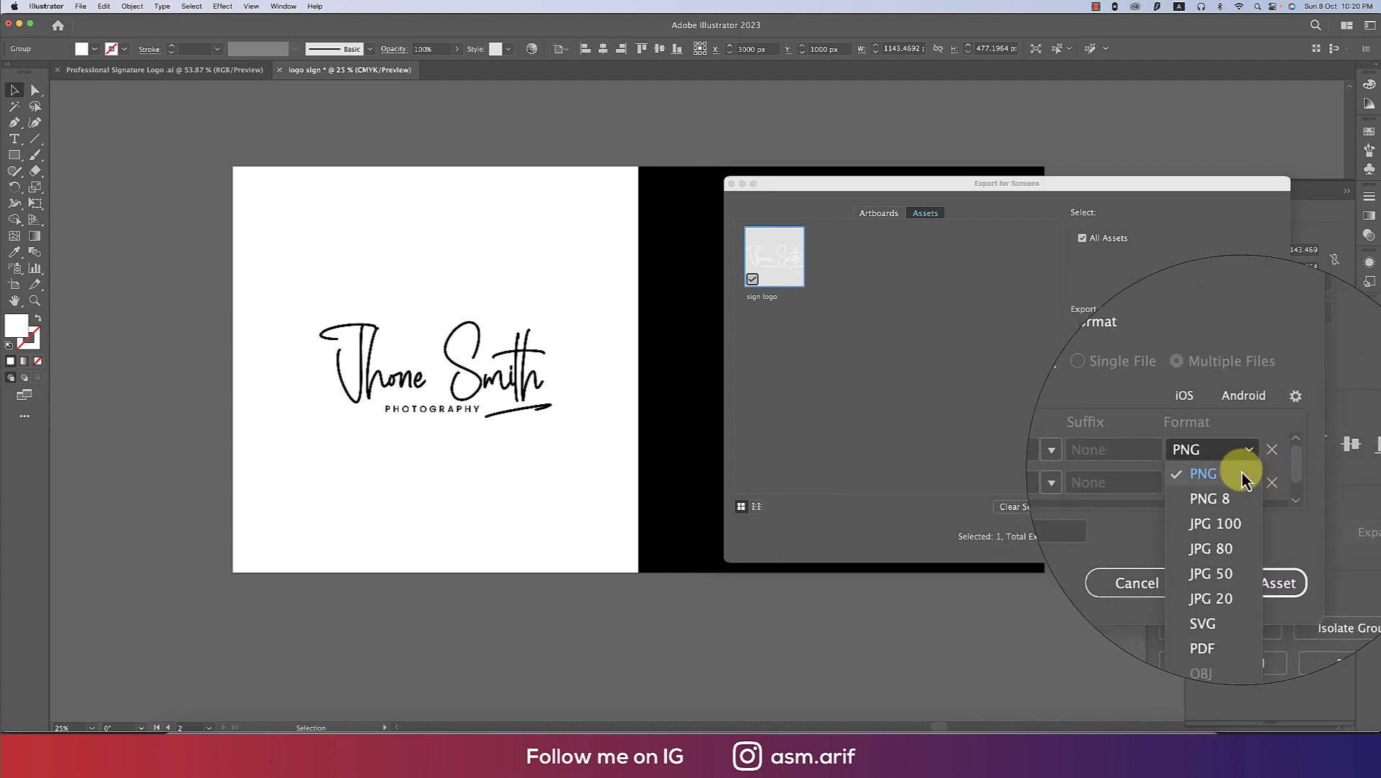
click(1202, 474)
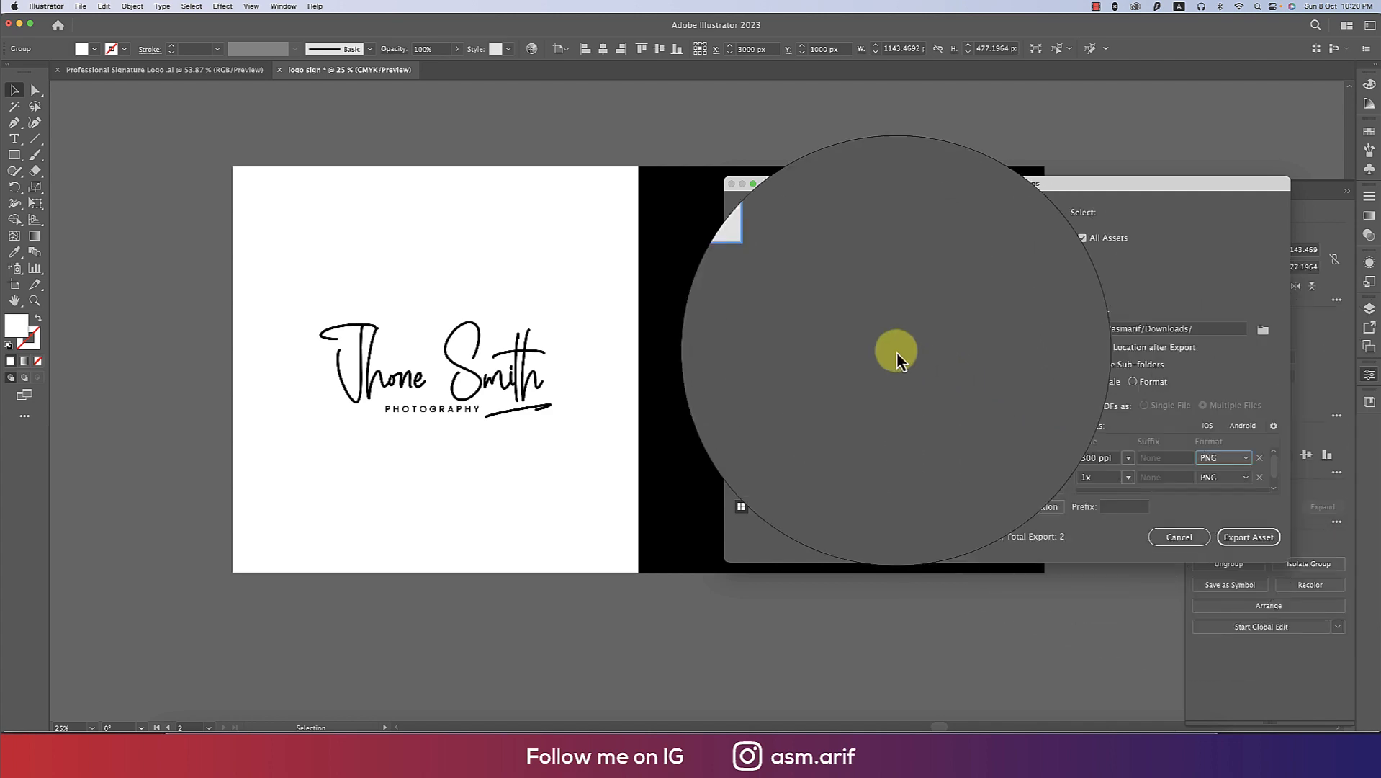
click(1249, 536)
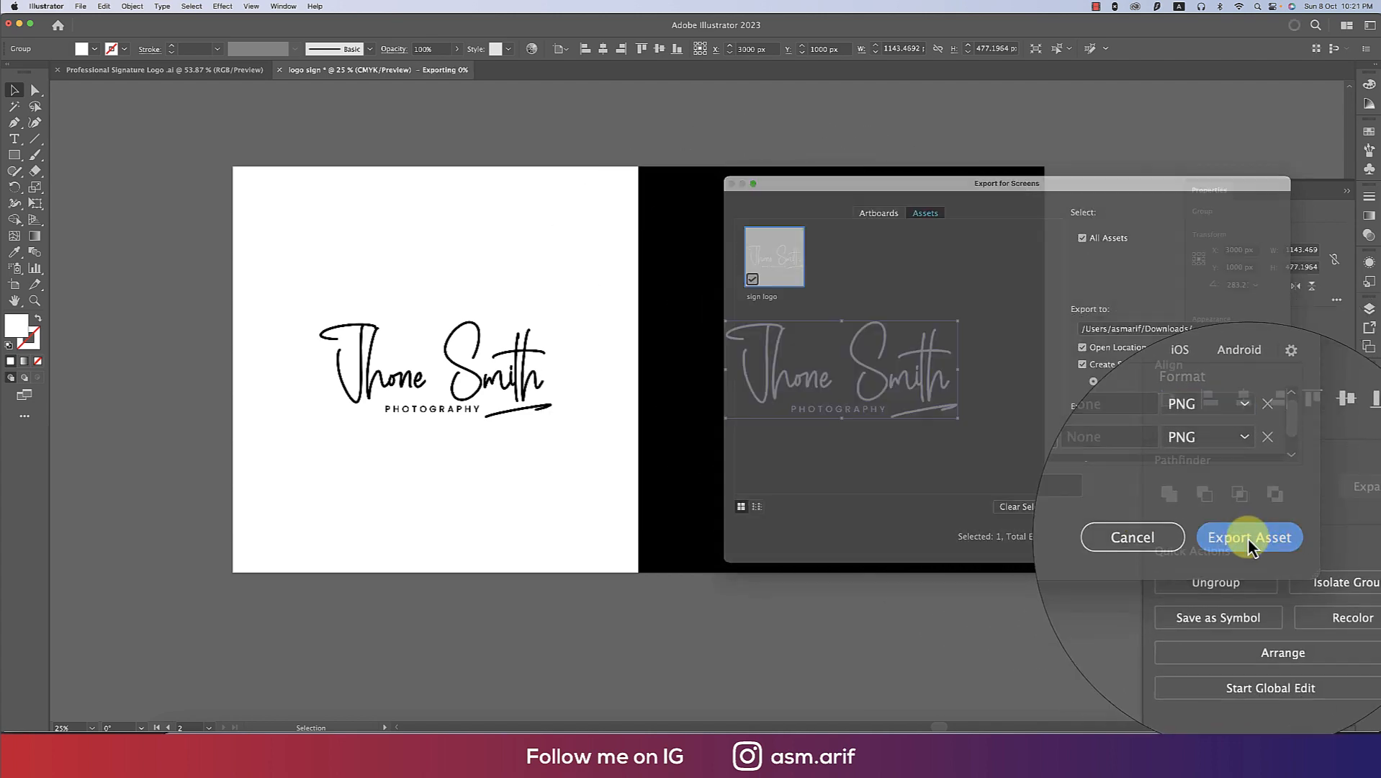
click(1250, 537)
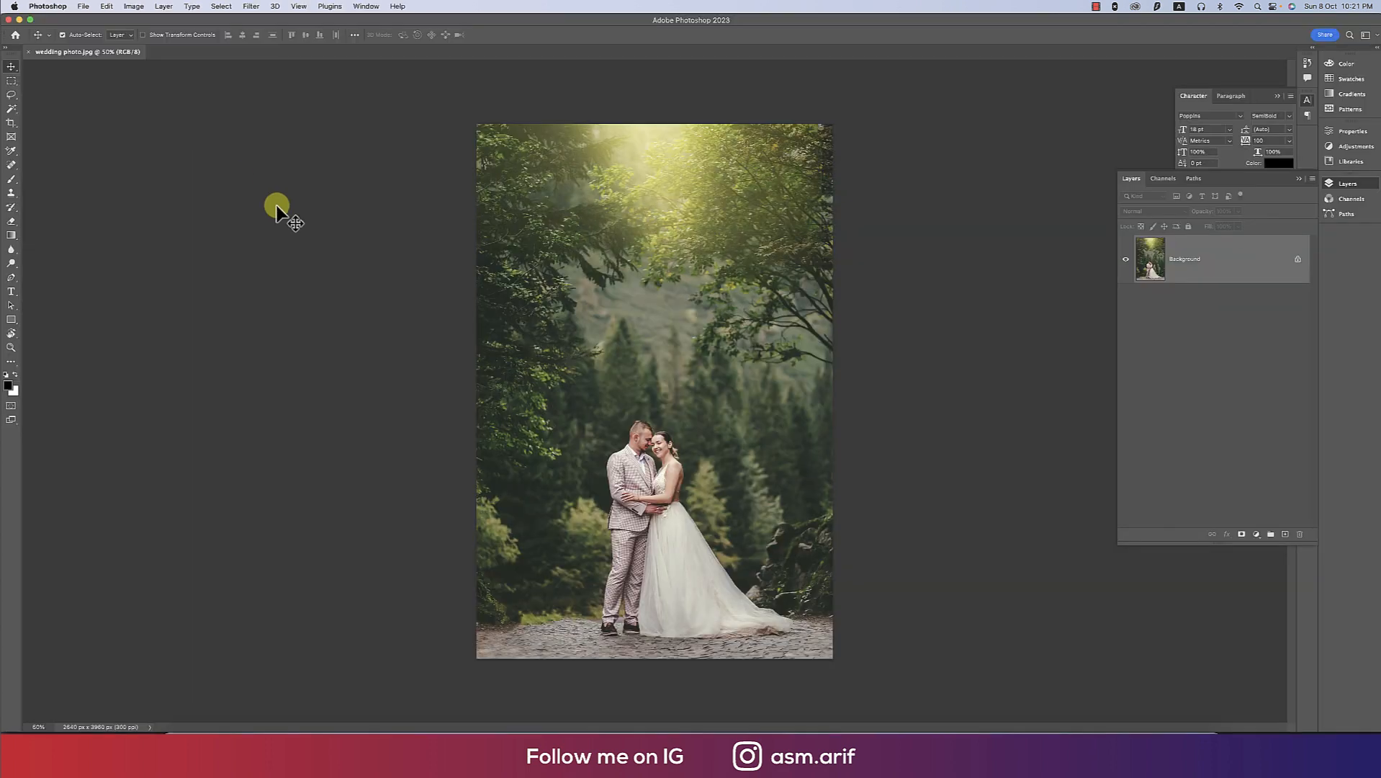
mouse_move(101, 36)
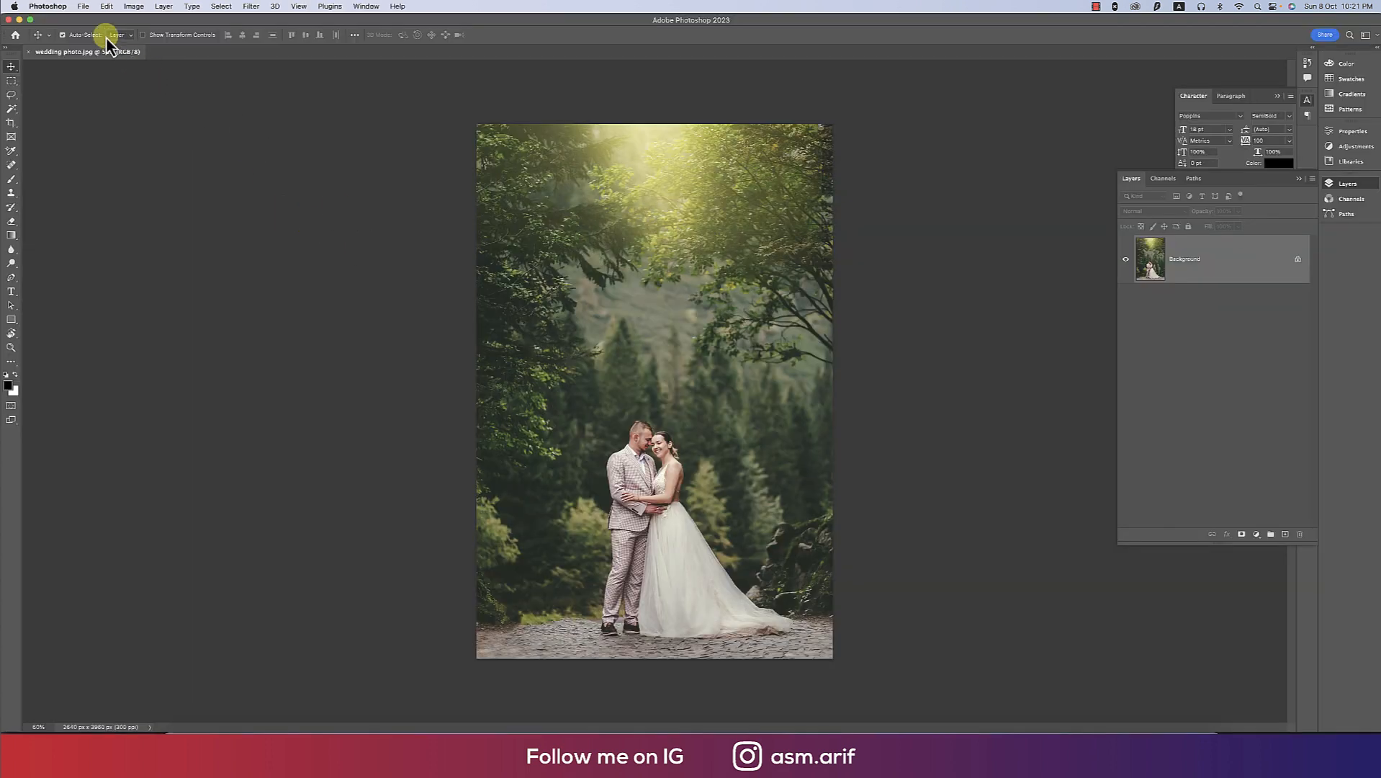
- Place sign logo.png from the 300ppi folder into the wedding photo as an embedded layer
click(103, 6)
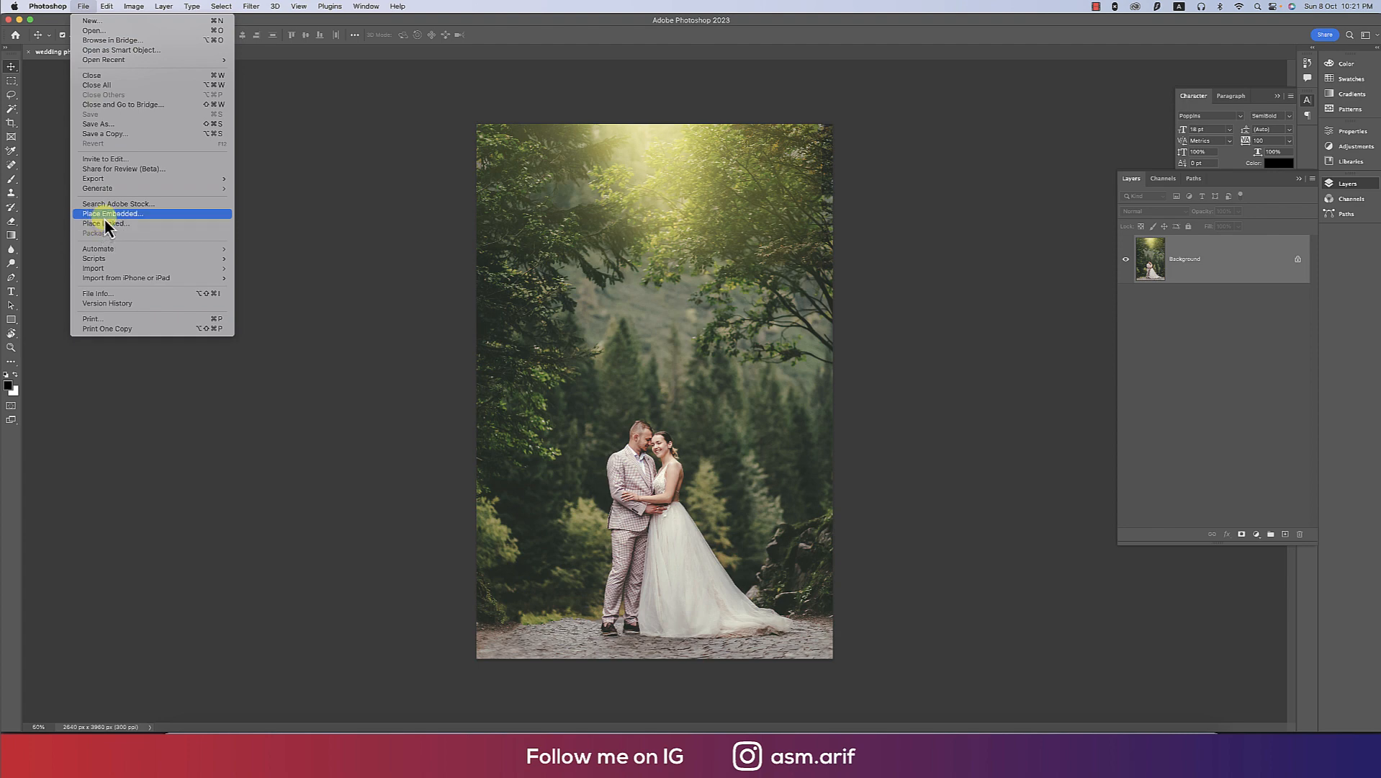
click(113, 213)
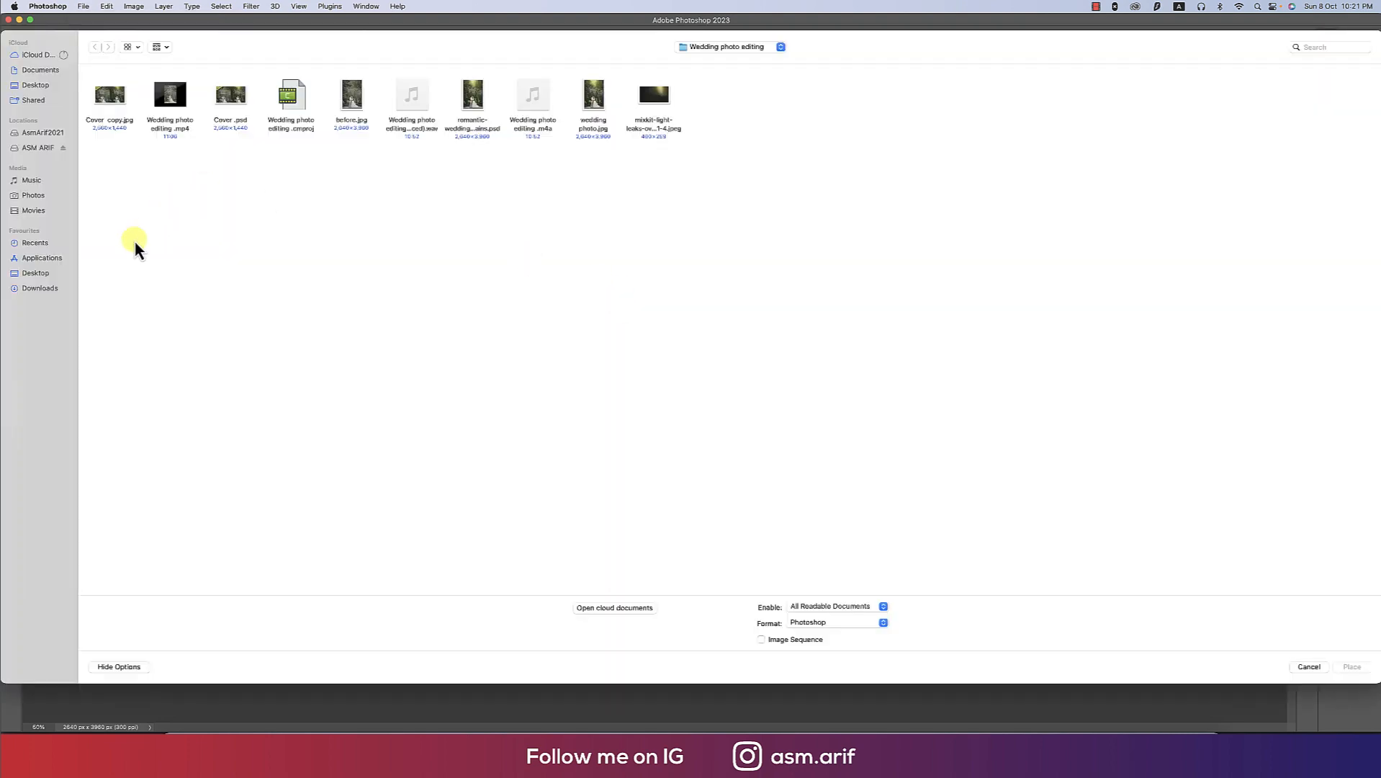
click(39, 288)
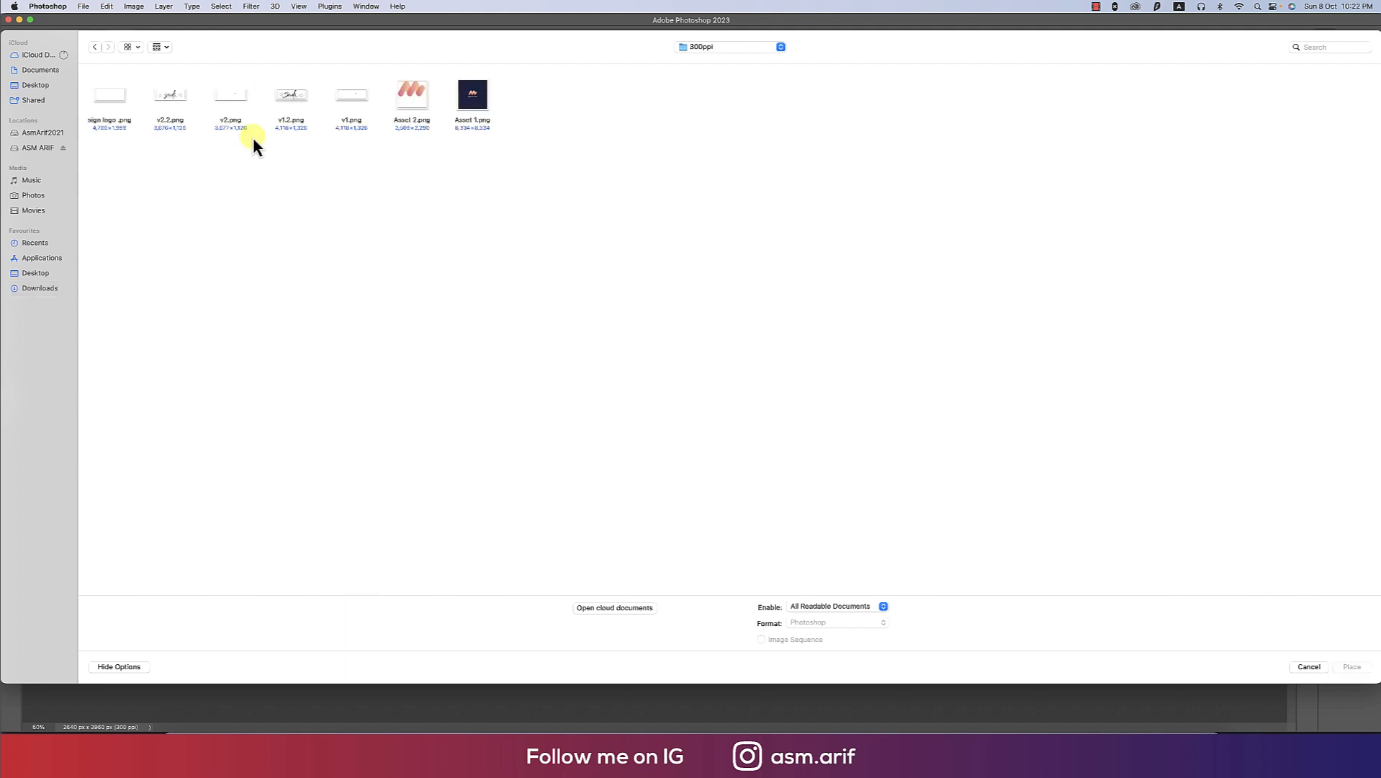
click(110, 94)
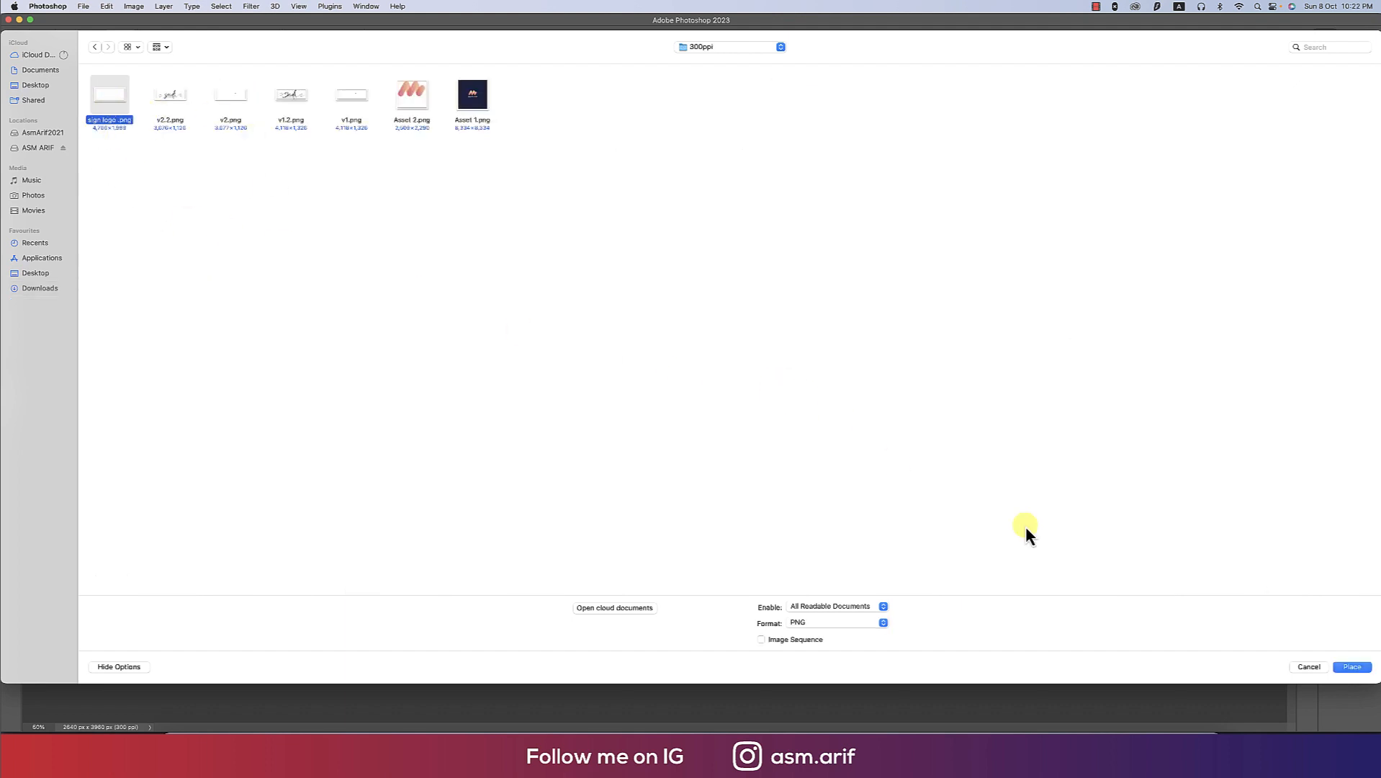
click(1352, 666)
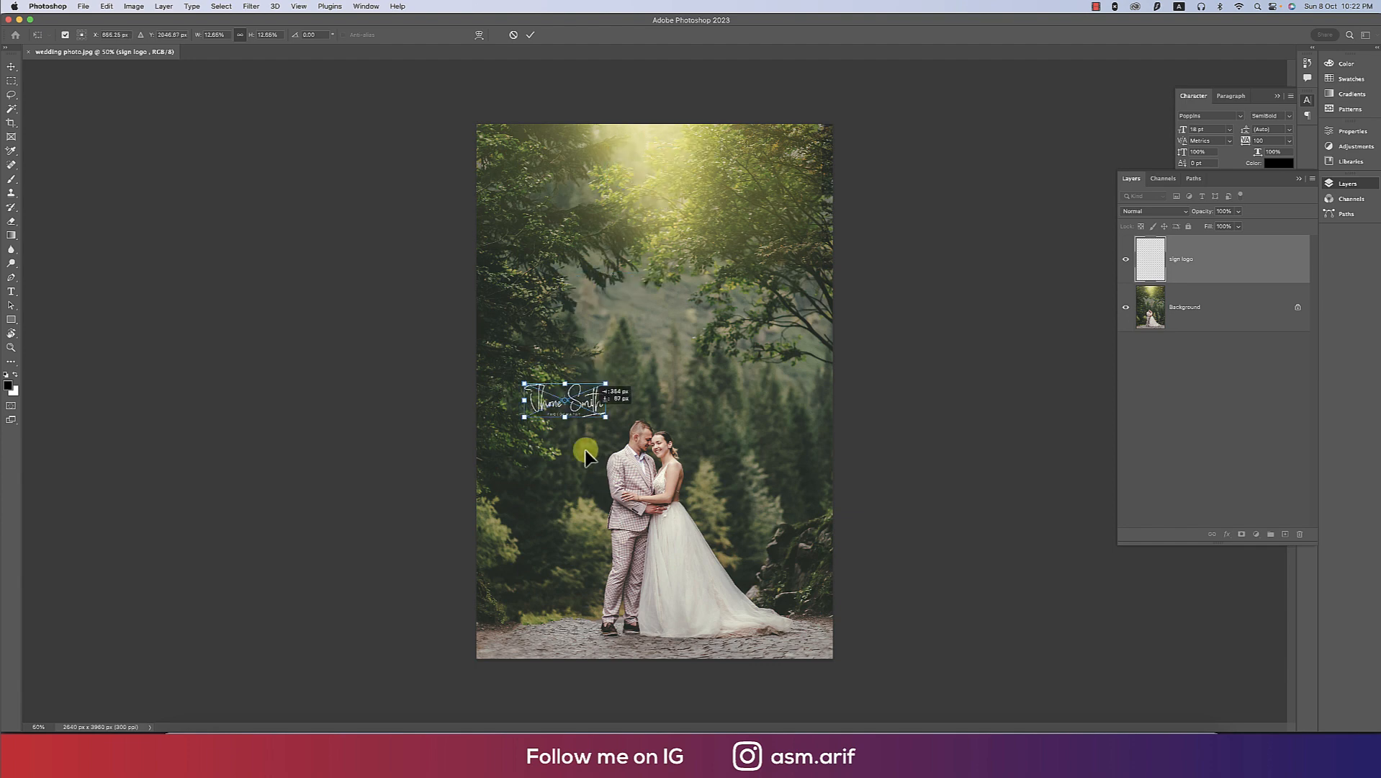
- Drag the placed logo into position beside the couple
drag(564, 401, 533, 621)
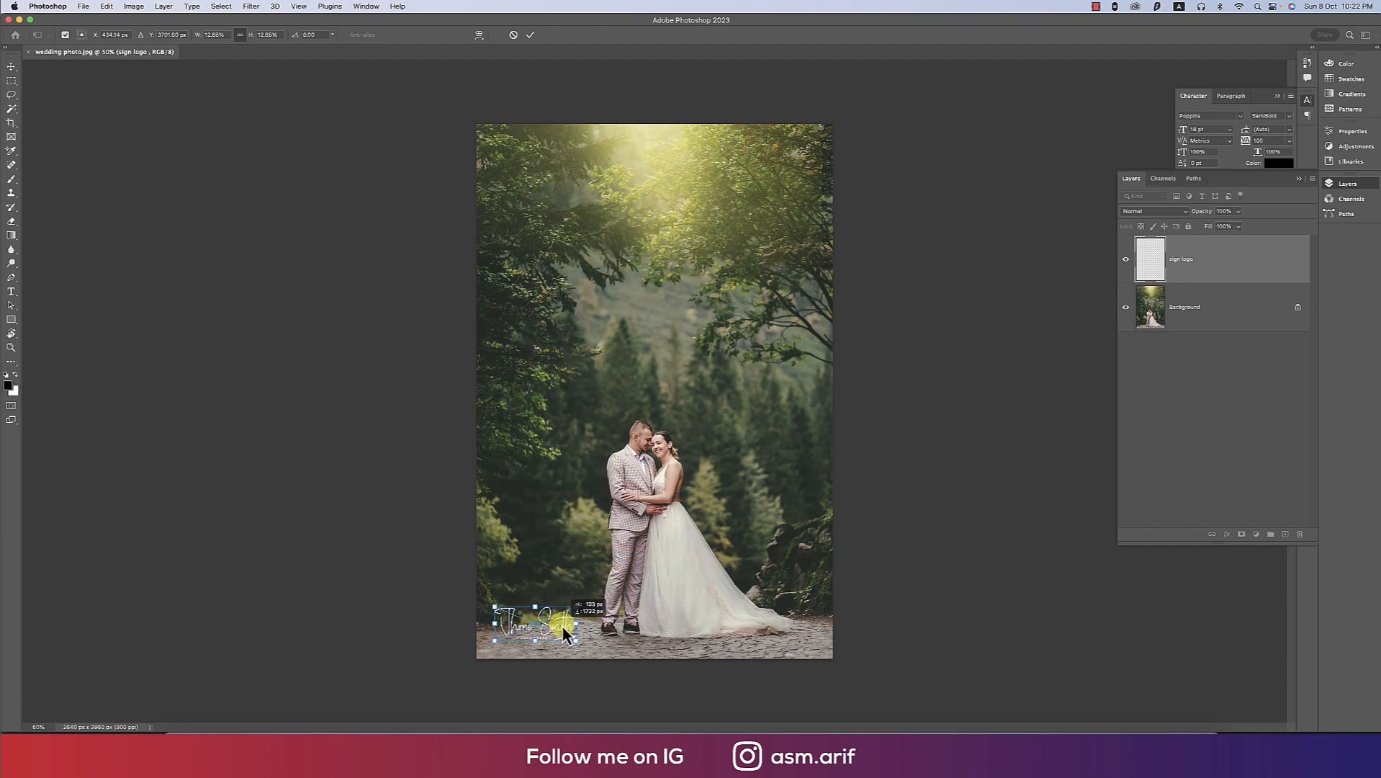
drag(533, 623, 714, 511)
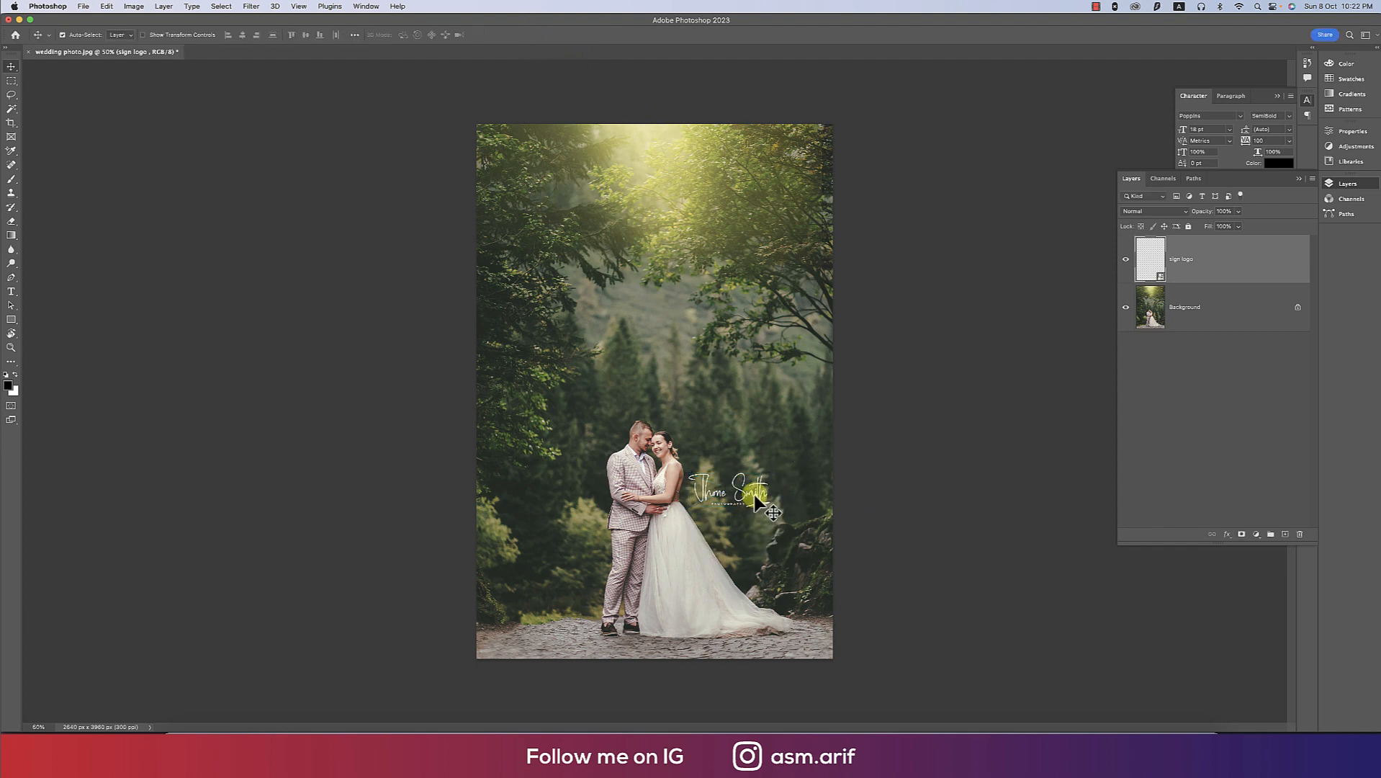
click(89, 7)
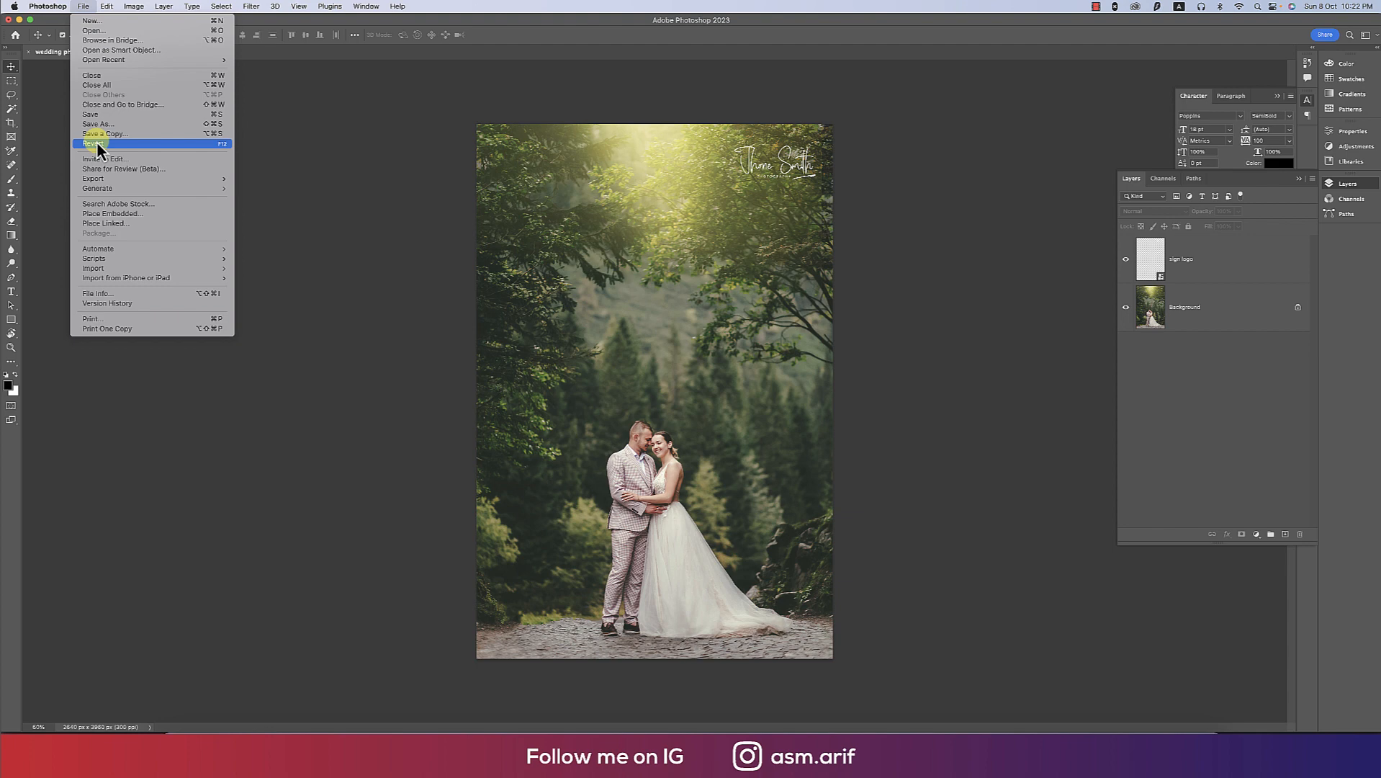
- Save a JPEG copy 'wedding photo copy 2' with quality set to 8
click(97, 133)
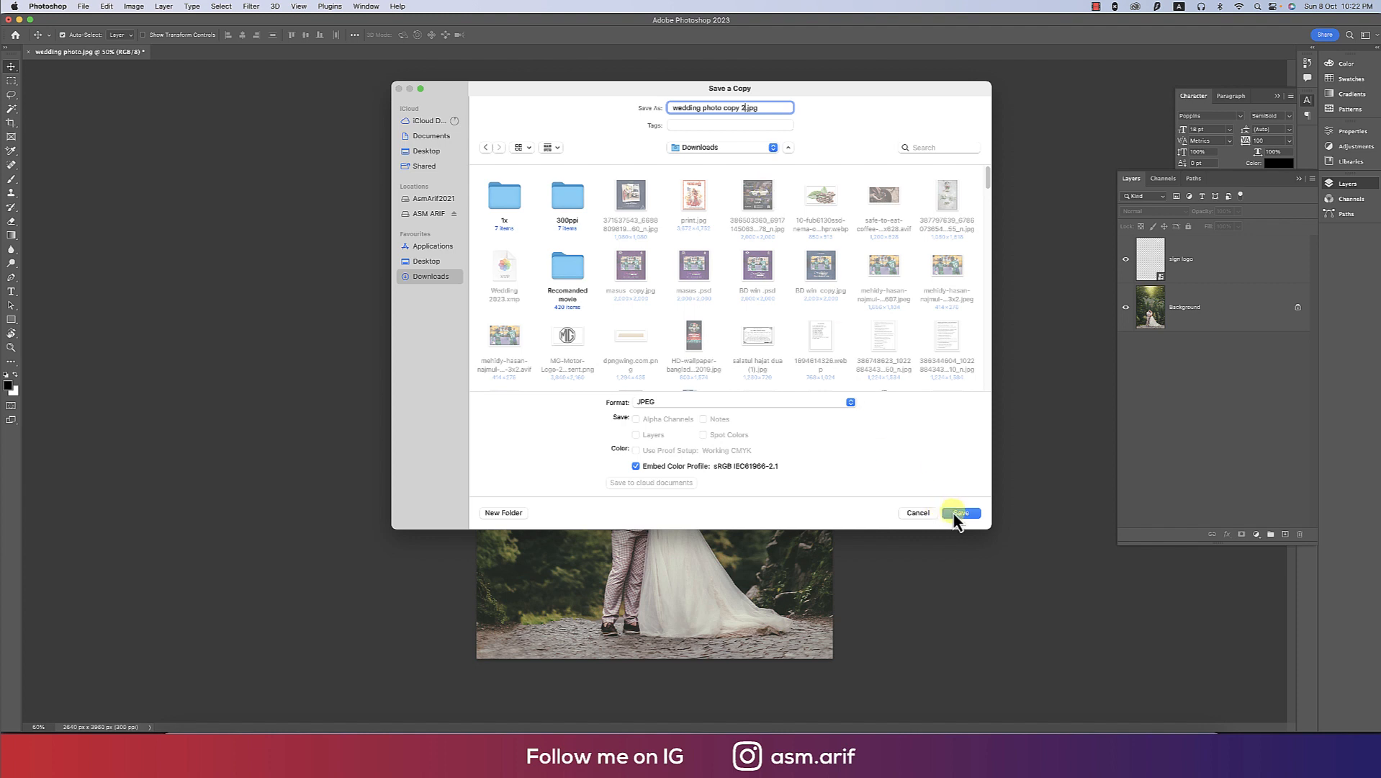
click(962, 512)
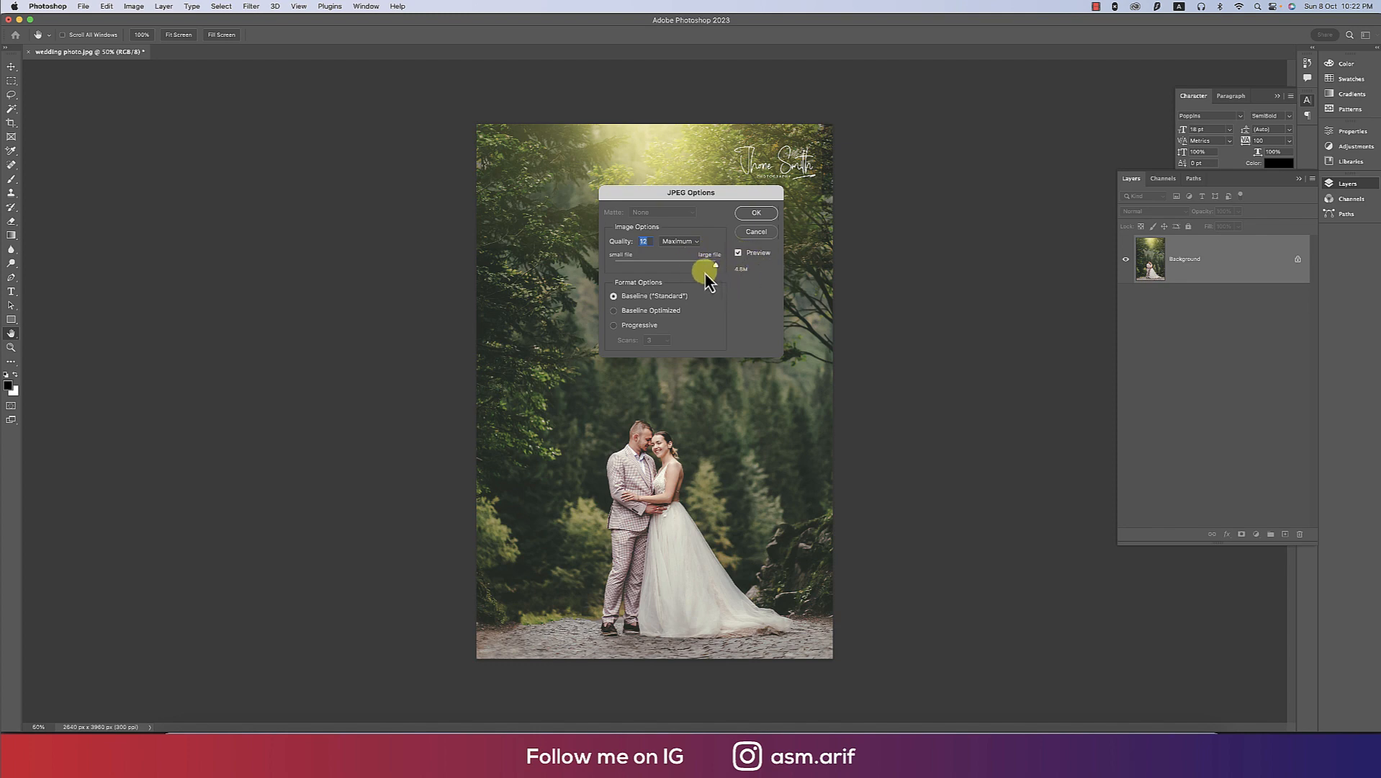
drag(714, 269, 684, 269)
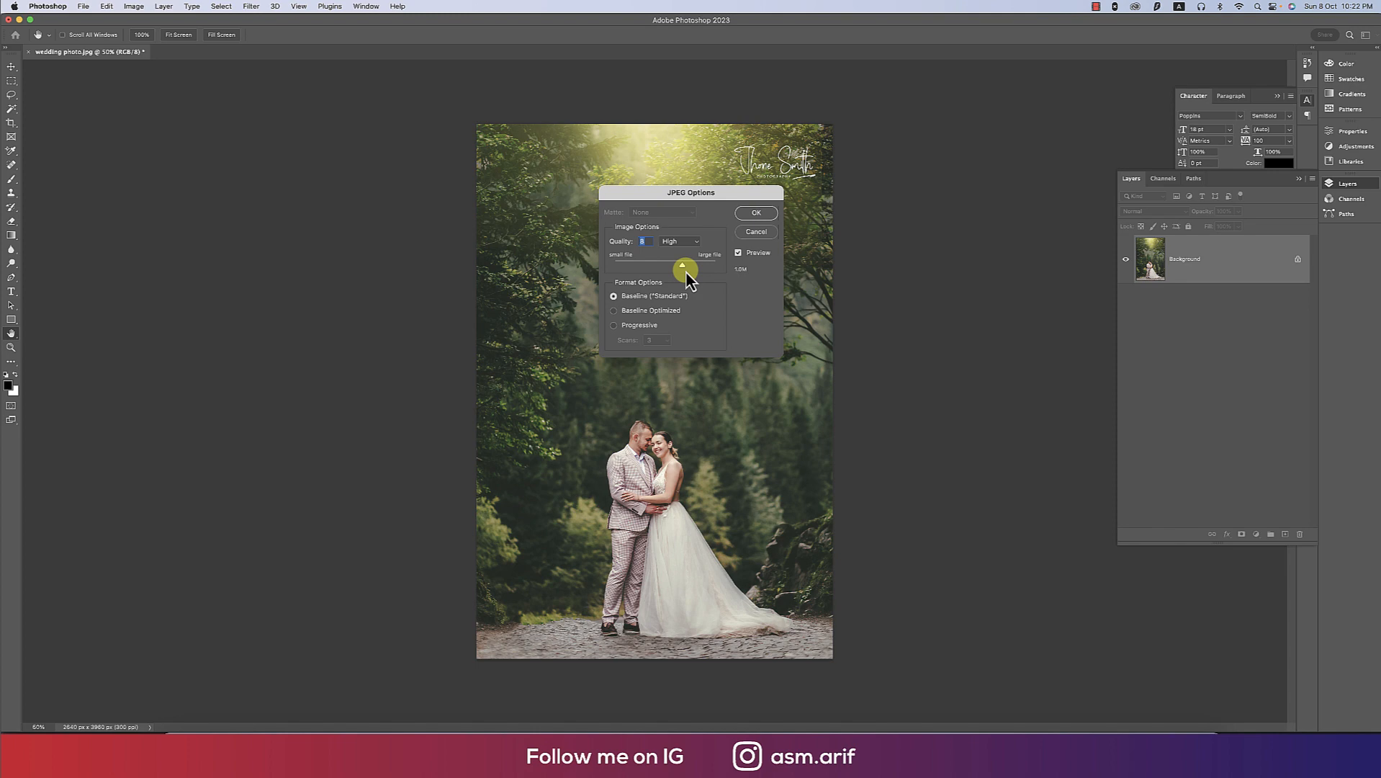
click(755, 213)
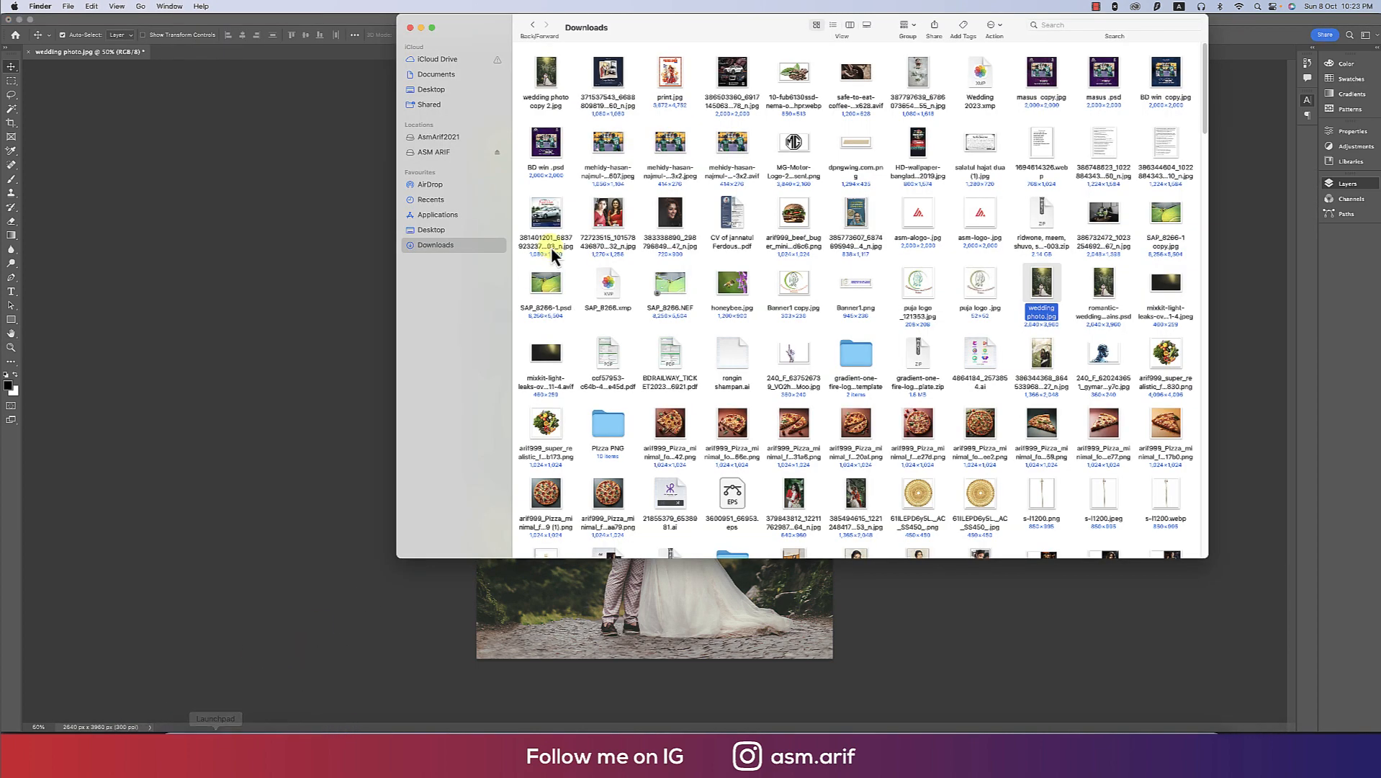
- Open wedding photo copy 2.jpg from Downloads to preview the logo-stamped photo
double_click(545, 72)
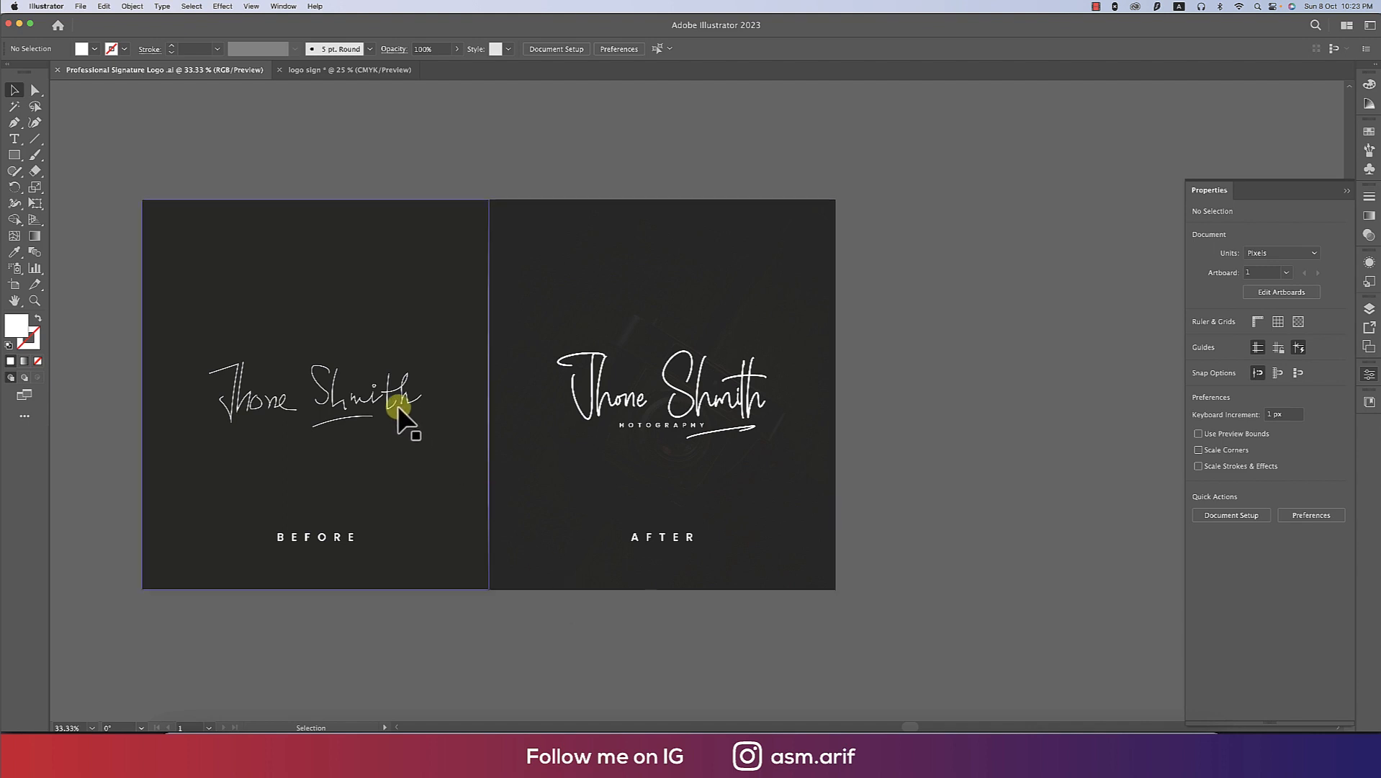
click(400, 422)
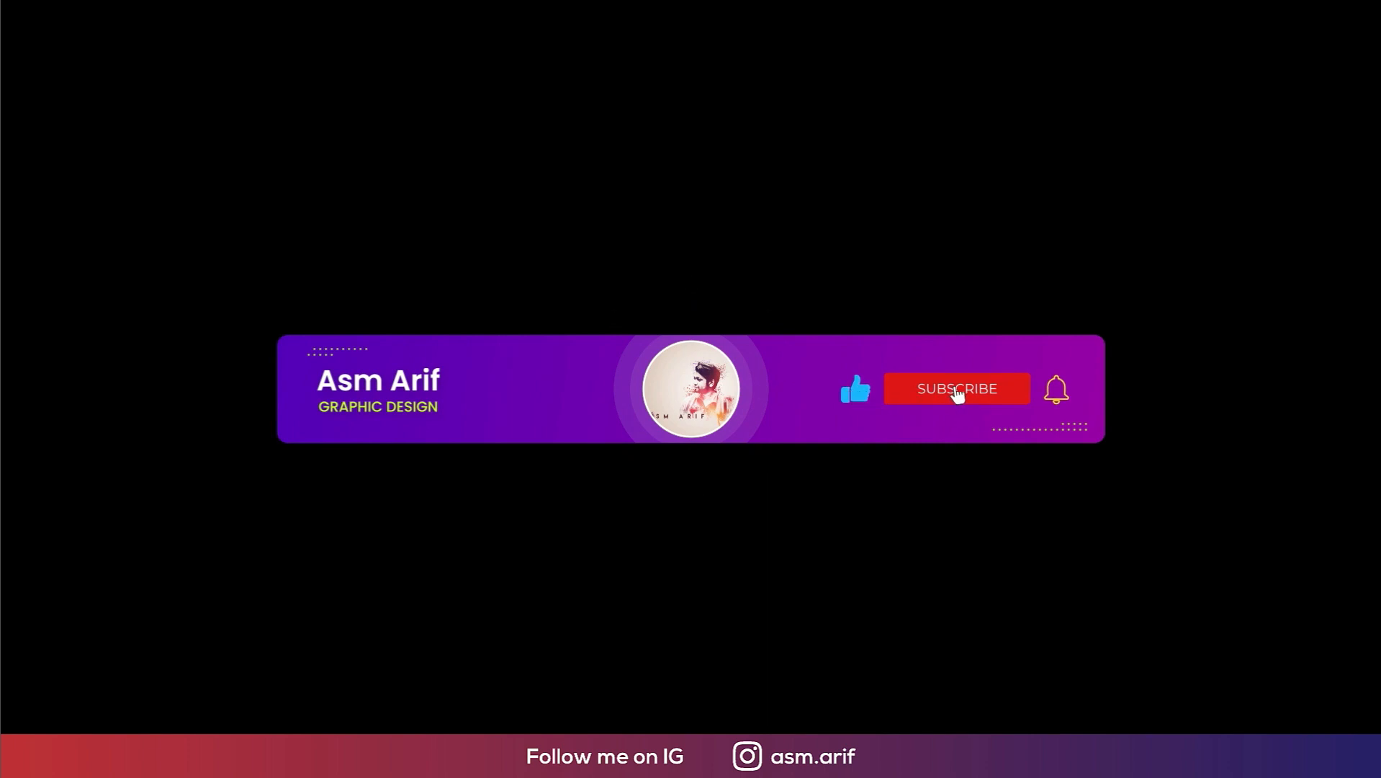
click(957, 389)
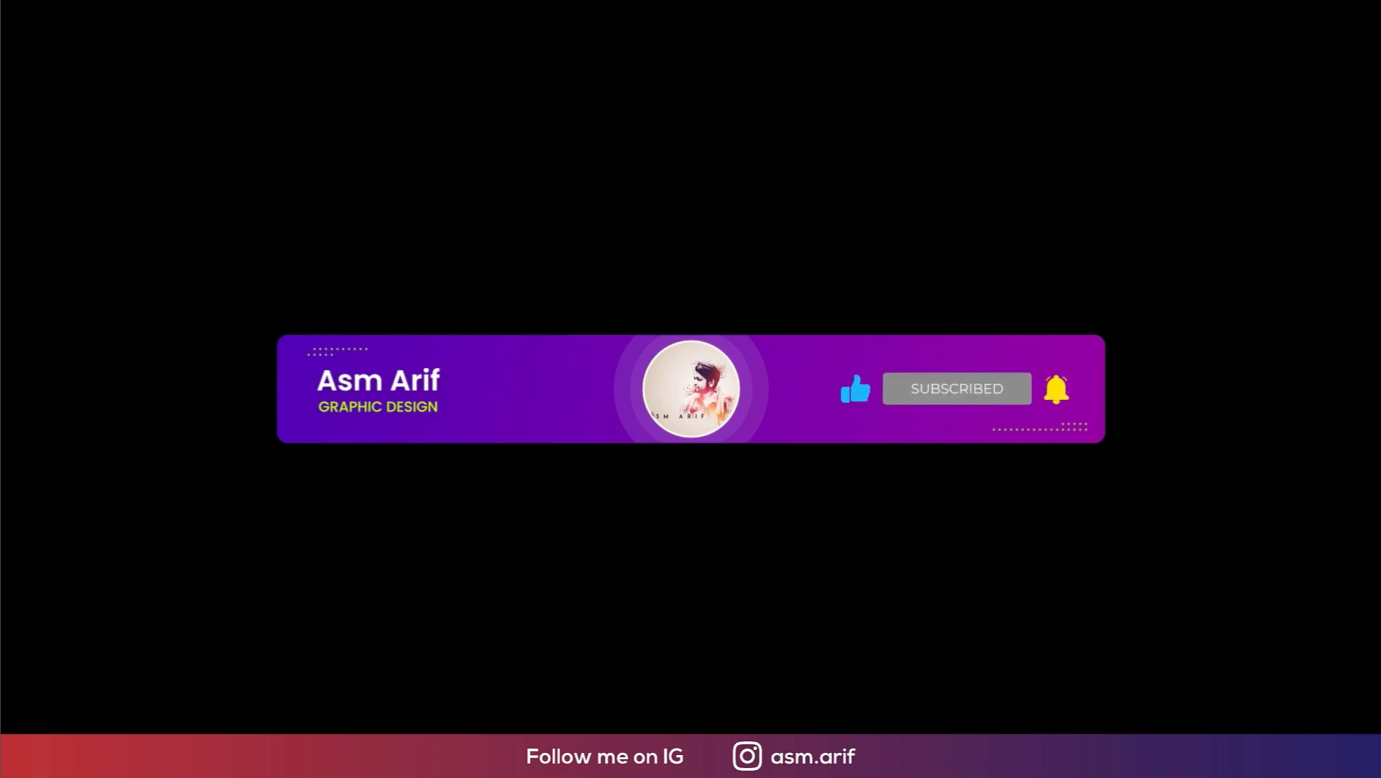